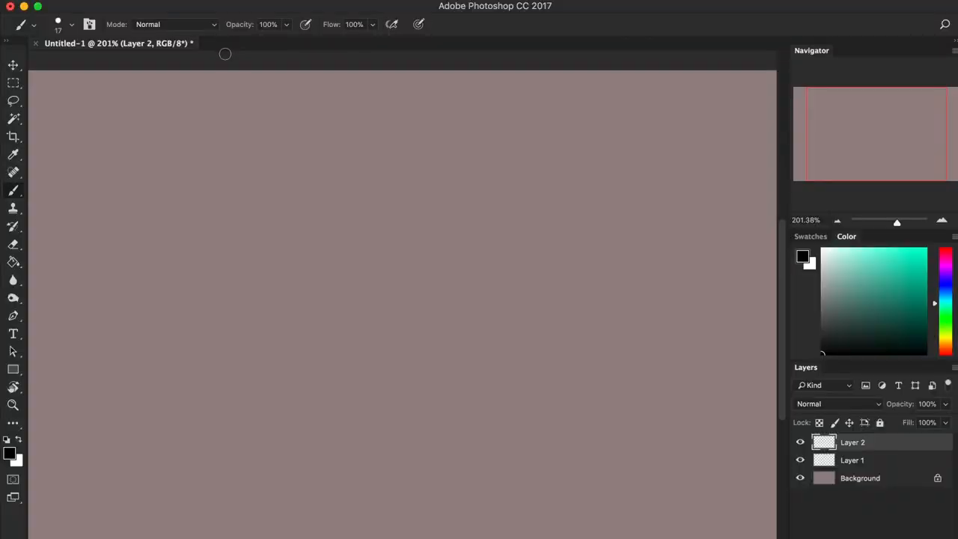
pyautogui.moveTo(218, 46)
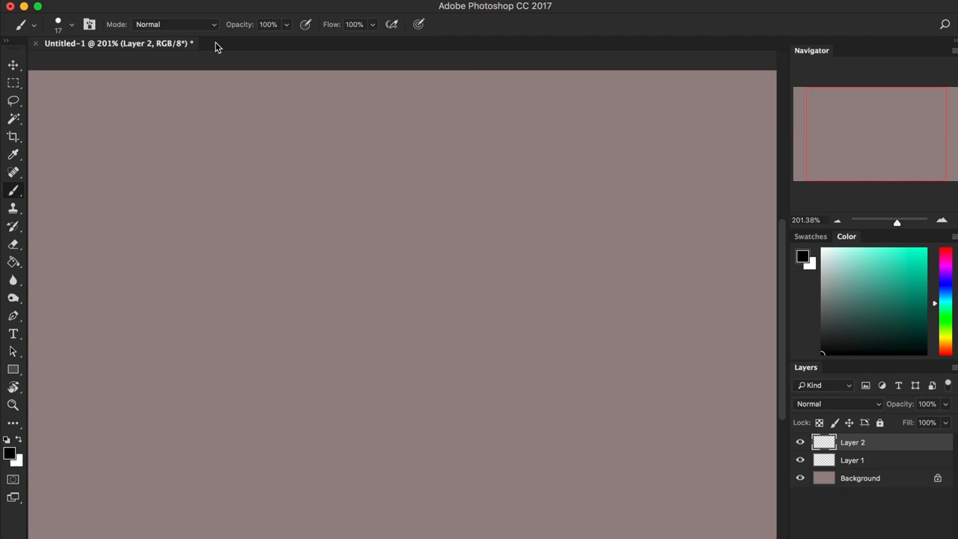
pyautogui.moveTo(233, 247)
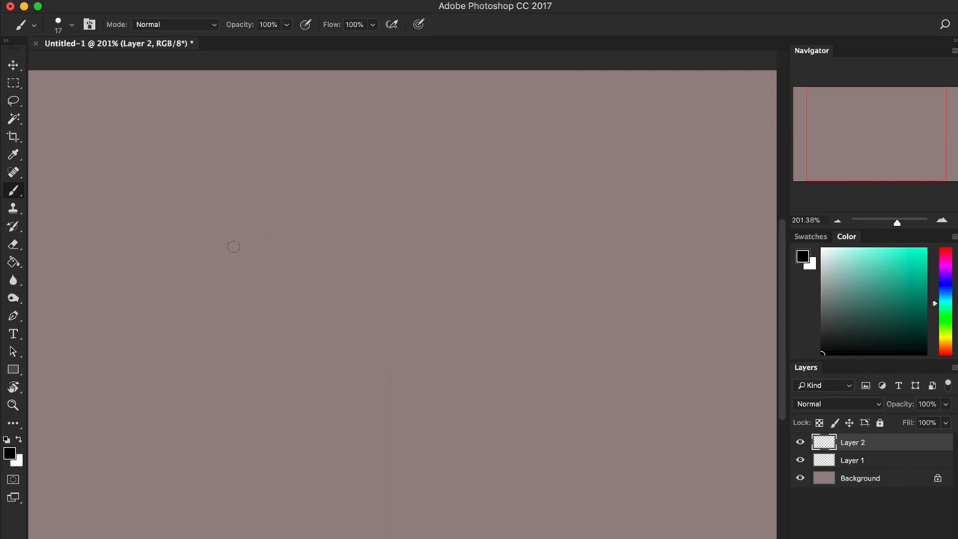
pyautogui.moveTo(232, 241)
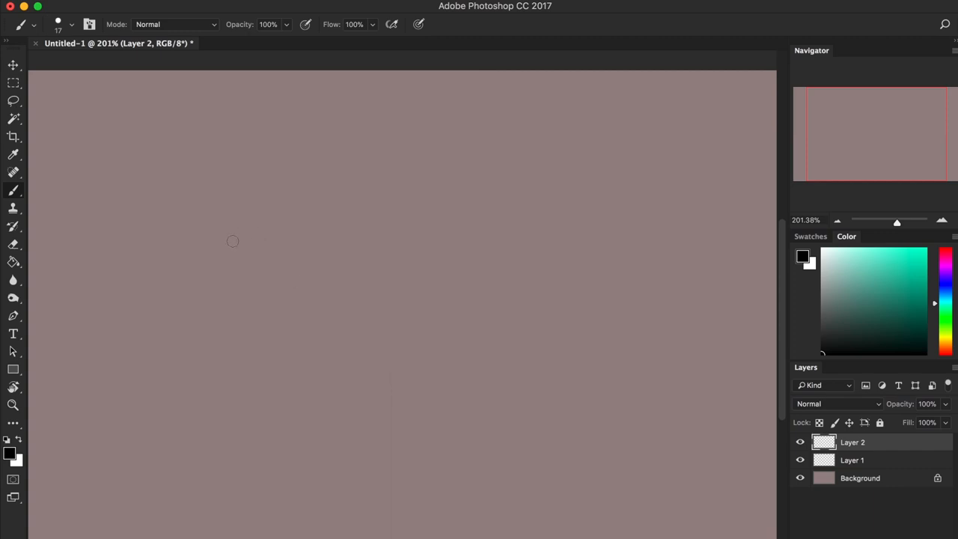
pyautogui.moveTo(467, 316)
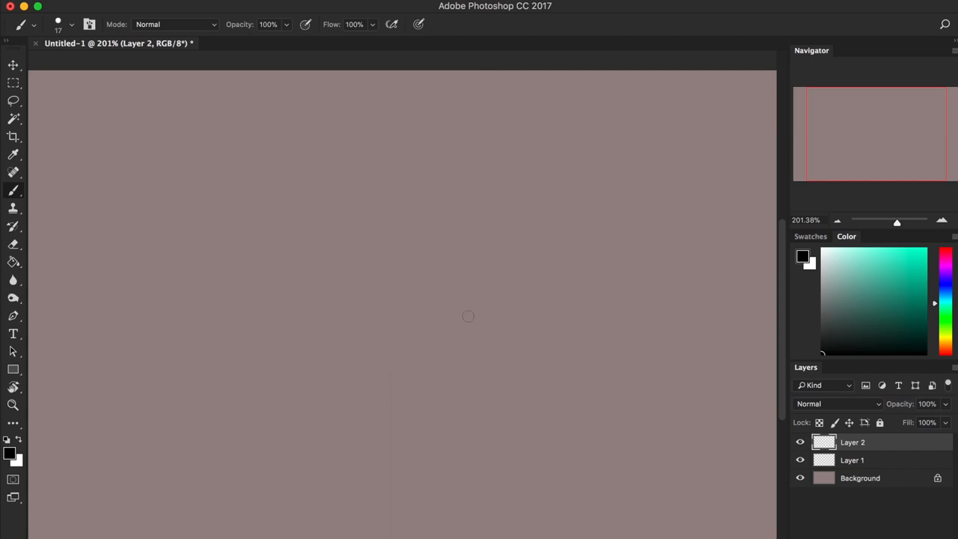
pyautogui.moveTo(452, 377)
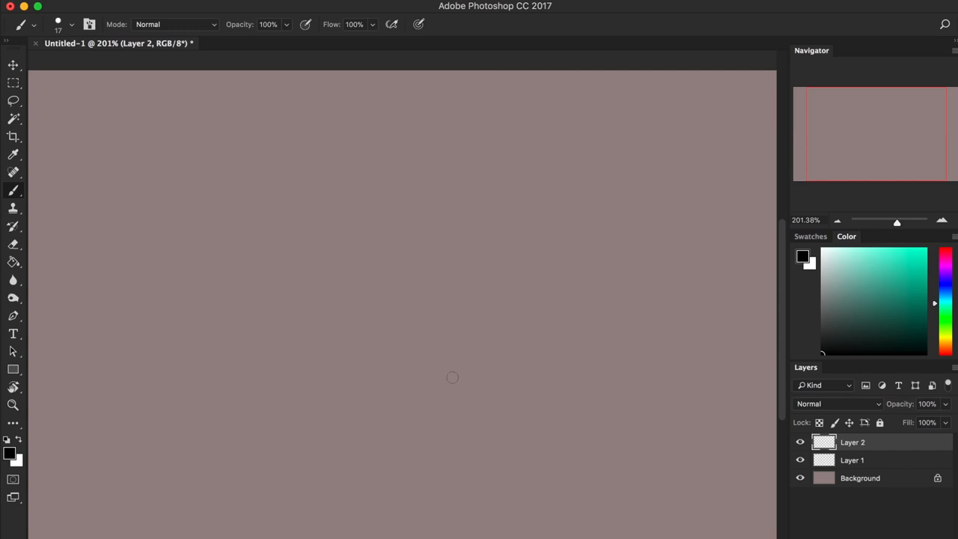
pyautogui.moveTo(627, 152)
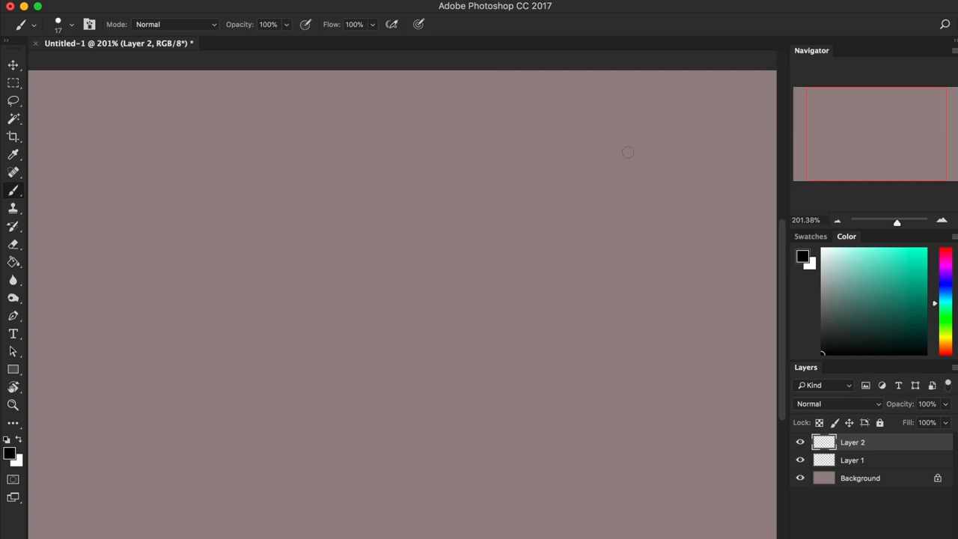
pyautogui.moveTo(320, 199)
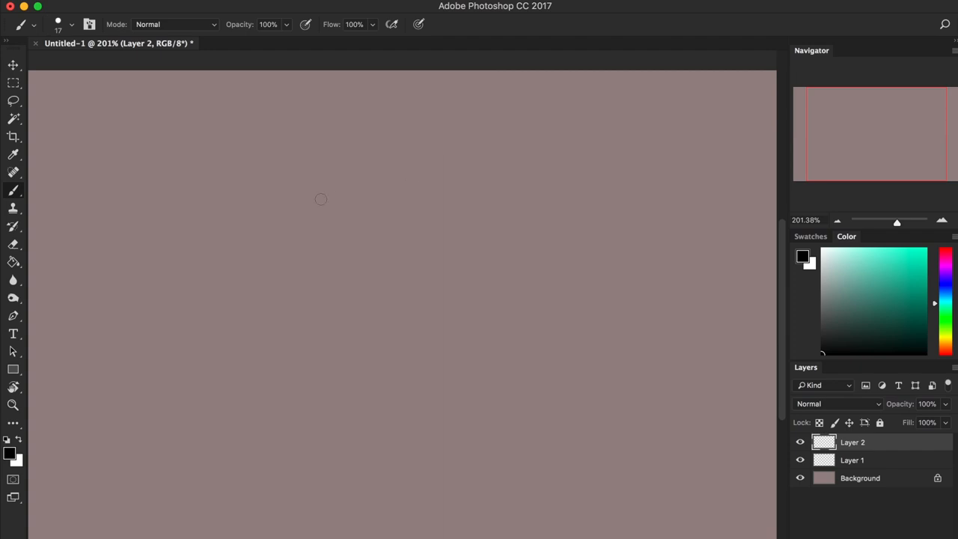
pyautogui.moveTo(377, 194)
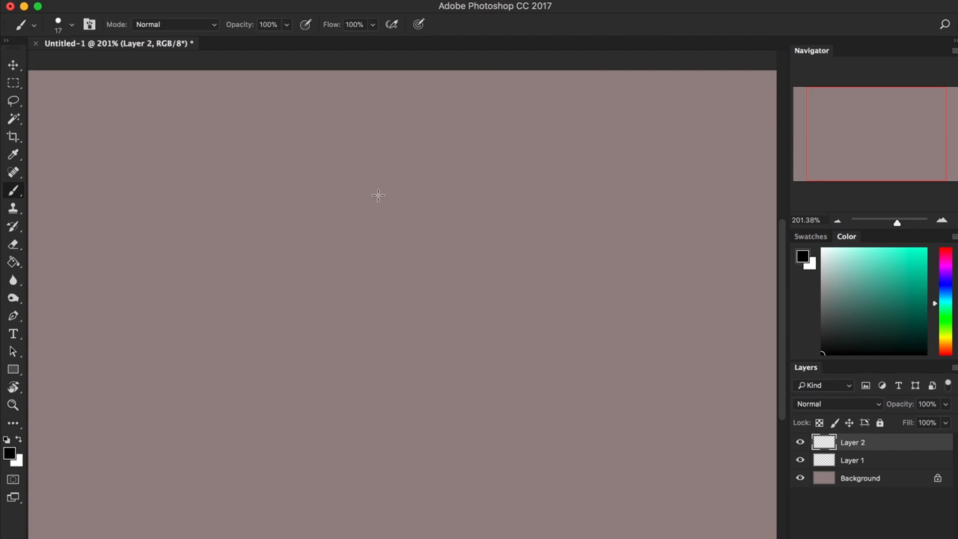
pyautogui.moveTo(362, 221)
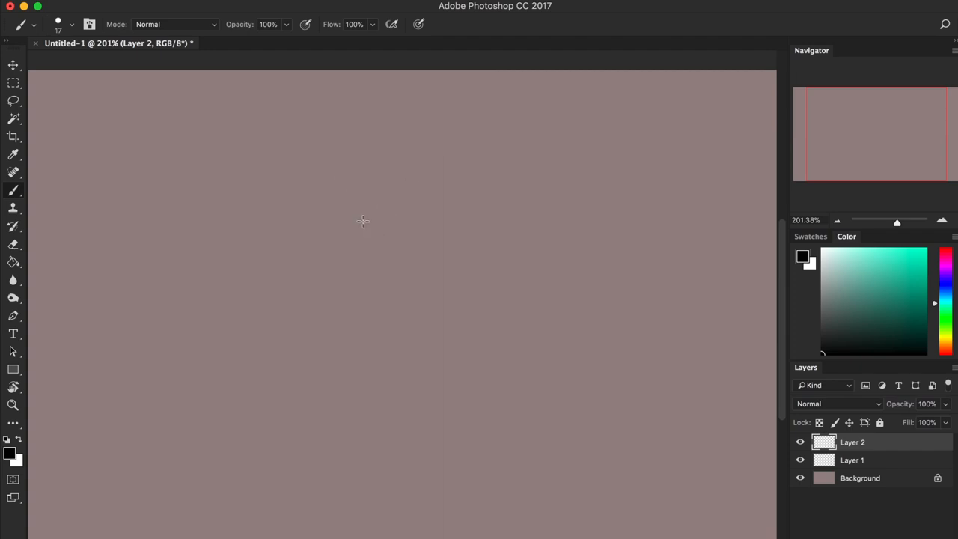
pyautogui.moveTo(372, 168)
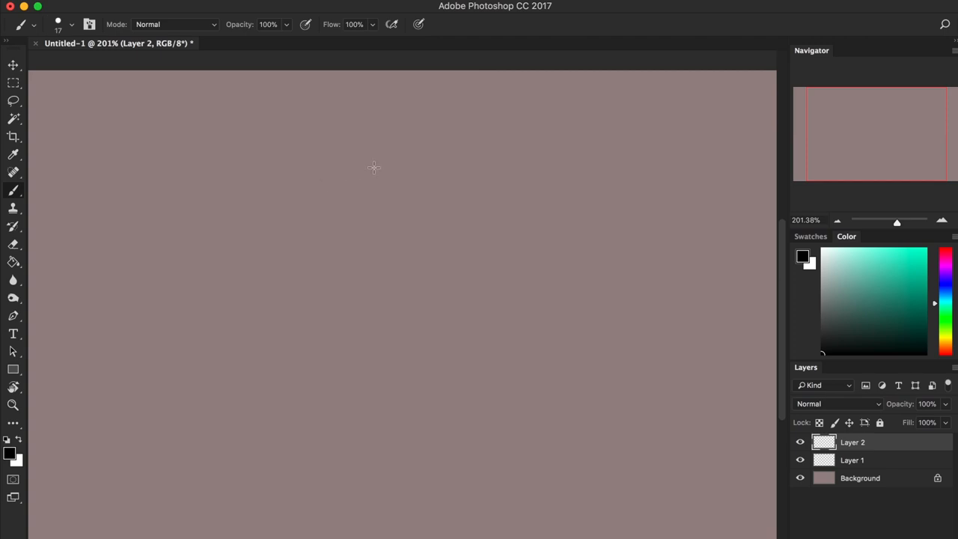
pyautogui.moveTo(402, 204)
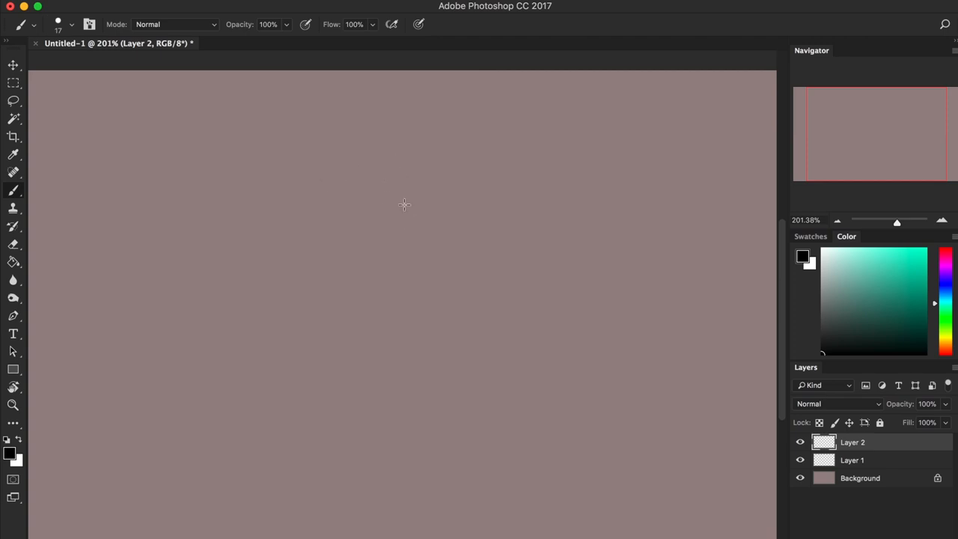
pyautogui.moveTo(386, 181)
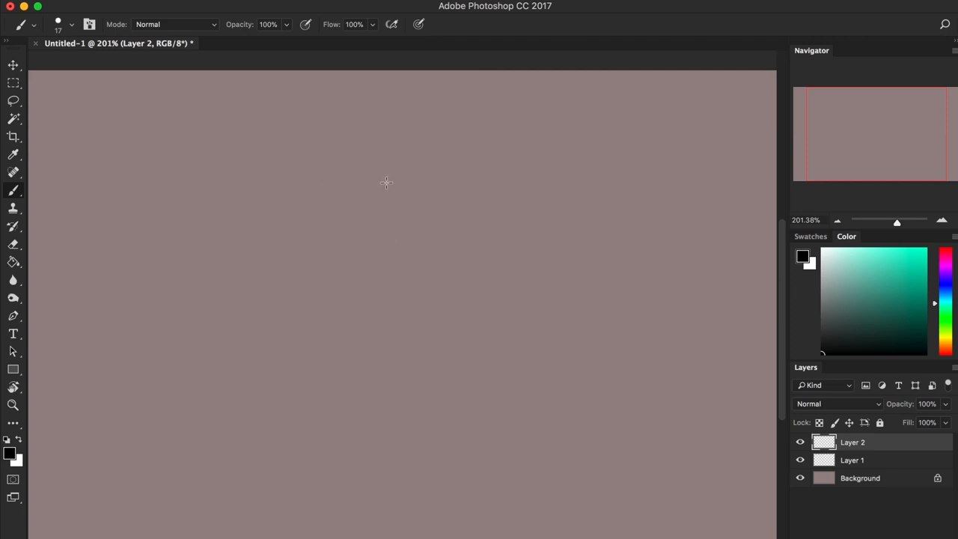
pyautogui.moveTo(400, 202)
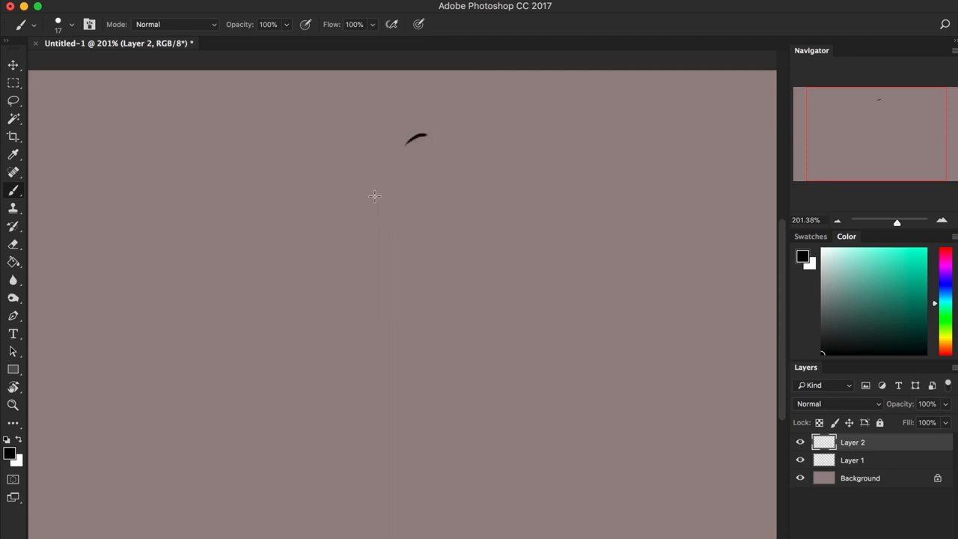
# Sketch the black outline of the animal's head: top, forehead, muzzle, chin, jaw and back of the head.
pyautogui.moveTo(419, 137); pyautogui.dragTo(359, 185)
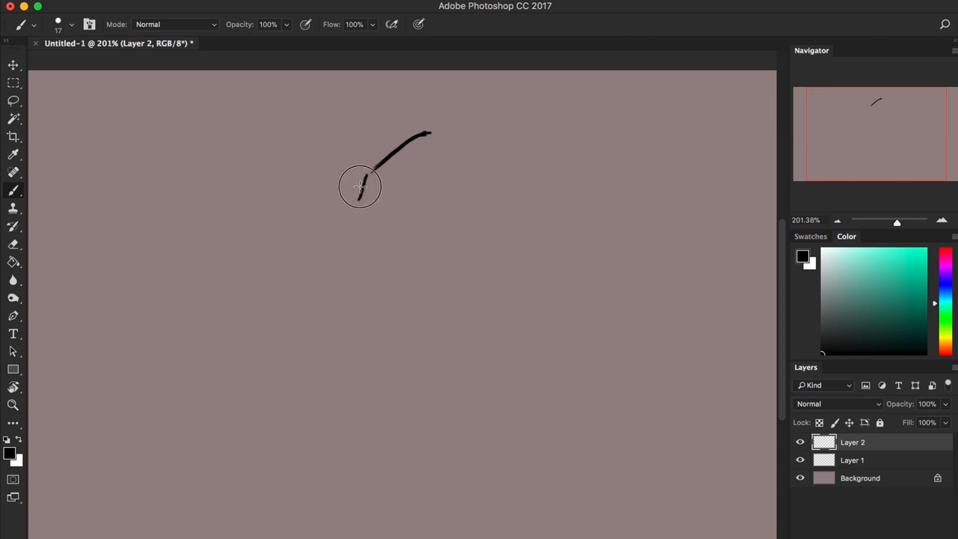
pyautogui.moveTo(359, 187); pyautogui.dragTo(356, 221)
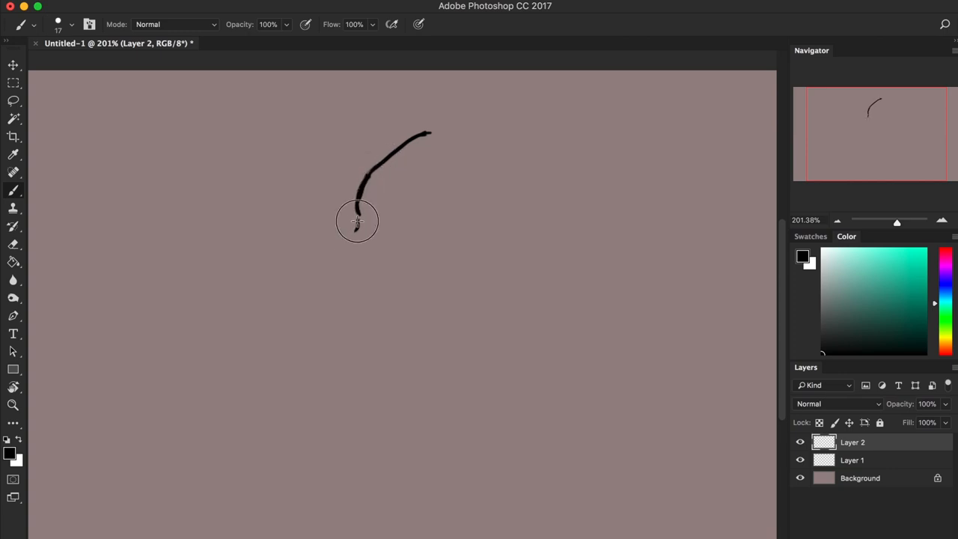
pyautogui.moveTo(358, 222); pyautogui.dragTo(366, 272)
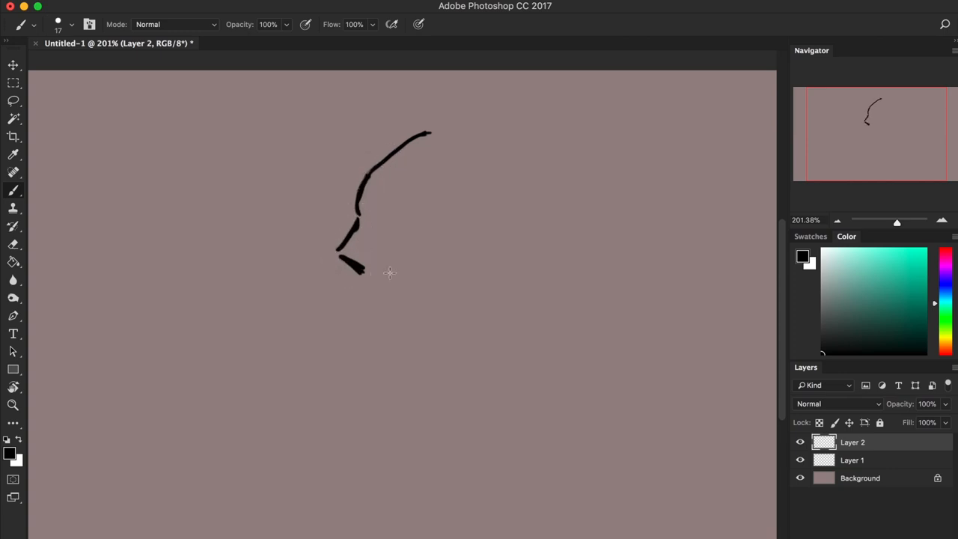
pyautogui.moveTo(356, 270); pyautogui.dragTo(431, 269)
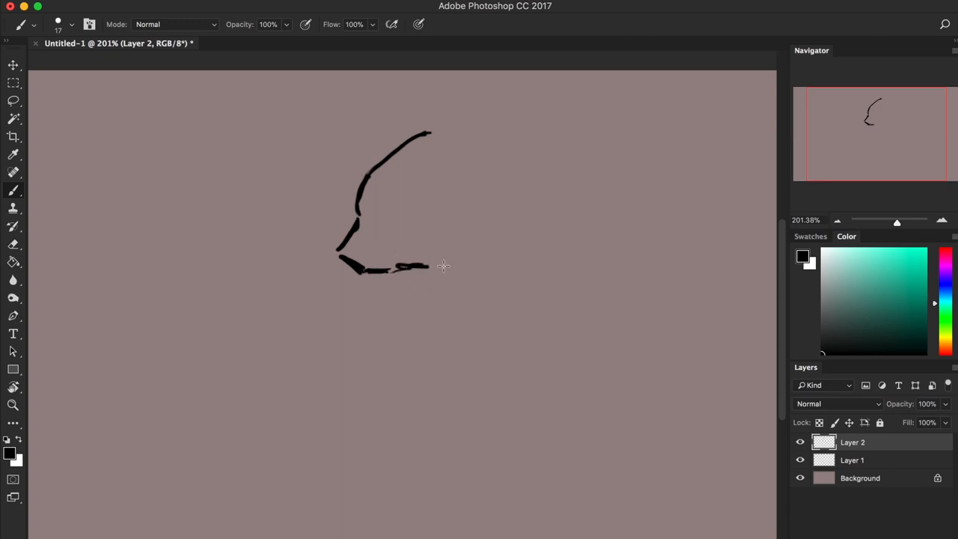
pyautogui.moveTo(431, 135); pyautogui.dragTo(461, 197)
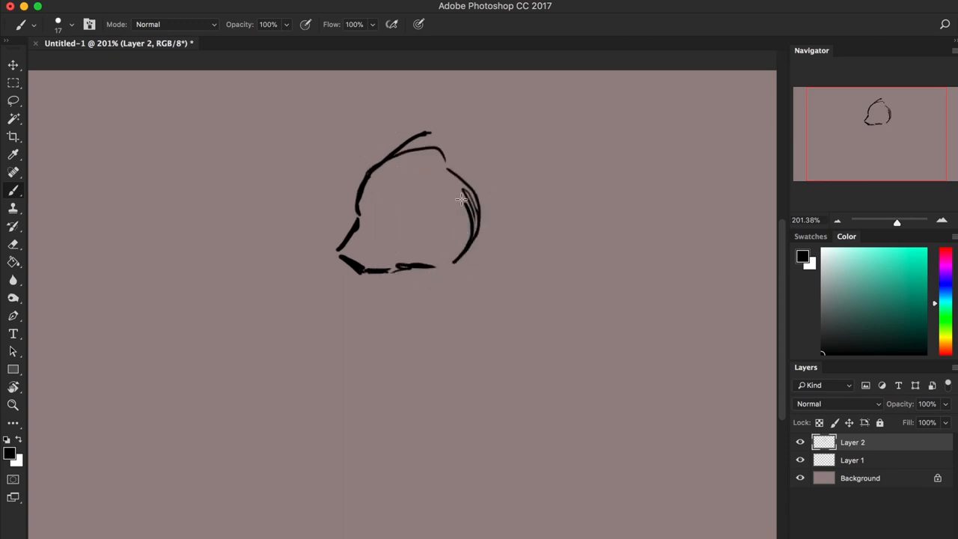
# Add the eye and refine the nose and mouth on the head sketch.
pyautogui.click(380, 209)
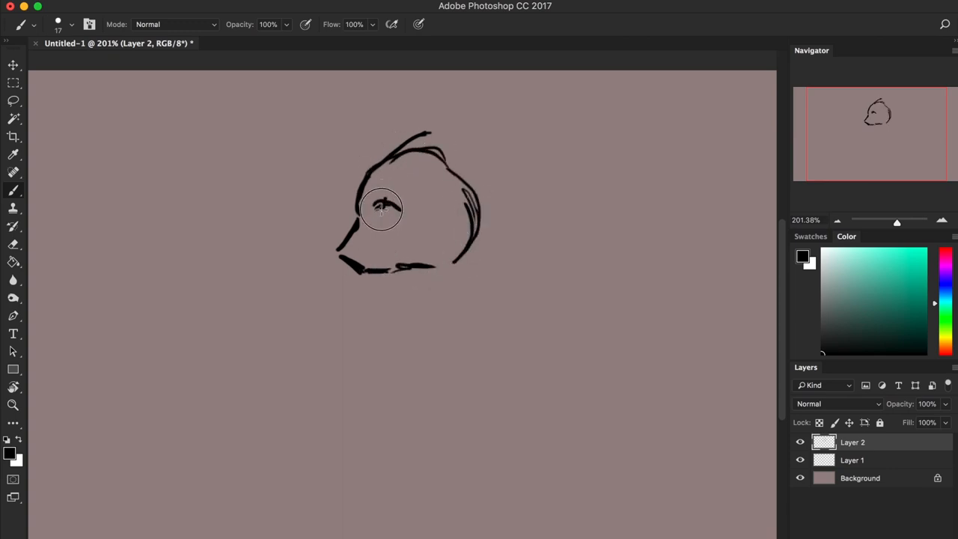
pyautogui.moveTo(381, 210); pyautogui.dragTo(346, 251)
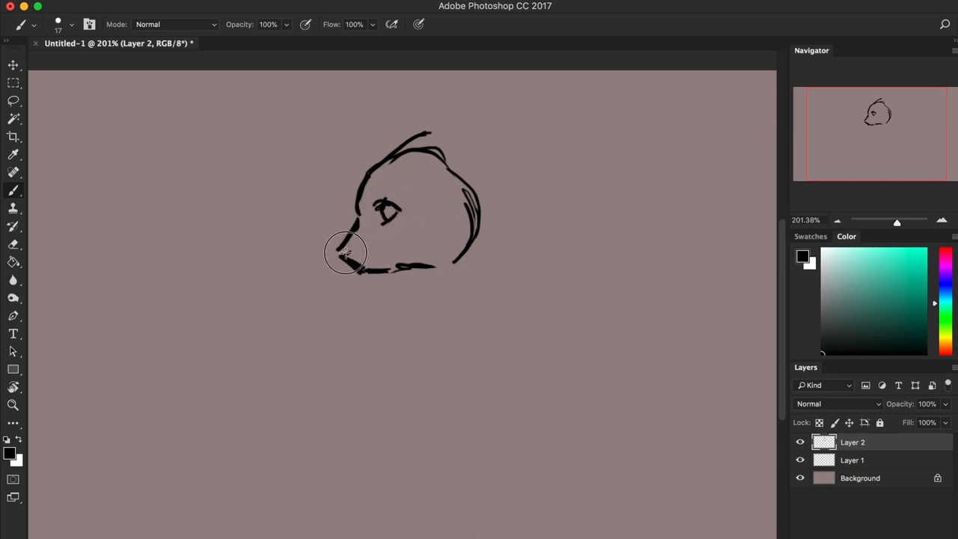
pyautogui.moveTo(344, 255); pyautogui.dragTo(389, 251)
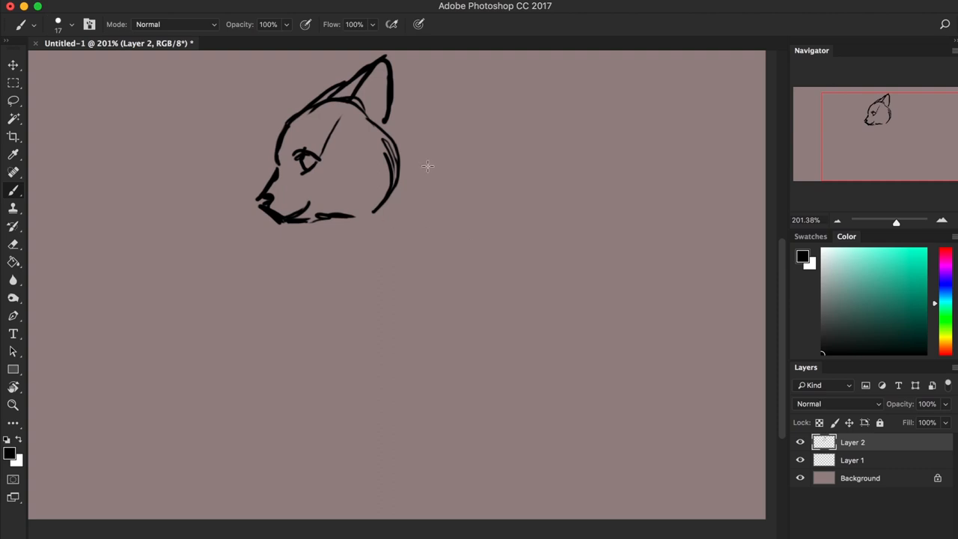
# Draw the neck, chest, long back line and the front legs with paws.
pyautogui.press('Cmd+t')
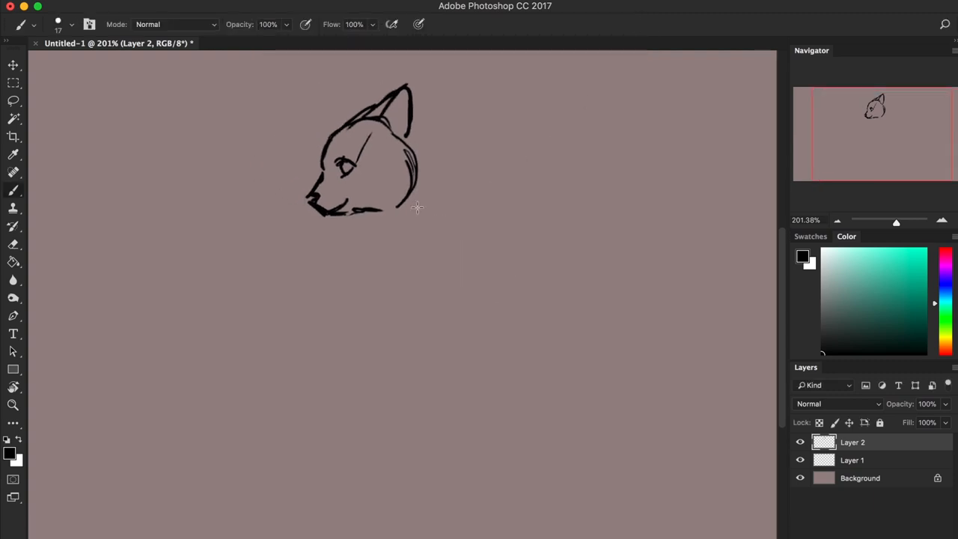
pyautogui.moveTo(352, 212); pyautogui.dragTo(410, 245)
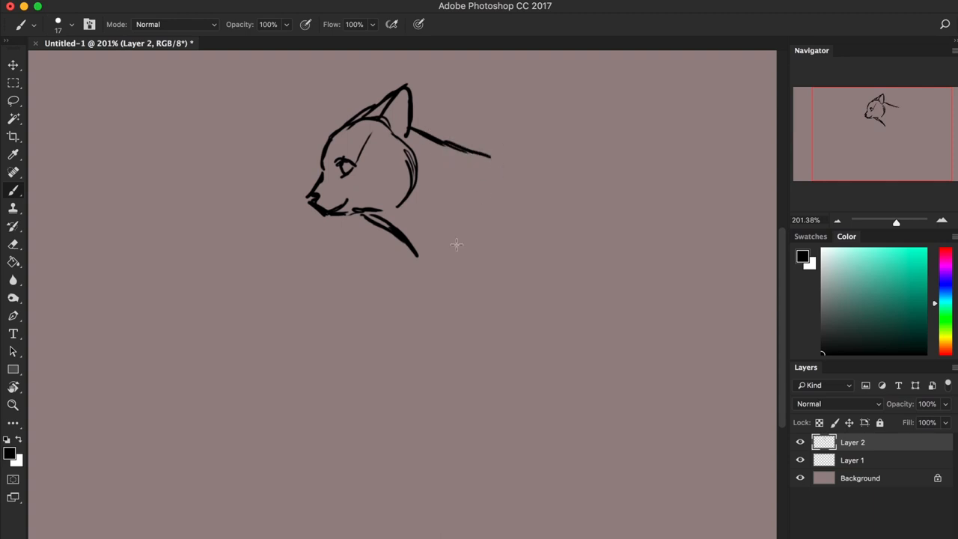
pyautogui.moveTo(479, 162); pyautogui.dragTo(442, 262)
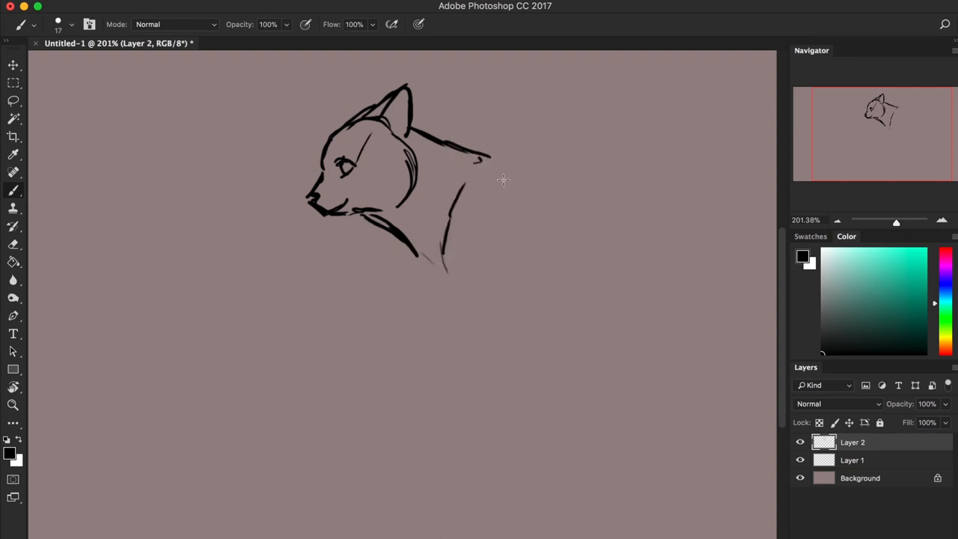
pyautogui.moveTo(464, 157); pyautogui.dragTo(673, 195)
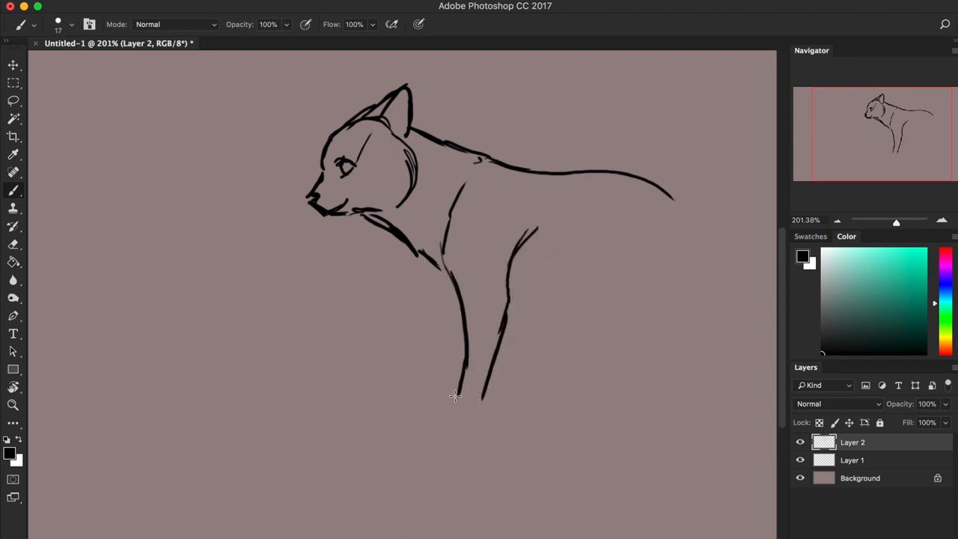
pyautogui.moveTo(460, 391); pyautogui.dragTo(428, 420)
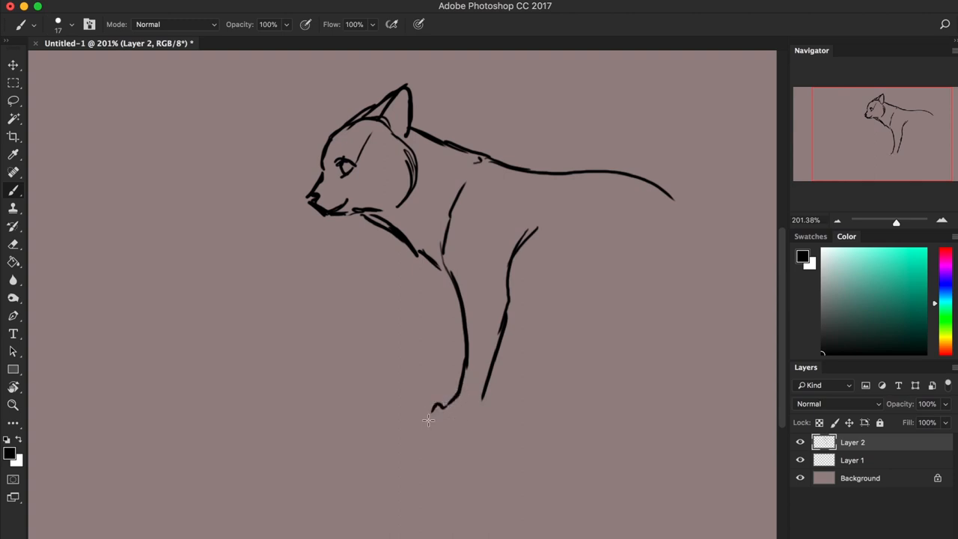
pyautogui.moveTo(431, 416); pyautogui.dragTo(464, 410)
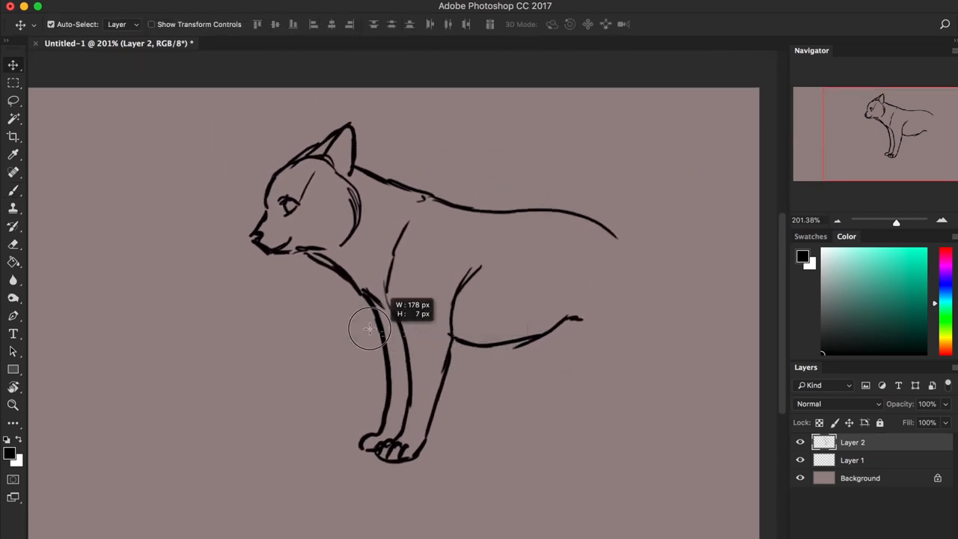
# Finish the cat sketch with rump, hind legs with paws and a long curved tail.
pyautogui.moveTo(368, 328); pyautogui.dragTo(365, 311)
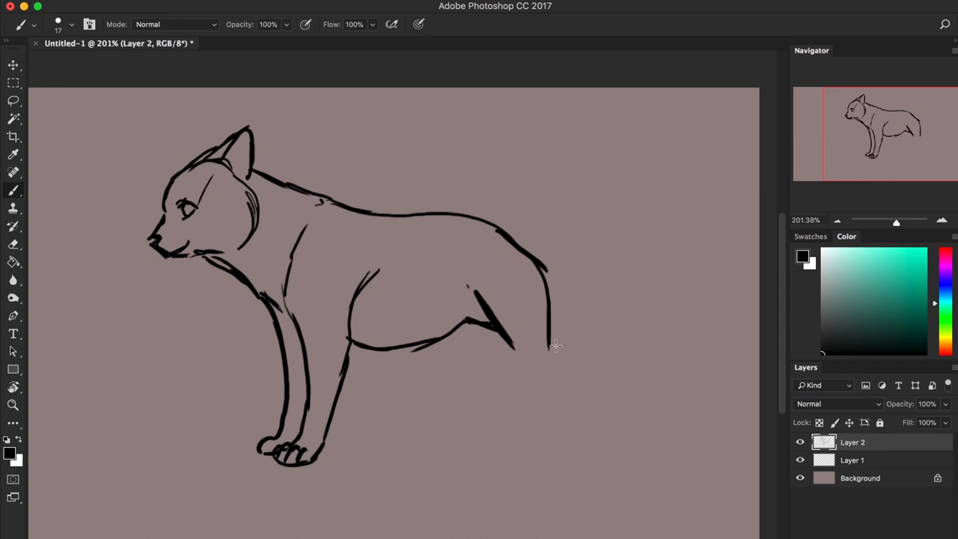
pyautogui.moveTo(550, 344); pyautogui.dragTo(568, 442)
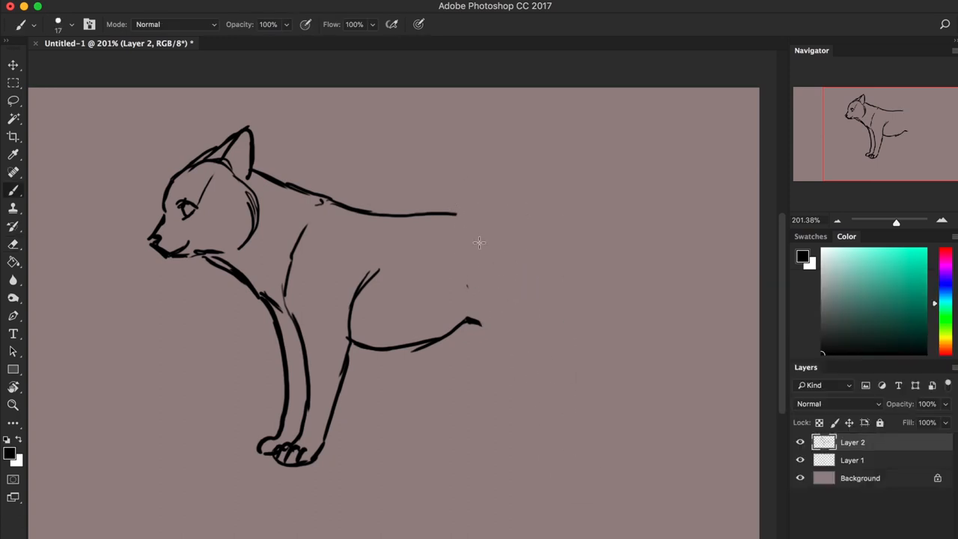
pyautogui.moveTo(456, 213); pyautogui.dragTo(524, 217)
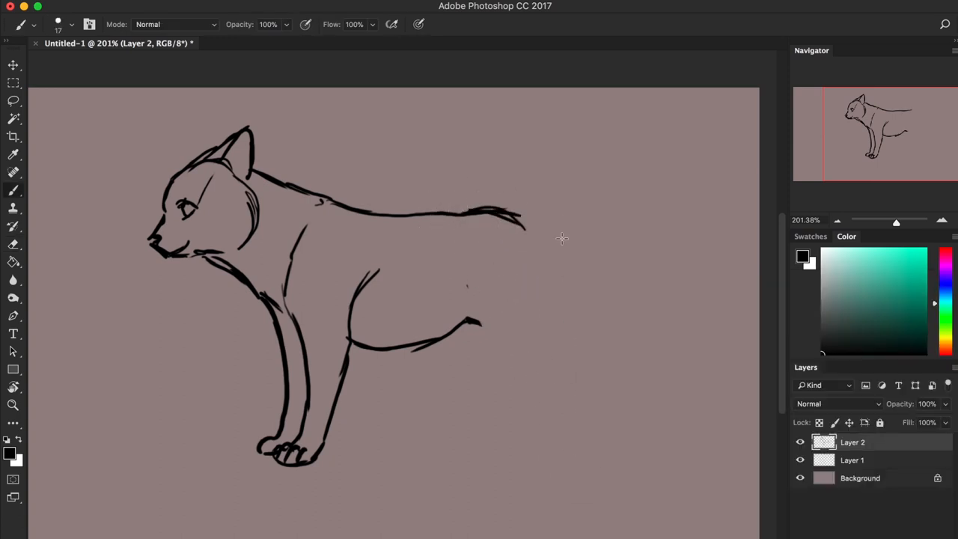
pyautogui.moveTo(523, 221); pyautogui.dragTo(538, 228)
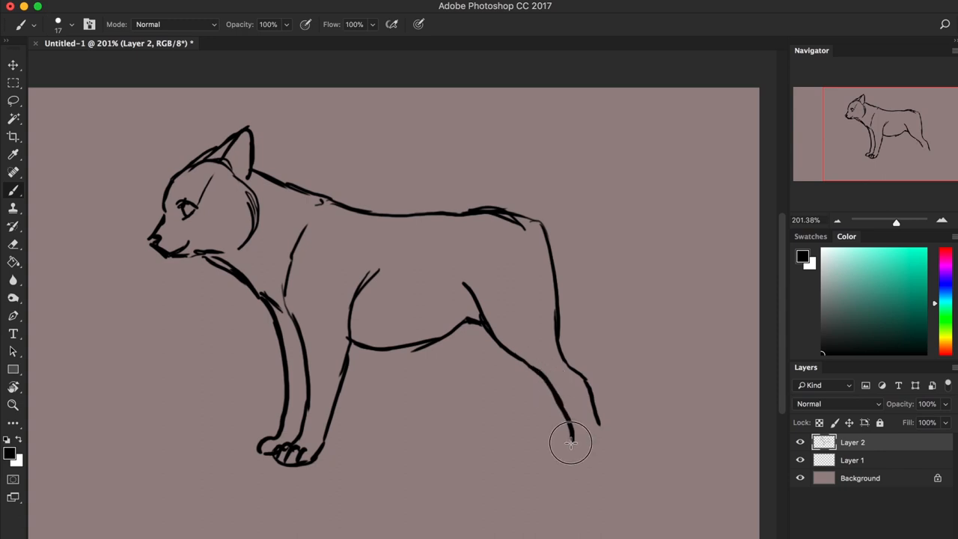
pyautogui.moveTo(568, 441); pyautogui.dragTo(598, 437)
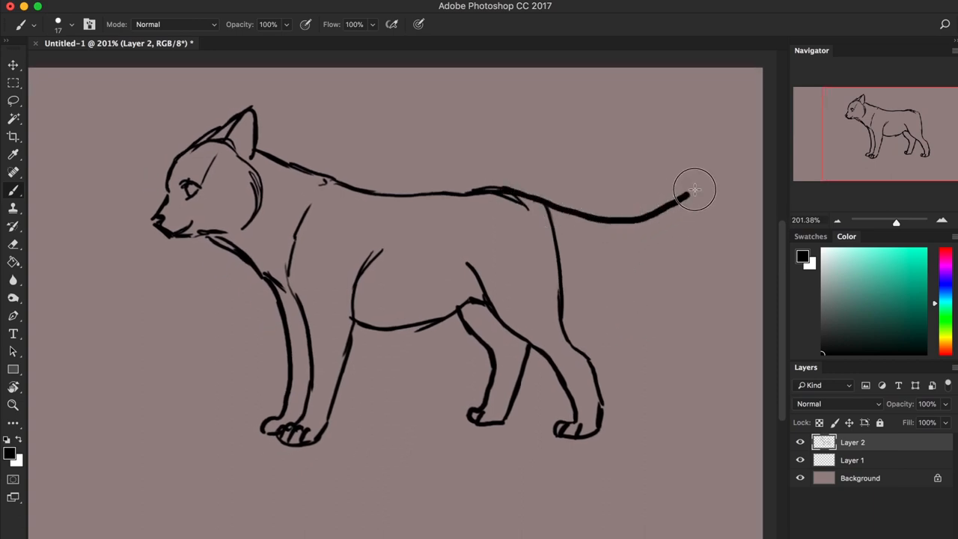
pyautogui.moveTo(689, 191); pyautogui.dragTo(553, 227)
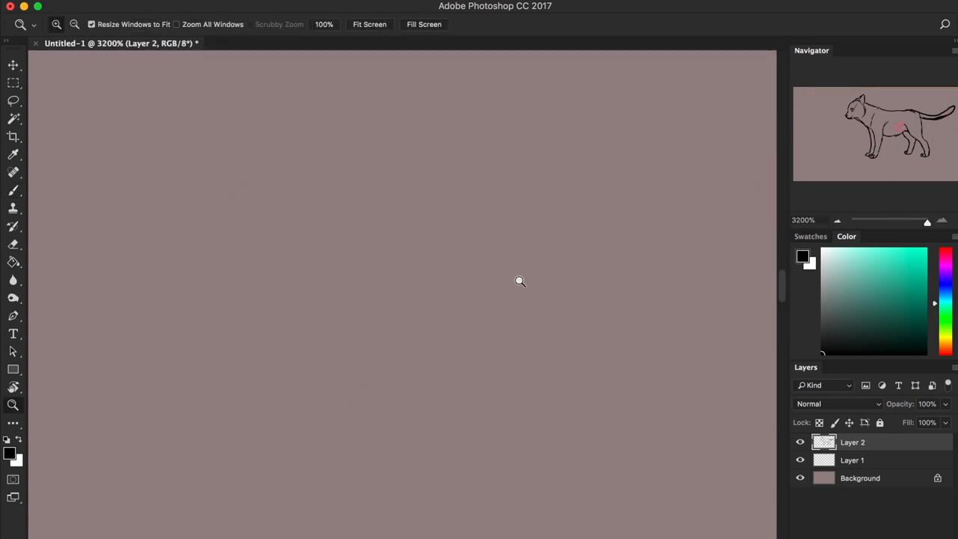
pyautogui.moveTo(584, 104); pyautogui.dragTo(770, 426)
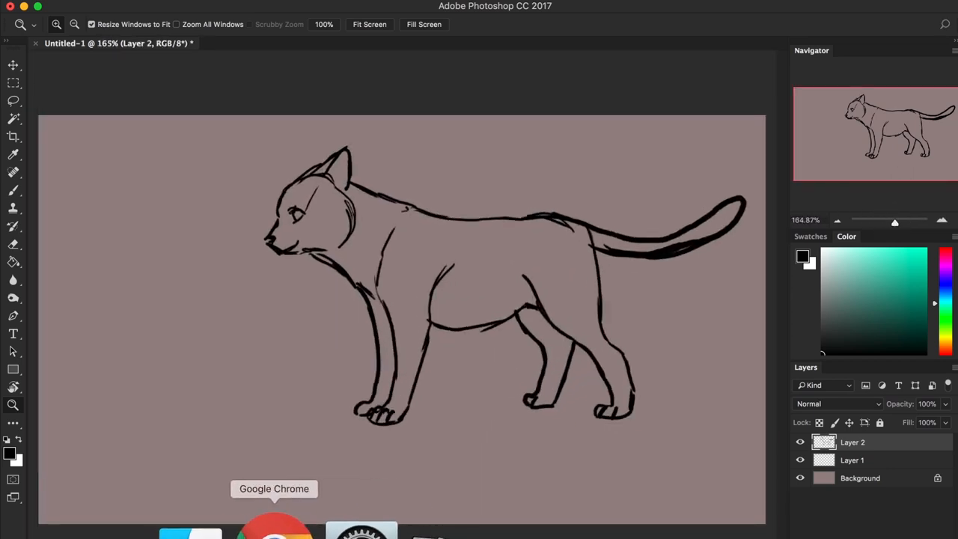
# Switch to Chrome and browse the CAT image search results.
pyautogui.click(274, 535)
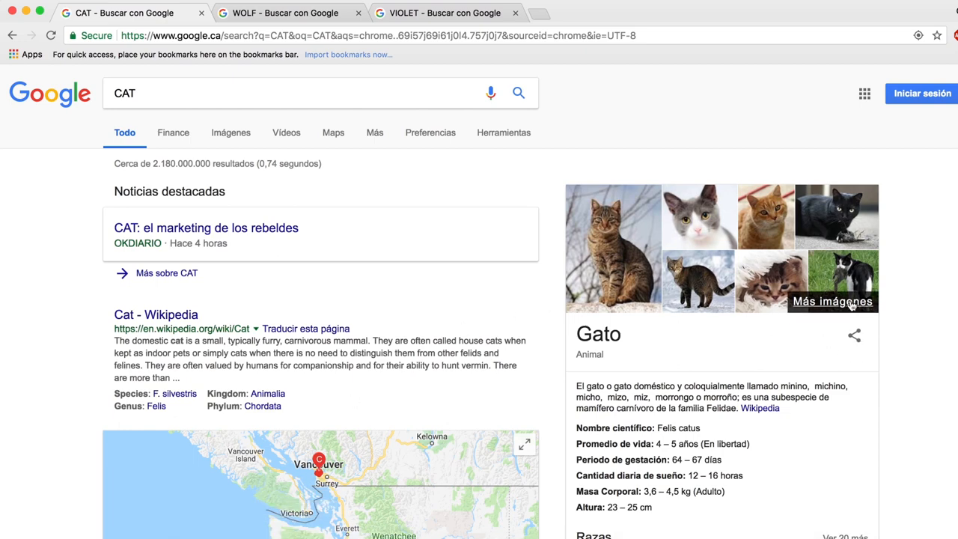
pyautogui.click(831, 300)
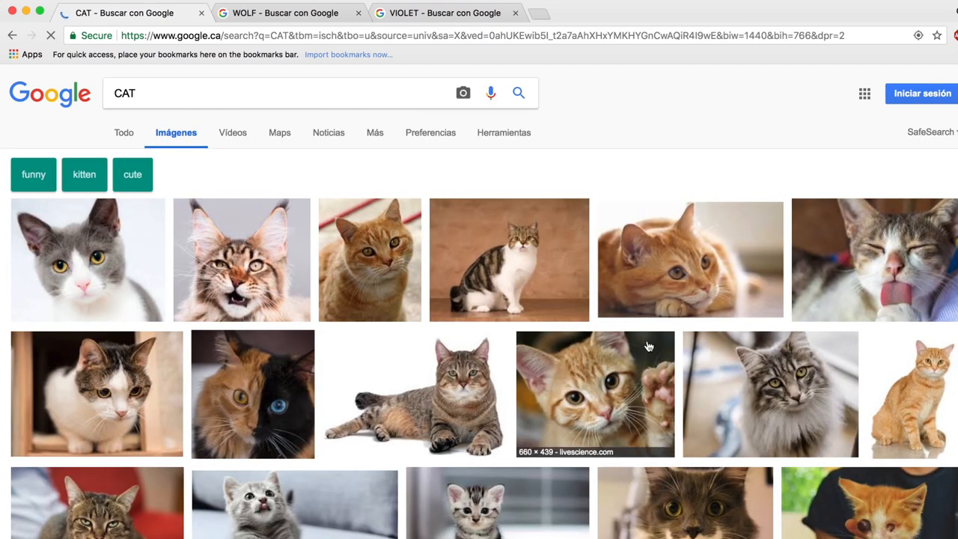
pyautogui.scroll(-3)
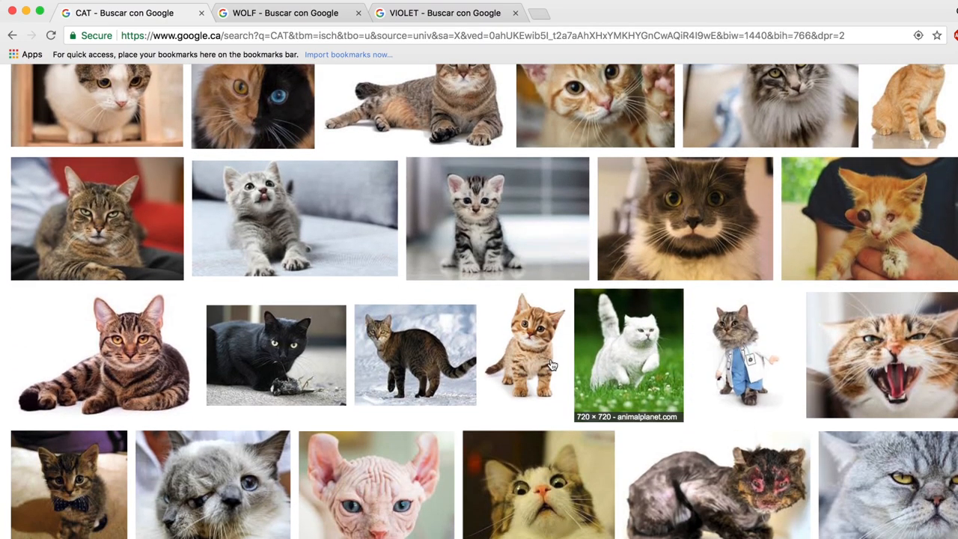
pyautogui.scroll(-3)
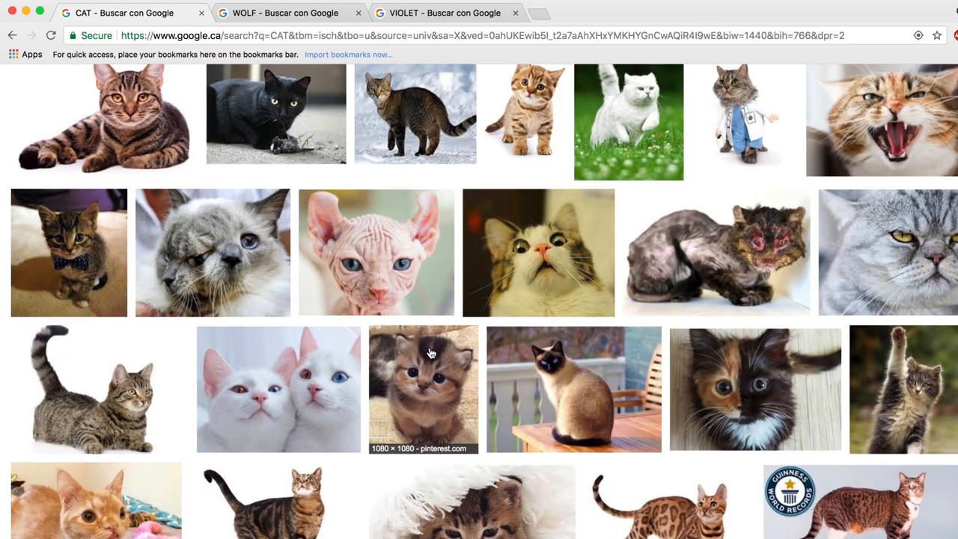
pyautogui.scroll(-3)
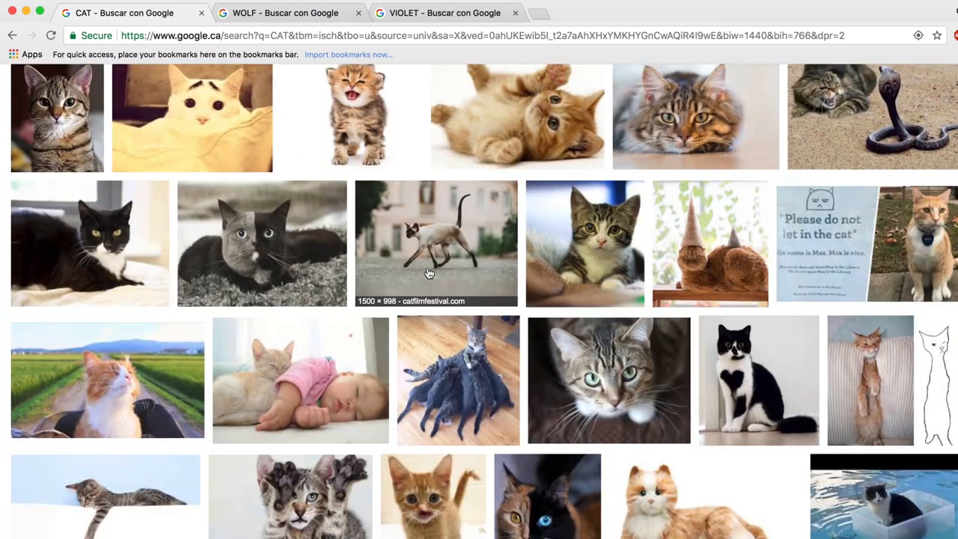
pyautogui.scroll(-3)
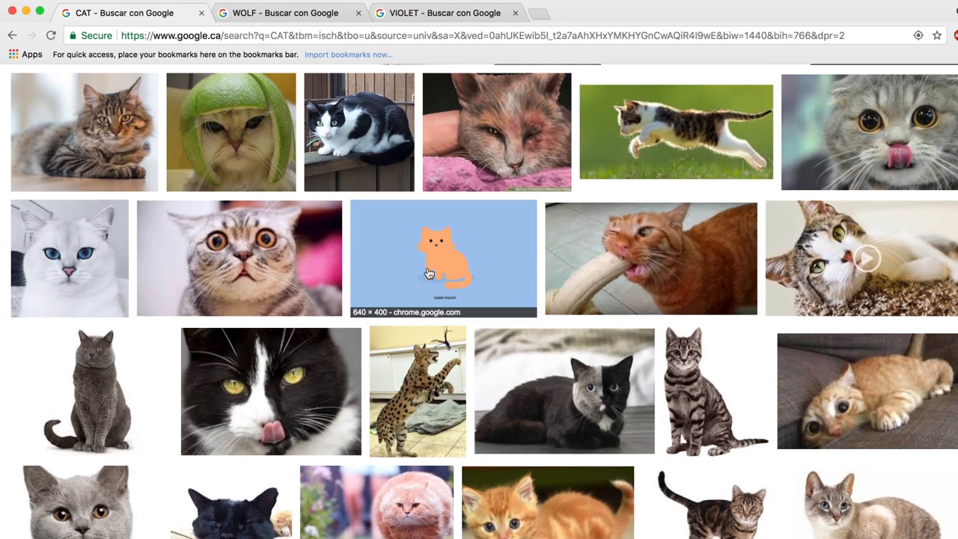
pyautogui.scroll(-3)
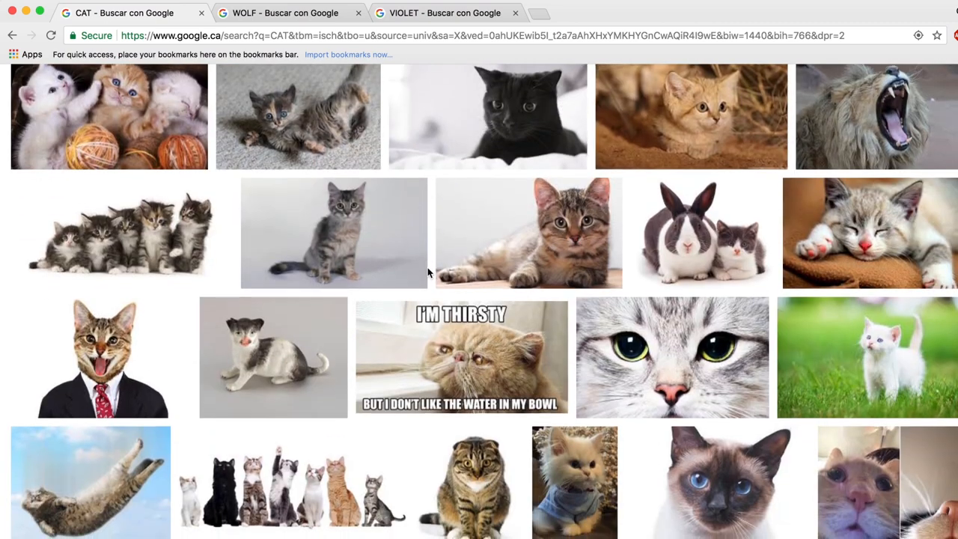
pyautogui.scroll(-3)
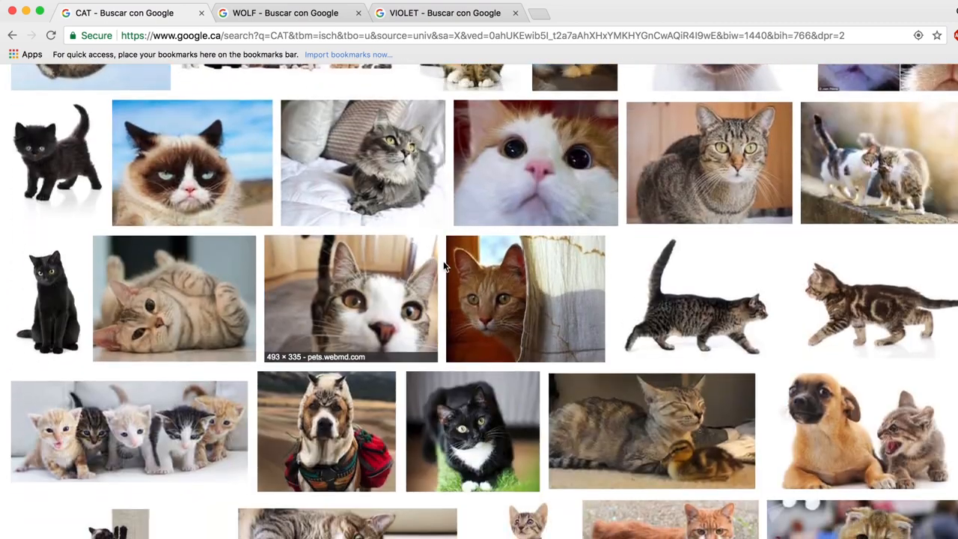
pyautogui.moveTo(853, 297)
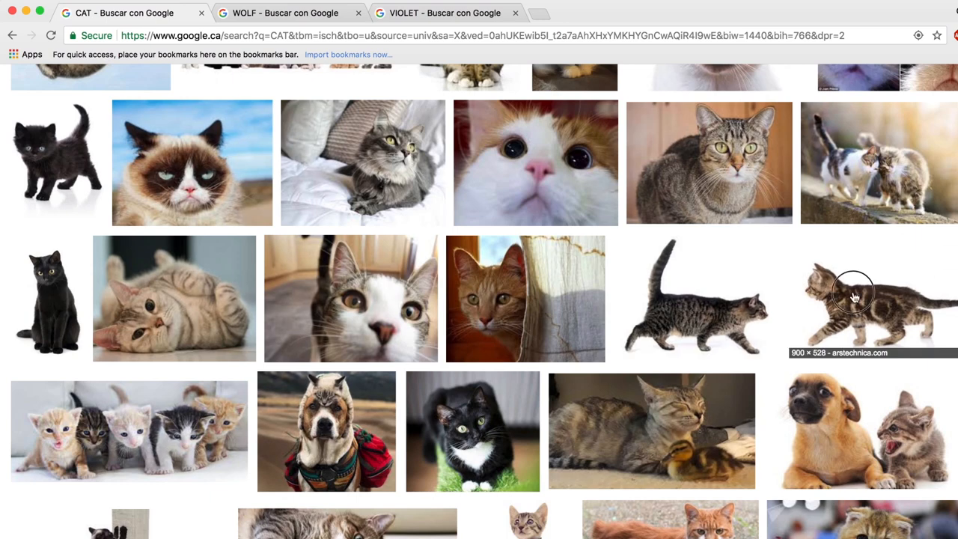
# Select the walking tabby kitten photo as a reference.
pyautogui.click(852, 299)
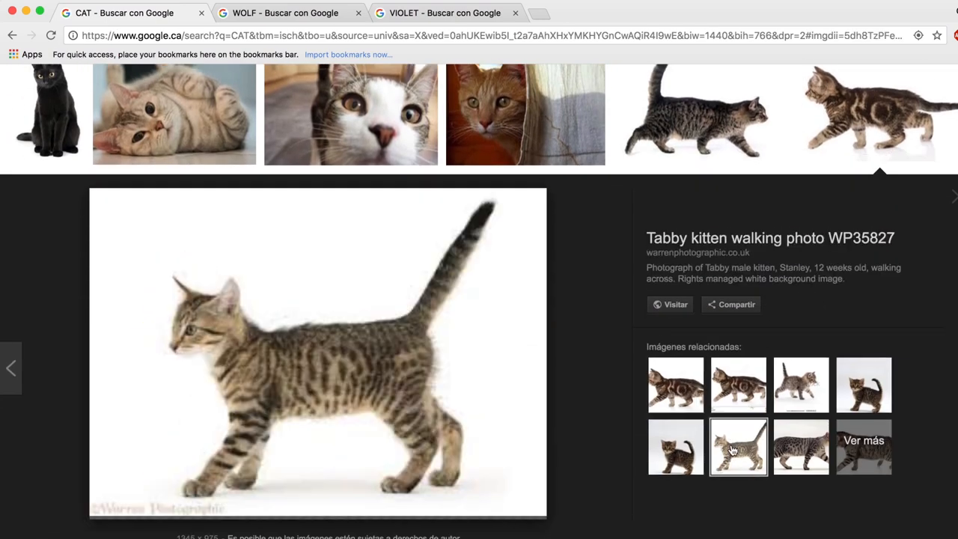
pyautogui.click(739, 447)
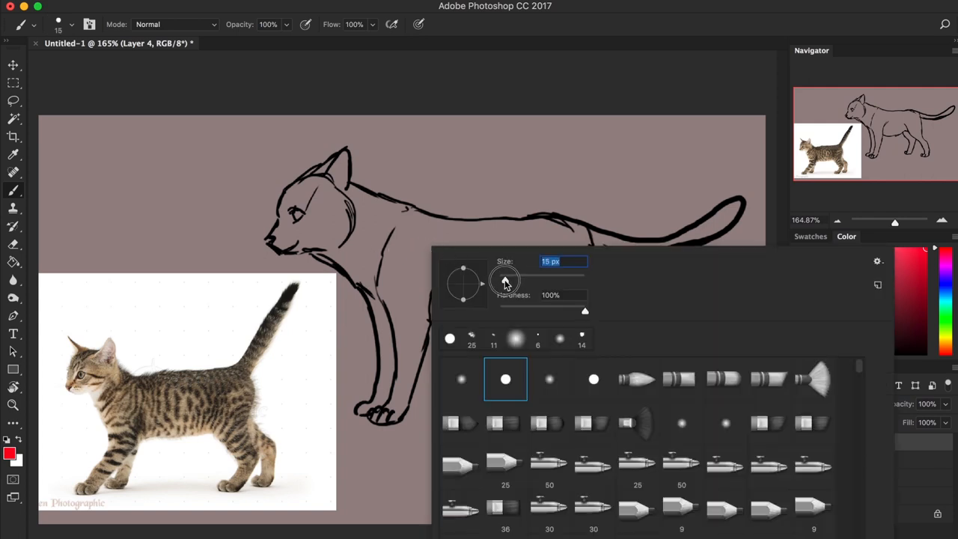
# With a smaller red brush, mark head and neck construction shapes on the kitten photo and the sketch.
pyautogui.moveTo(506, 280); pyautogui.dragTo(503, 280)
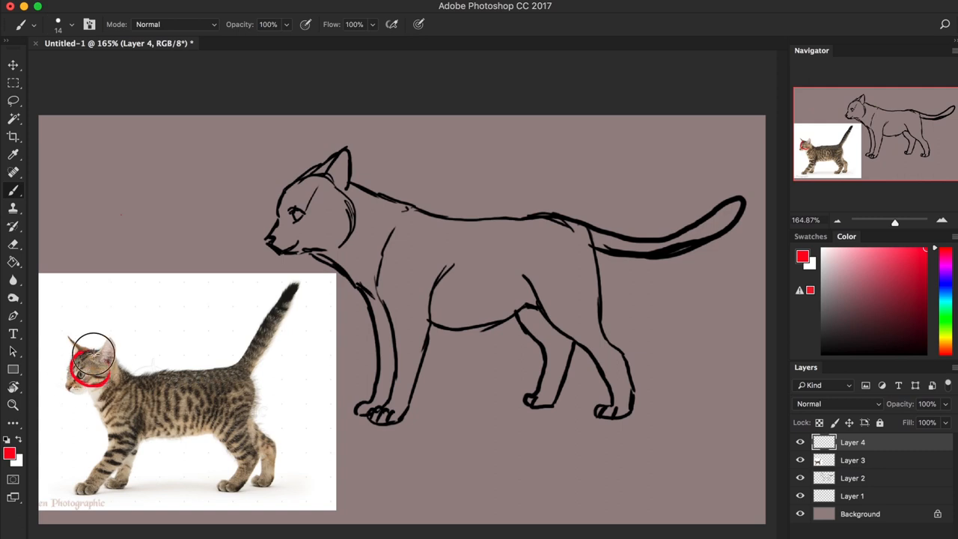
pyautogui.moveTo(93, 359); pyautogui.dragTo(68, 386)
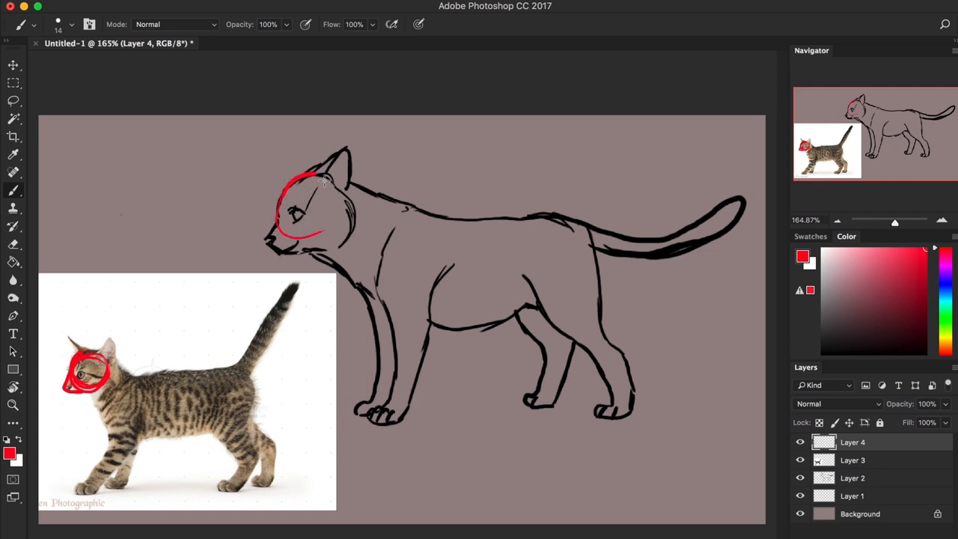
pyautogui.moveTo(321, 180); pyautogui.dragTo(269, 240)
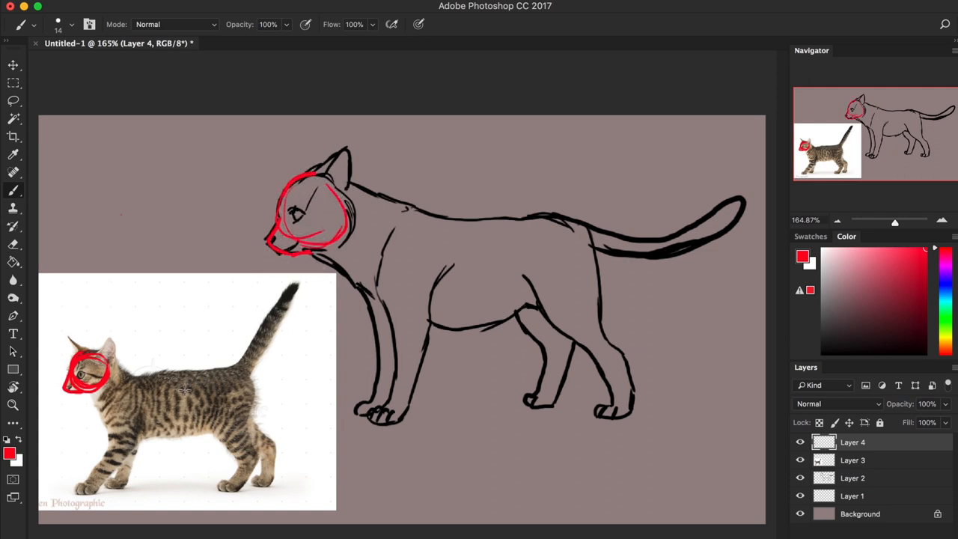
pyautogui.moveTo(96, 401)
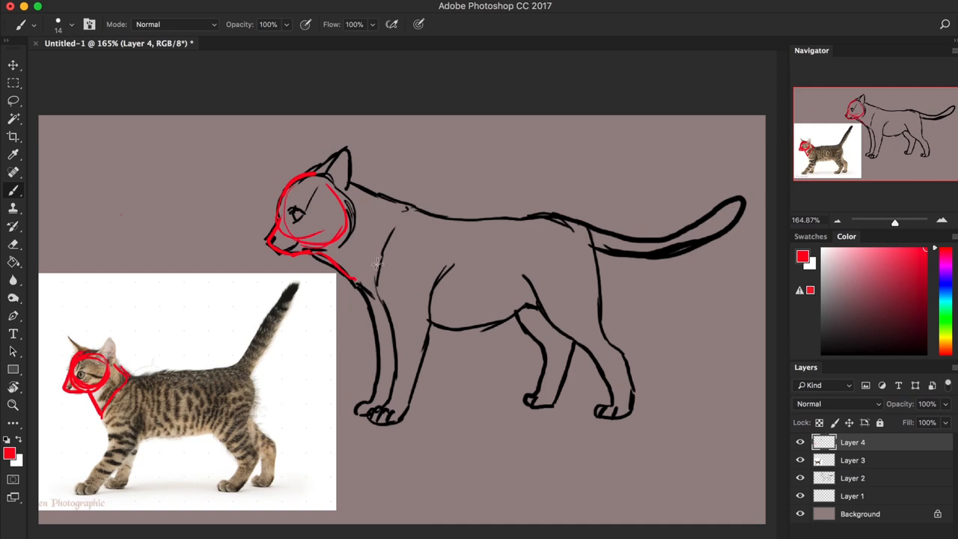
pyautogui.moveTo(344, 187); pyautogui.dragTo(367, 270)
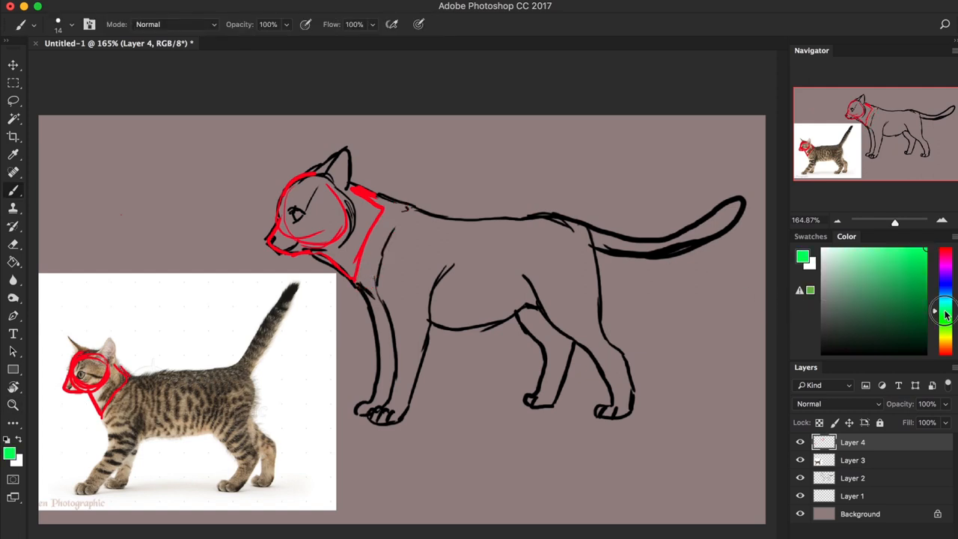
pyautogui.click(945, 314)
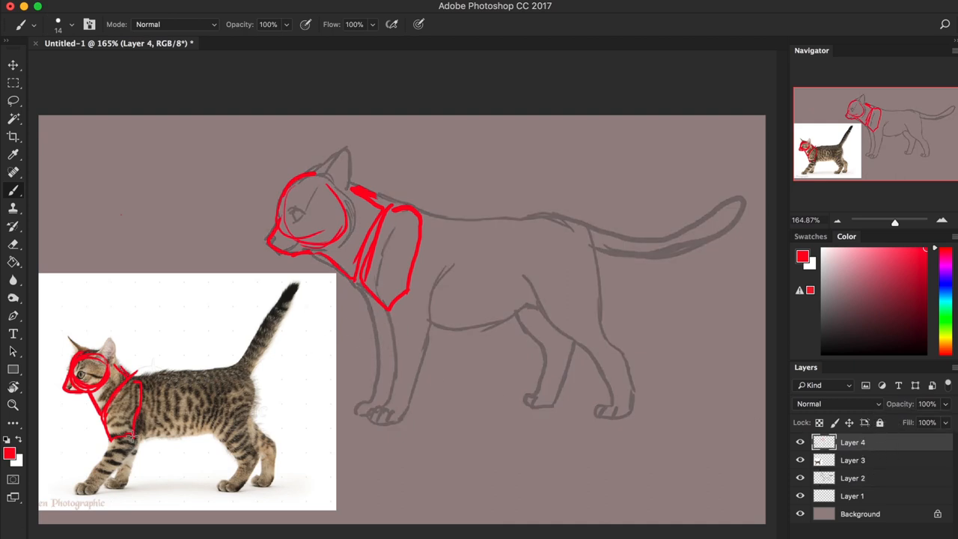
# Draw red construction lines for the front leg, front paw and the long back line on photo and sketch.
pyautogui.moveTo(134, 434); pyautogui.dragTo(105, 486)
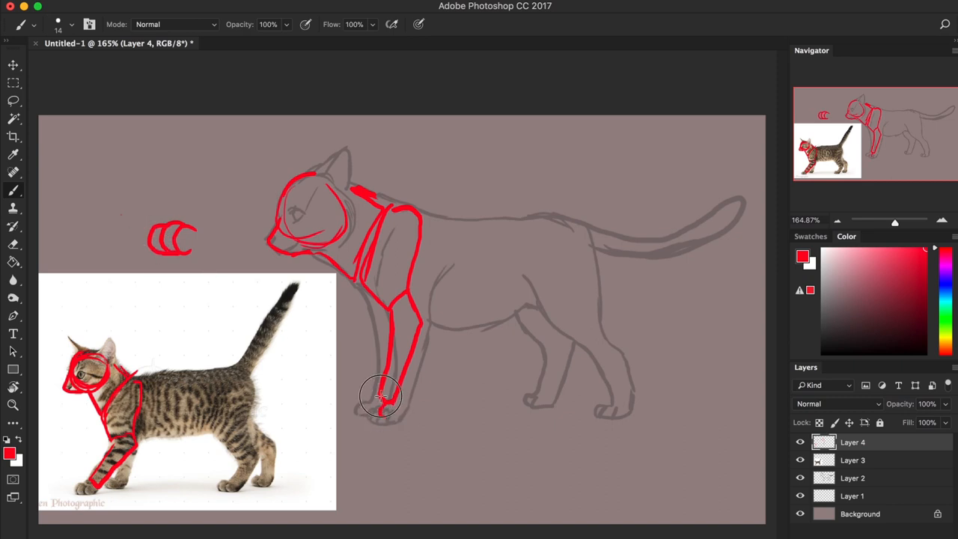
pyautogui.moveTo(382, 397); pyautogui.dragTo(397, 407)
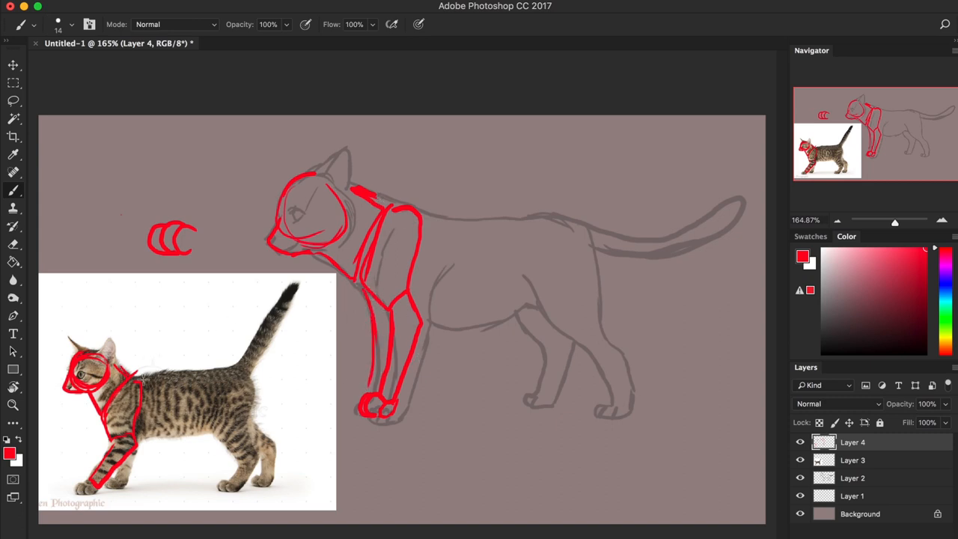
pyautogui.moveTo(135, 366); pyautogui.dragTo(180, 374)
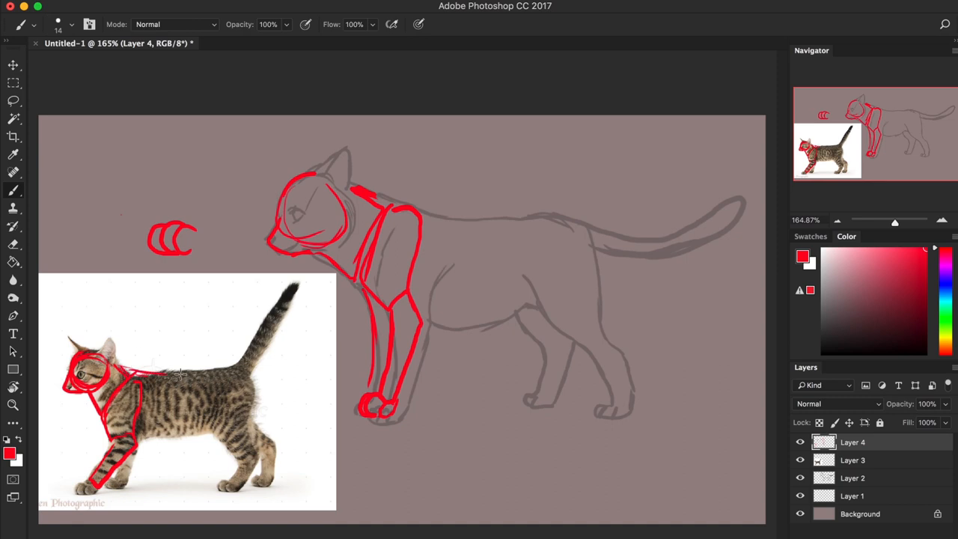
pyautogui.moveTo(134, 366); pyautogui.dragTo(225, 367)
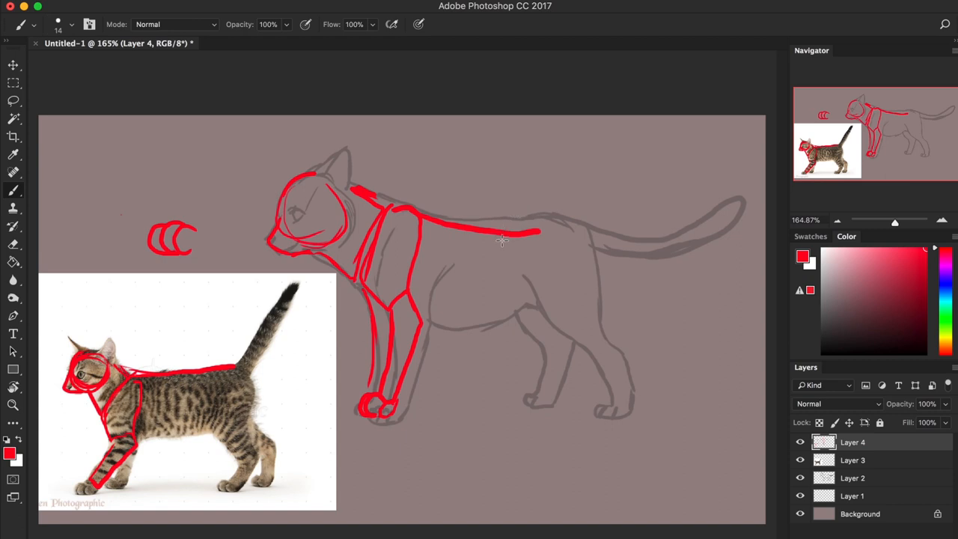
pyautogui.moveTo(539, 232); pyautogui.dragTo(416, 212)
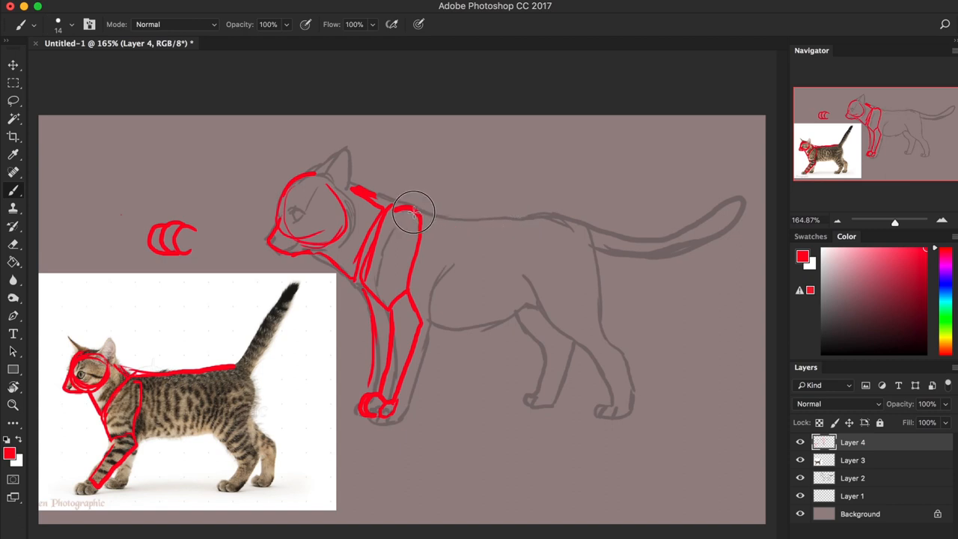
pyautogui.moveTo(407, 210); pyautogui.dragTo(587, 206)
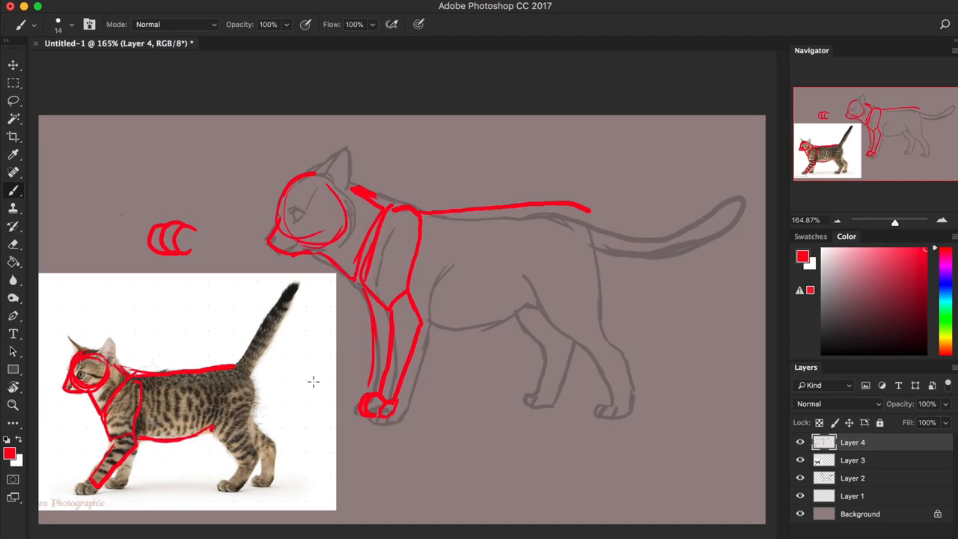
# Add red construction lines for the torso, hind leg with paw, tail and ears over the sketch.
pyautogui.moveTo(419, 329); pyautogui.dragTo(486, 323)
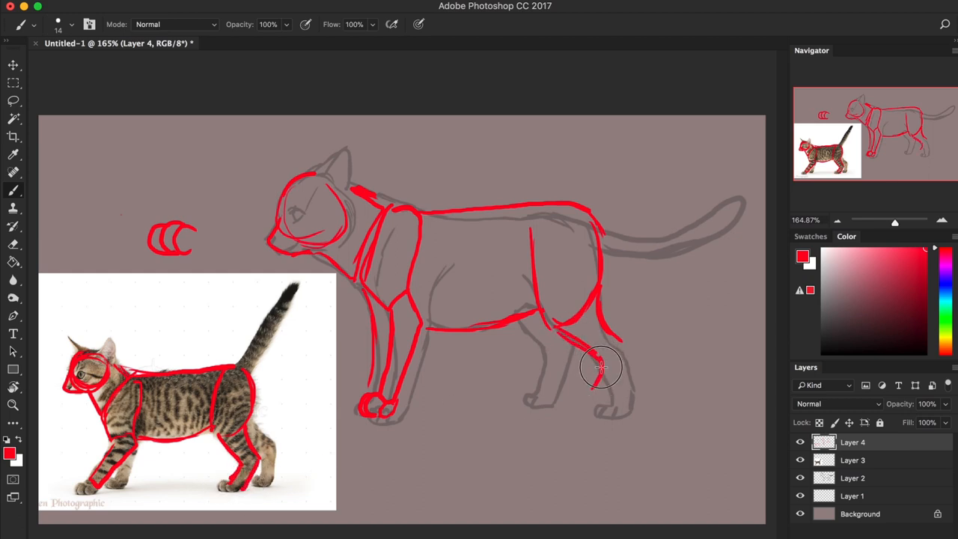
pyautogui.moveTo(599, 366); pyautogui.dragTo(625, 374)
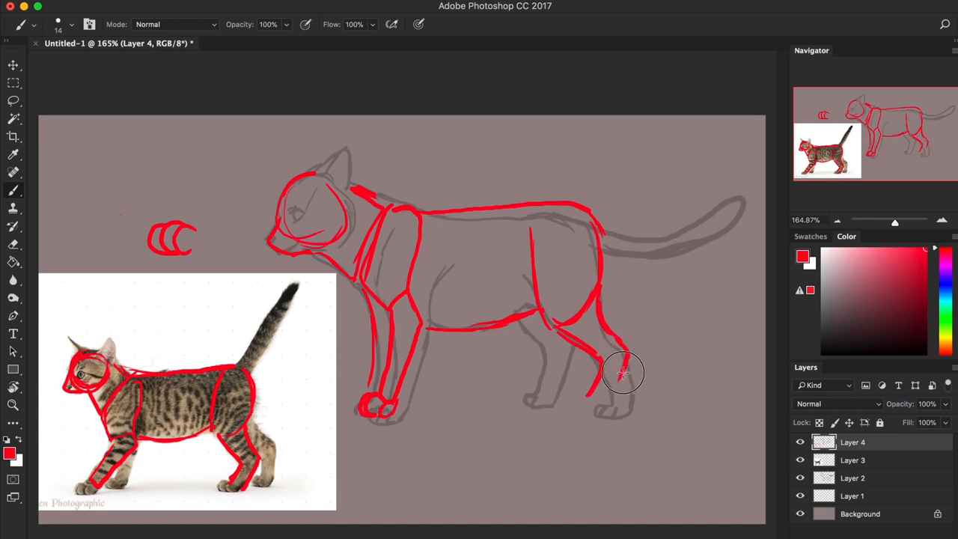
pyautogui.moveTo(621, 374); pyautogui.dragTo(591, 407)
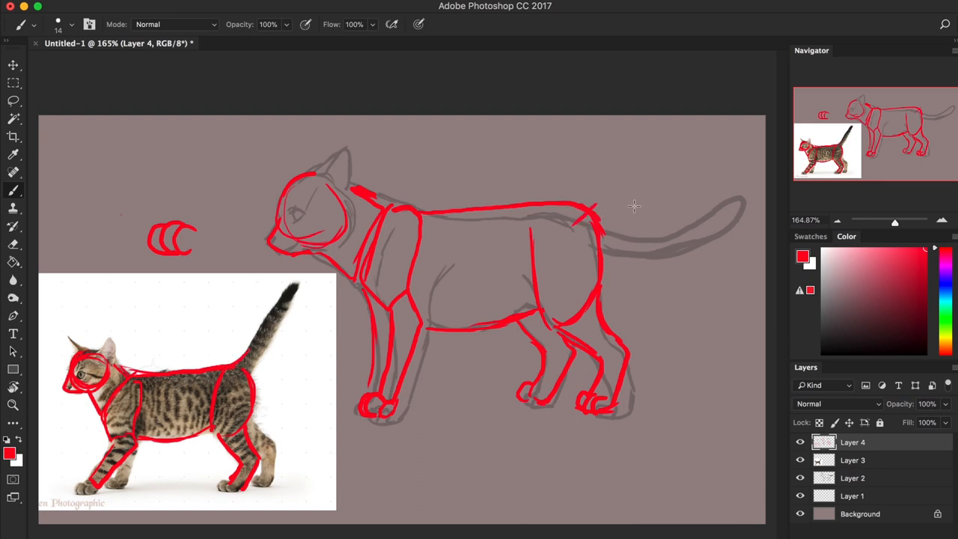
pyautogui.moveTo(598, 217); pyautogui.dragTo(747, 165)
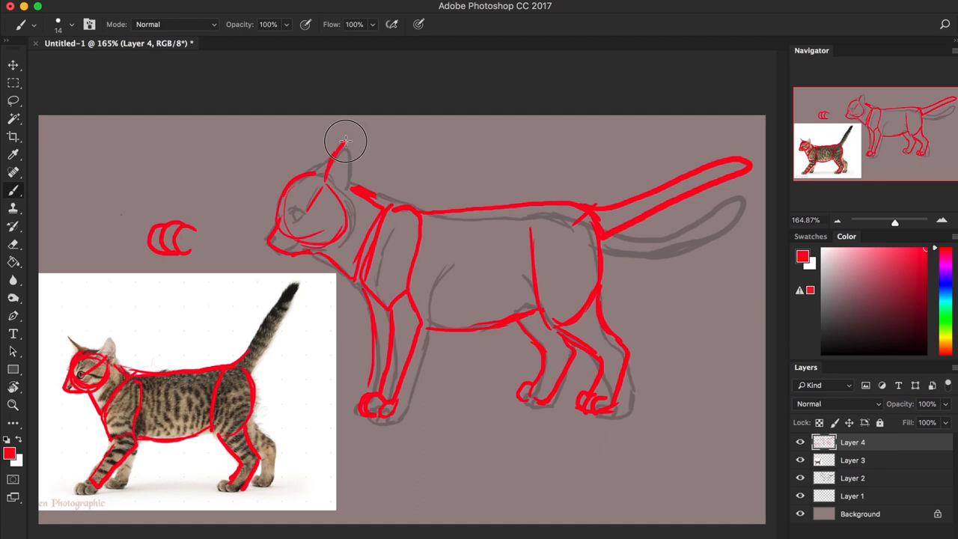
pyautogui.moveTo(346, 141); pyautogui.dragTo(312, 174)
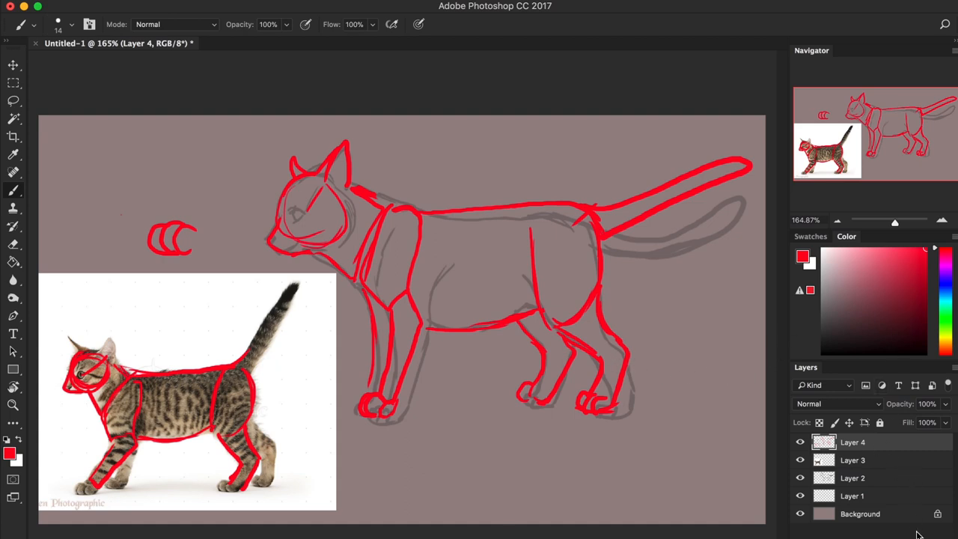
pyautogui.moveTo(901, 407)
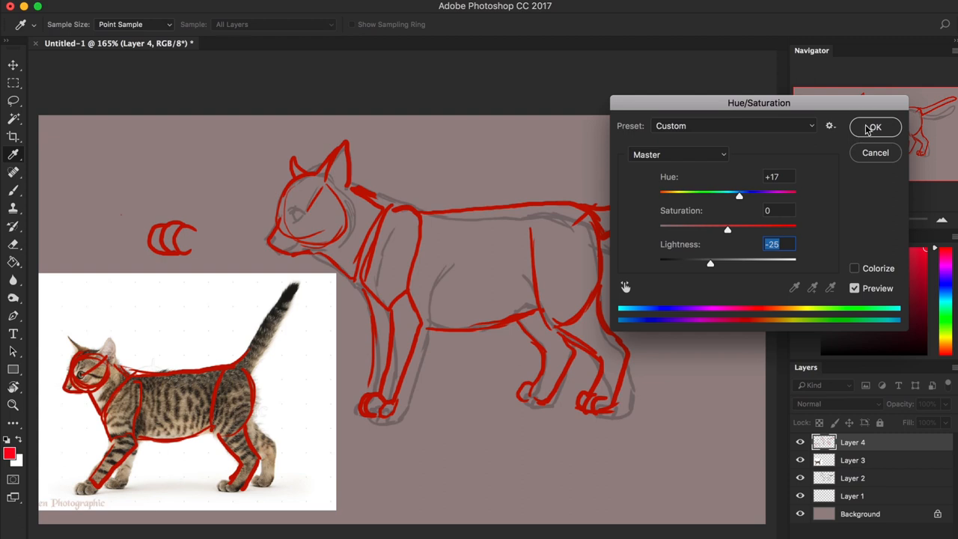
# Confirm the Hue/Saturation adjustment that darkens the red construction lines.
pyautogui.click(874, 126)
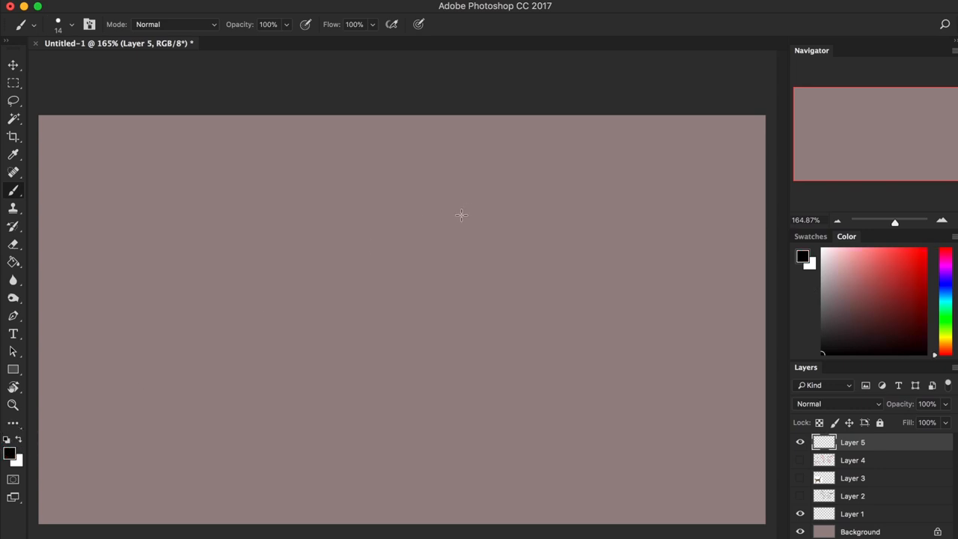
pyautogui.moveTo(283, 192)
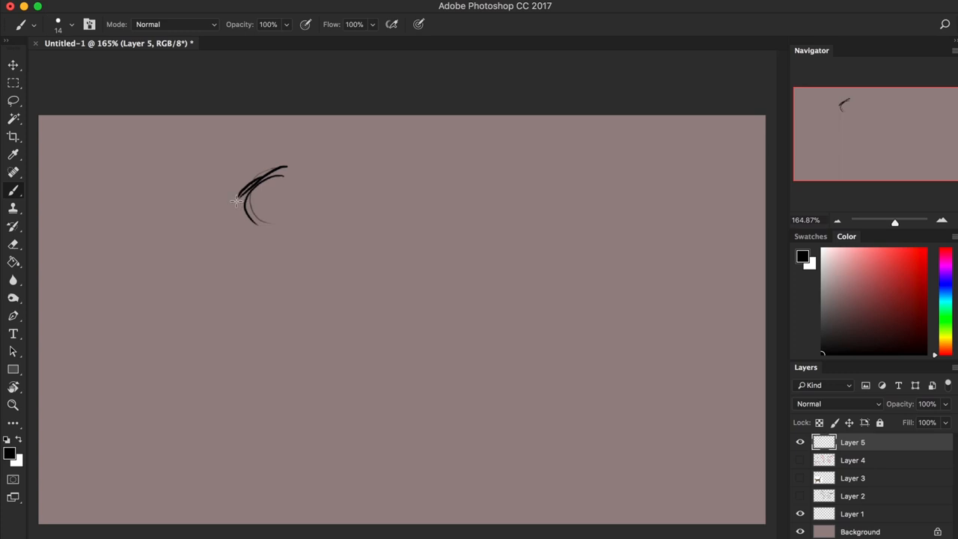
# Sketch the wolf's head with snout, jaw, eye and two pointed ears on Layer 5.
pyautogui.moveTo(247, 195); pyautogui.dragTo(207, 236)
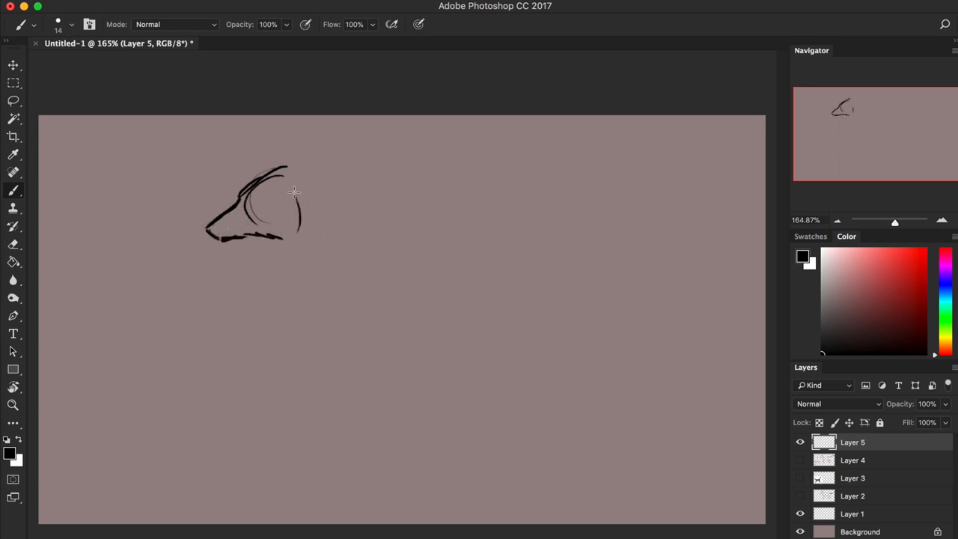
pyautogui.moveTo(287, 168); pyautogui.dragTo(321, 148)
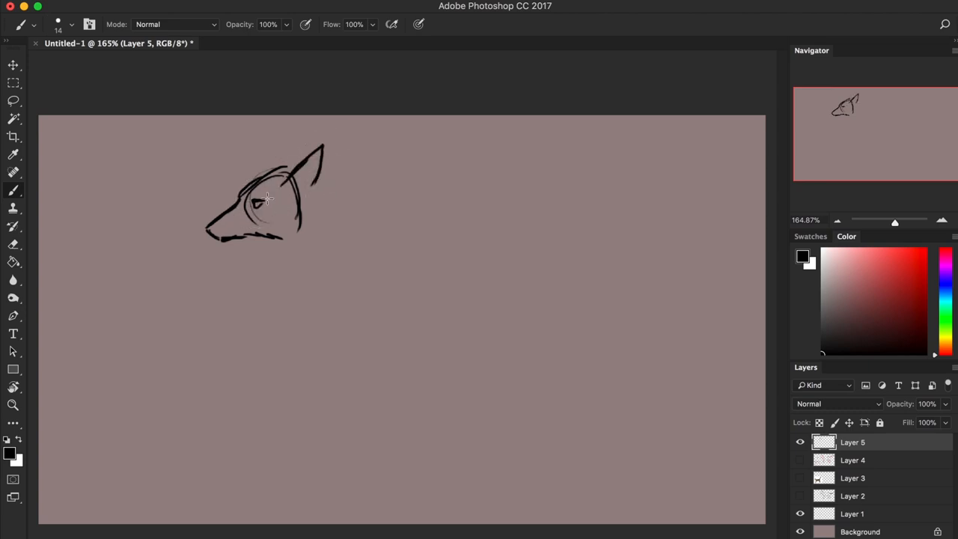
pyautogui.moveTo(254, 202); pyautogui.dragTo(232, 240)
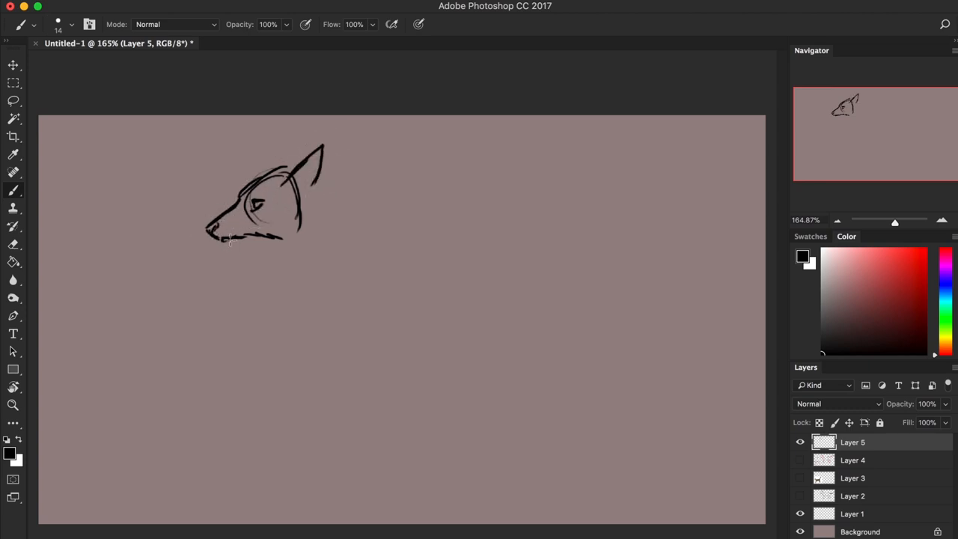
pyautogui.moveTo(232, 239); pyautogui.dragTo(282, 167)
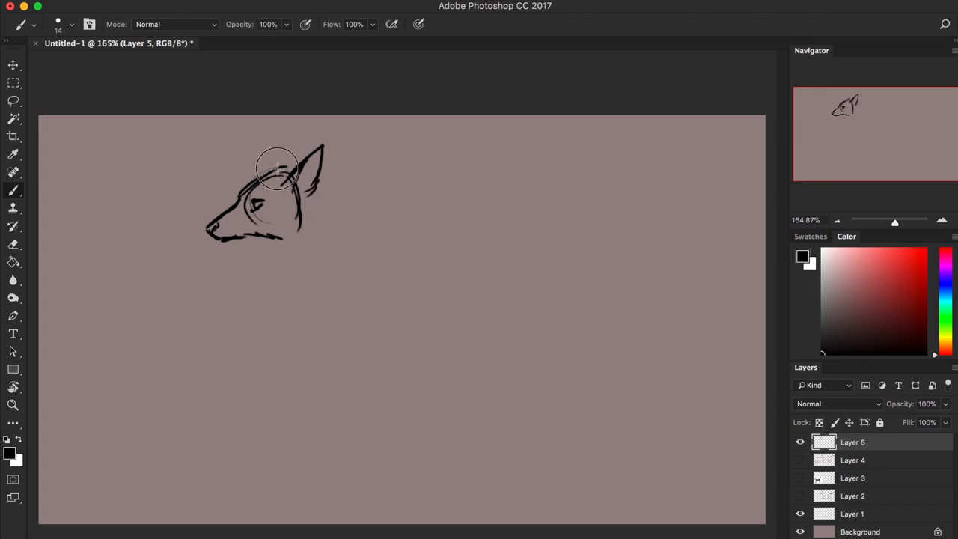
pyautogui.moveTo(276, 168); pyautogui.dragTo(314, 180)
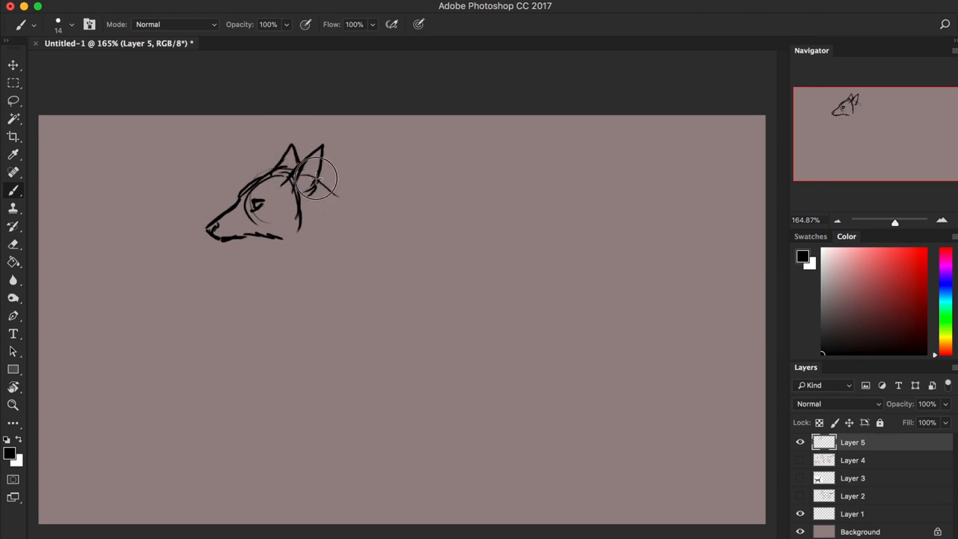
pyautogui.moveTo(322, 172); pyautogui.dragTo(344, 217)
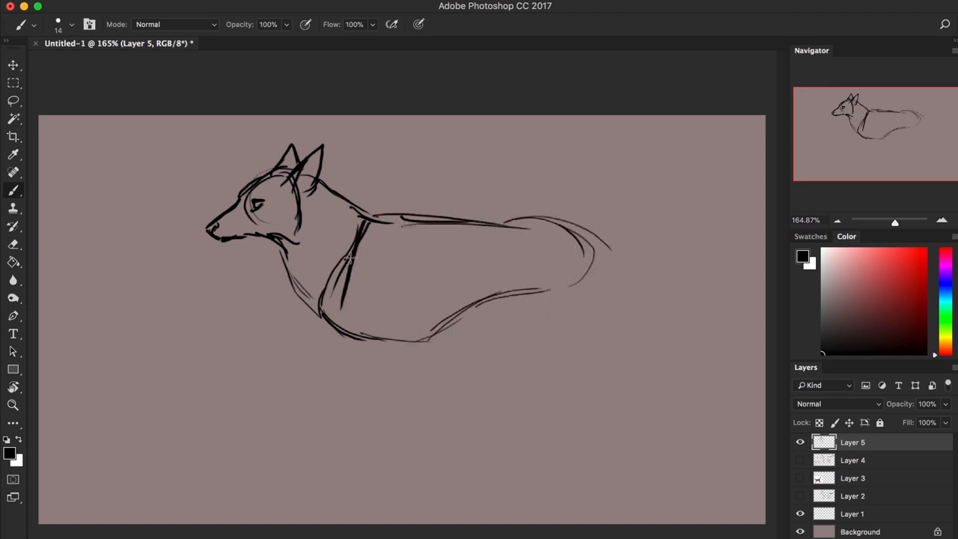
# Draw the wolf's chest and both front legs with paws.
pyautogui.moveTo(344, 269); pyautogui.dragTo(397, 367)
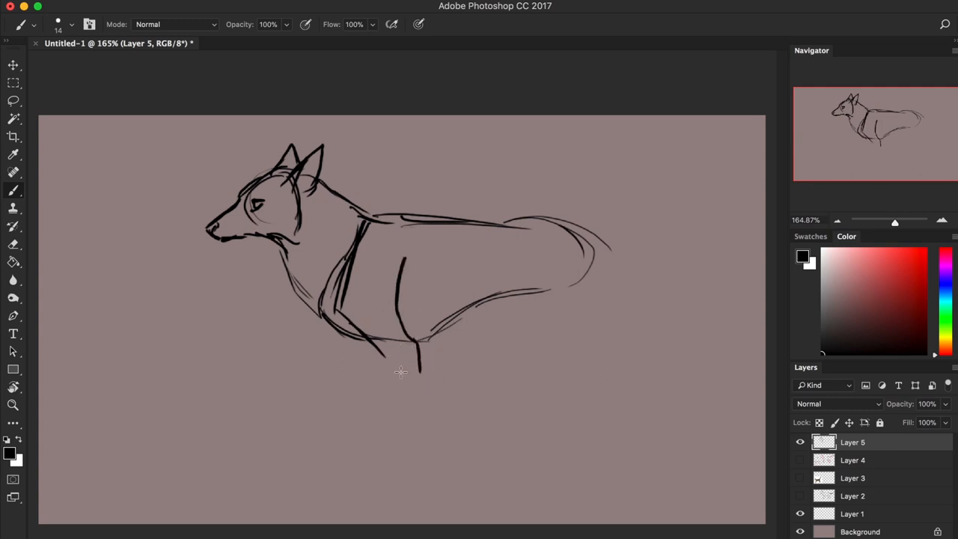
pyautogui.moveTo(397, 352); pyautogui.dragTo(419, 448)
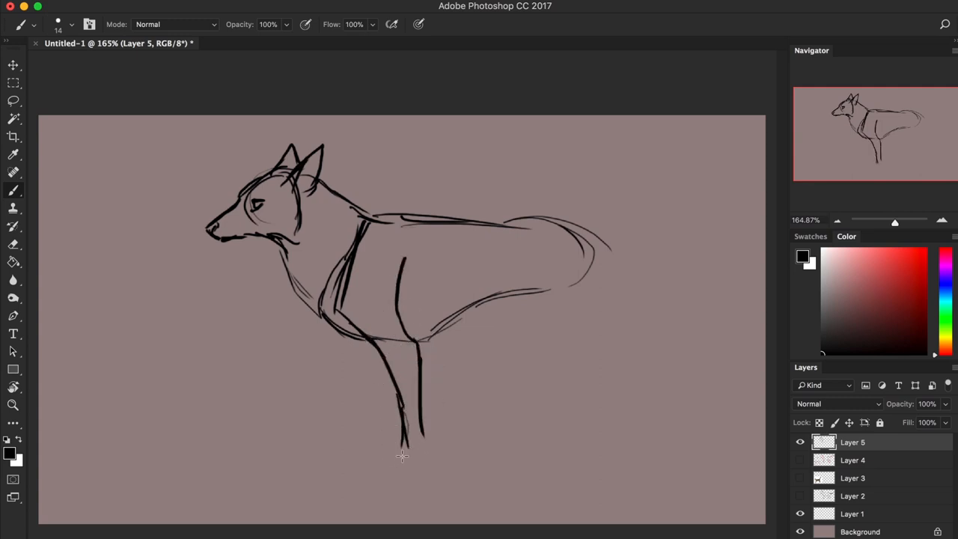
pyautogui.moveTo(401, 448); pyautogui.dragTo(386, 464)
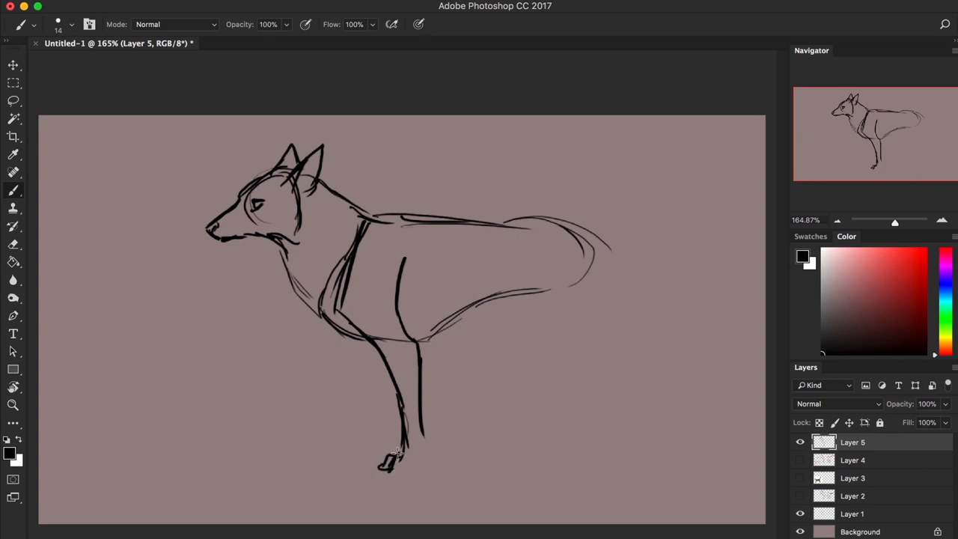
pyautogui.moveTo(382, 464); pyautogui.dragTo(426, 467)
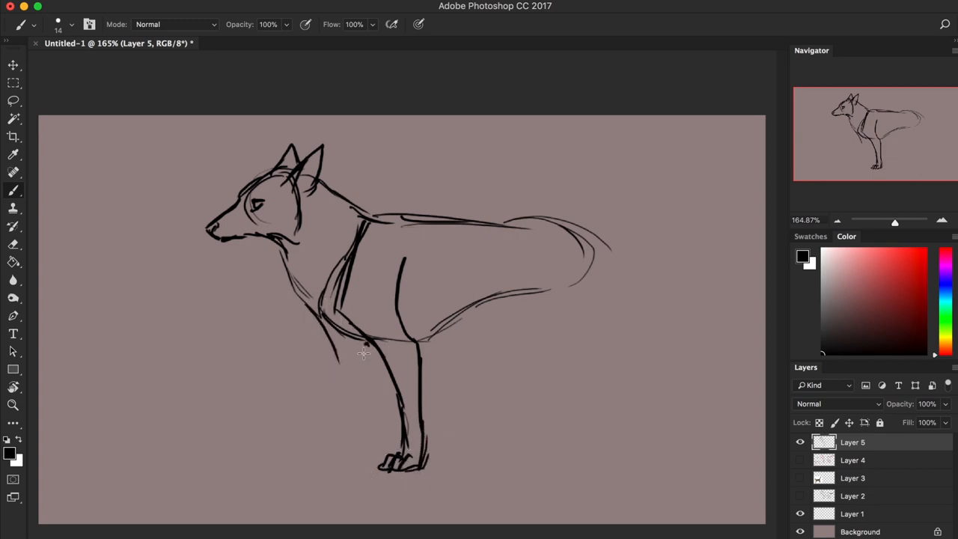
pyautogui.moveTo(362, 351); pyautogui.dragTo(356, 389)
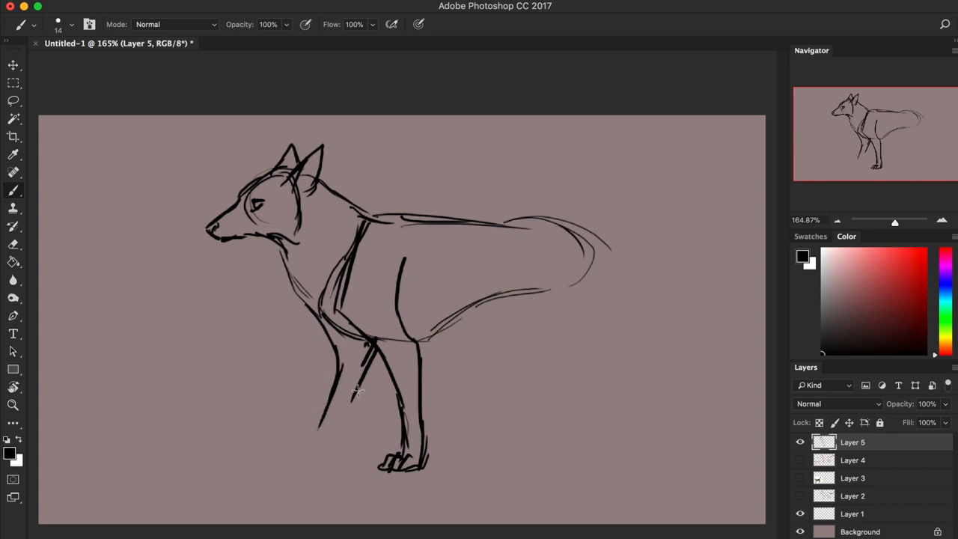
pyautogui.moveTo(356, 388); pyautogui.dragTo(290, 457)
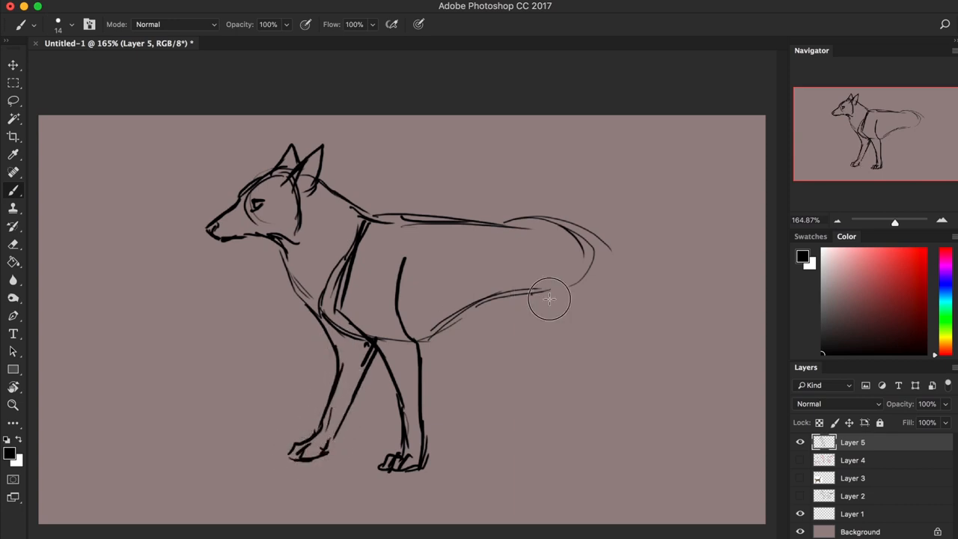
# Add the haunch, both hind legs with paws and the bushy tail.
pyautogui.moveTo(550, 299); pyautogui.dragTo(631, 336)
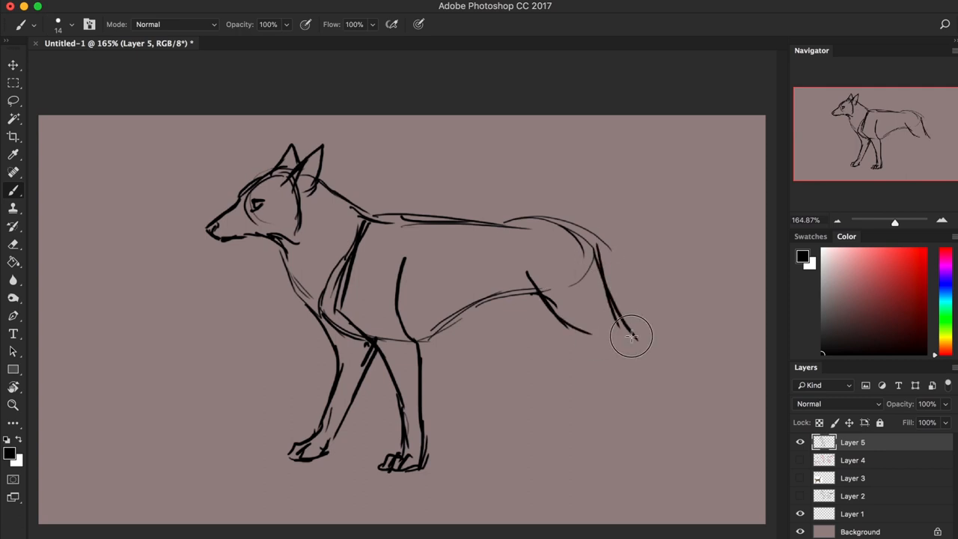
pyautogui.moveTo(613, 332); pyautogui.dragTo(666, 419)
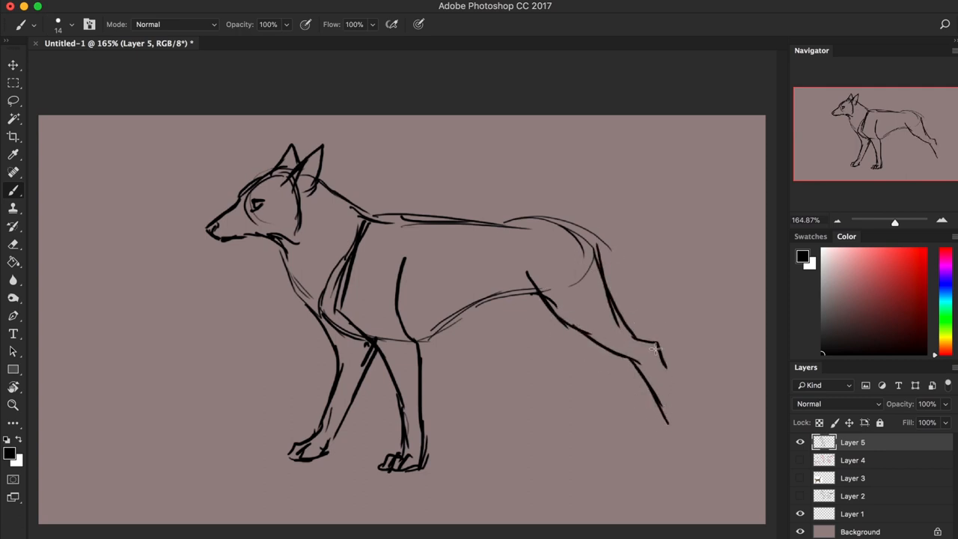
pyautogui.moveTo(651, 359); pyautogui.dragTo(670, 442)
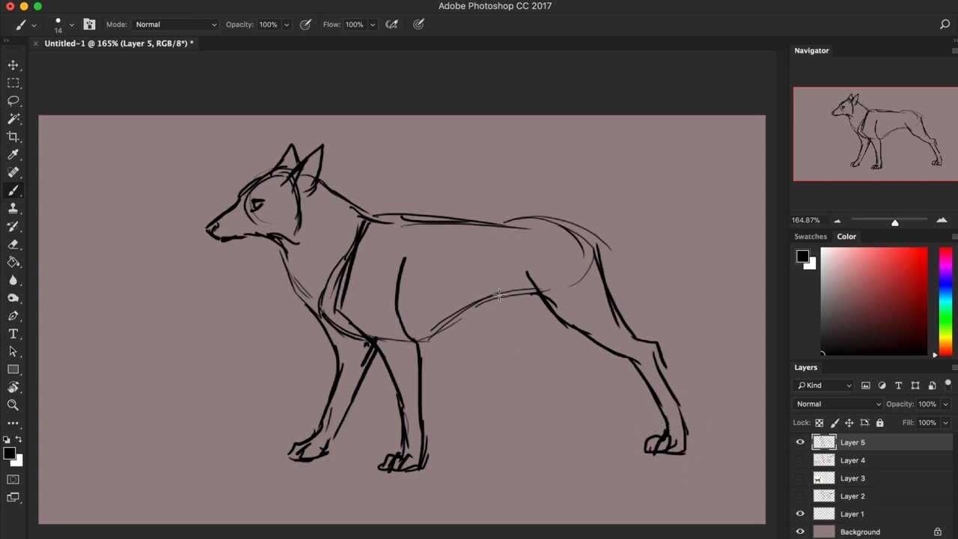
pyautogui.moveTo(500, 293); pyautogui.dragTo(524, 347)
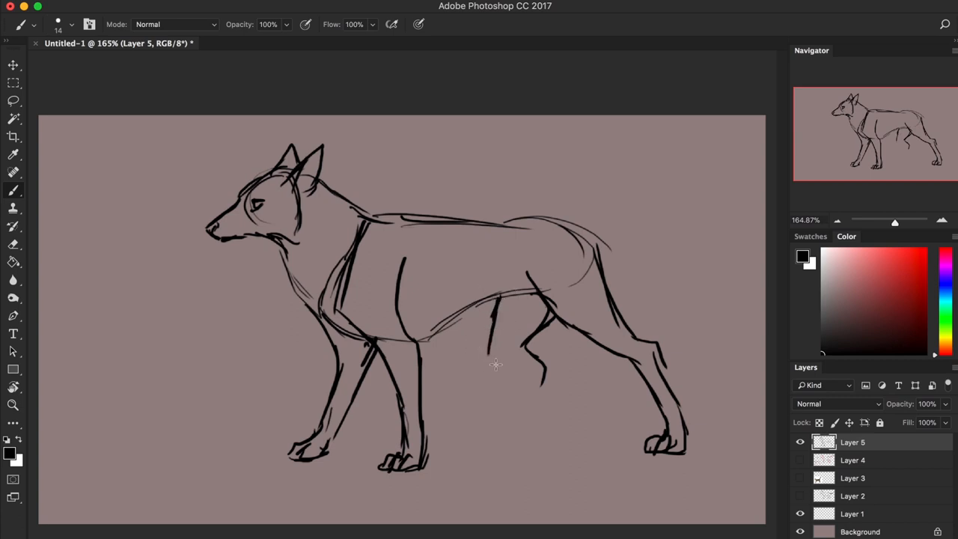
pyautogui.moveTo(494, 365); pyautogui.dragTo(480, 441)
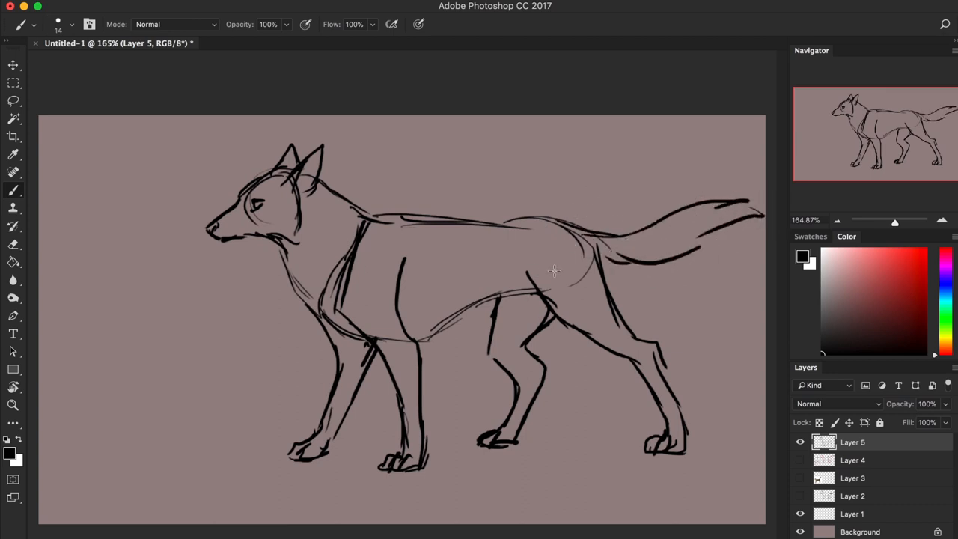
pyautogui.click(12, 333)
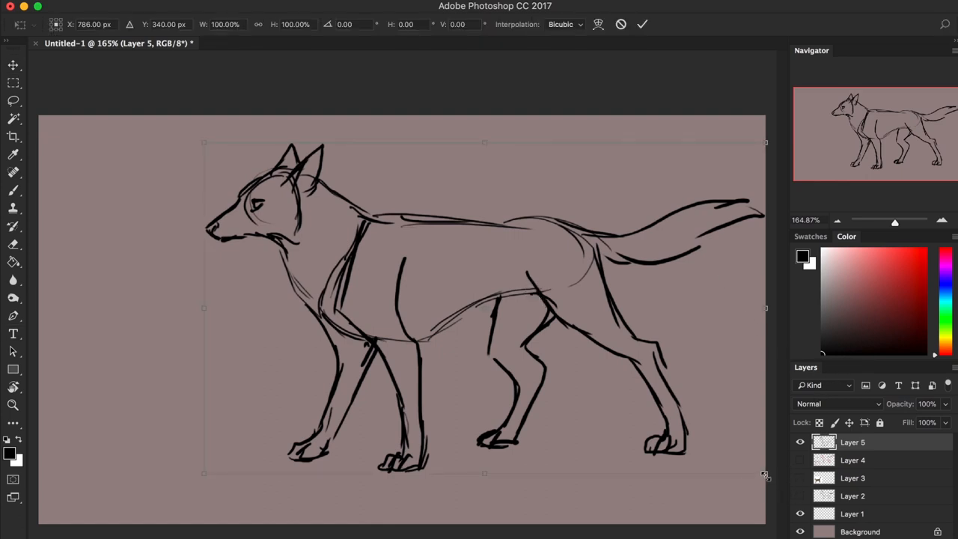
# Shift the whole wolf sketch toward the left side of the canvas with Free Transform.
pyautogui.moveTo(764, 473); pyautogui.dragTo(650, 406)
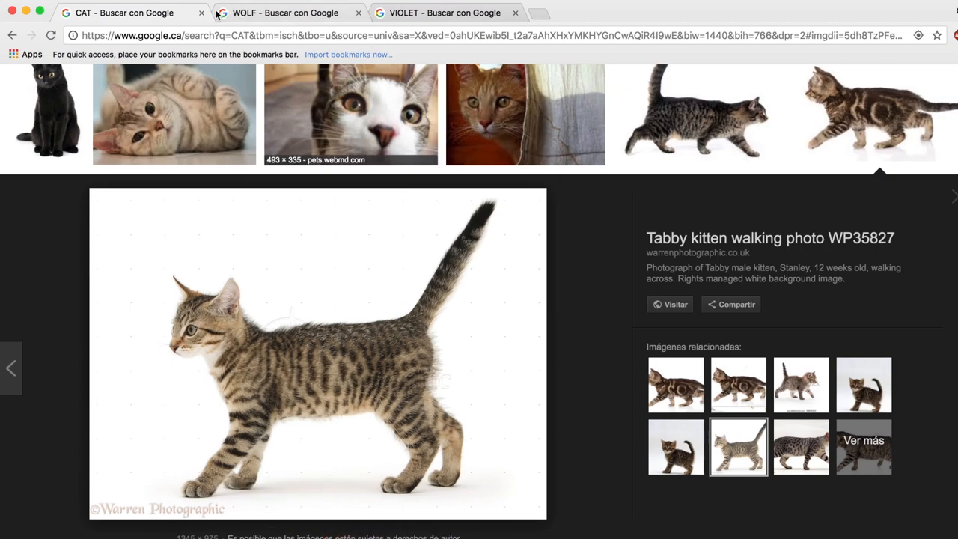
# Browse down the WOLF image results toward a wolf-on-snow reference photo.
pyautogui.click(200, 12)
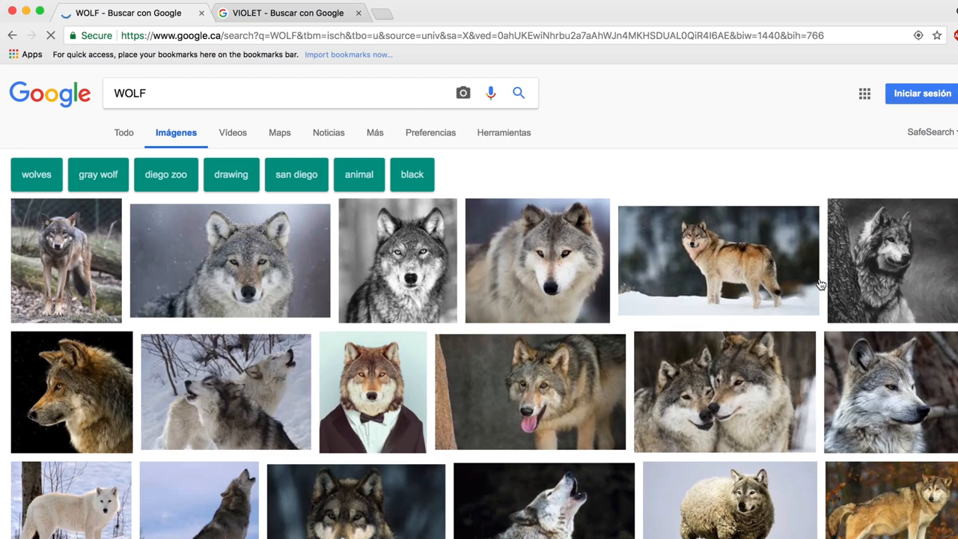
pyautogui.scroll(-3)
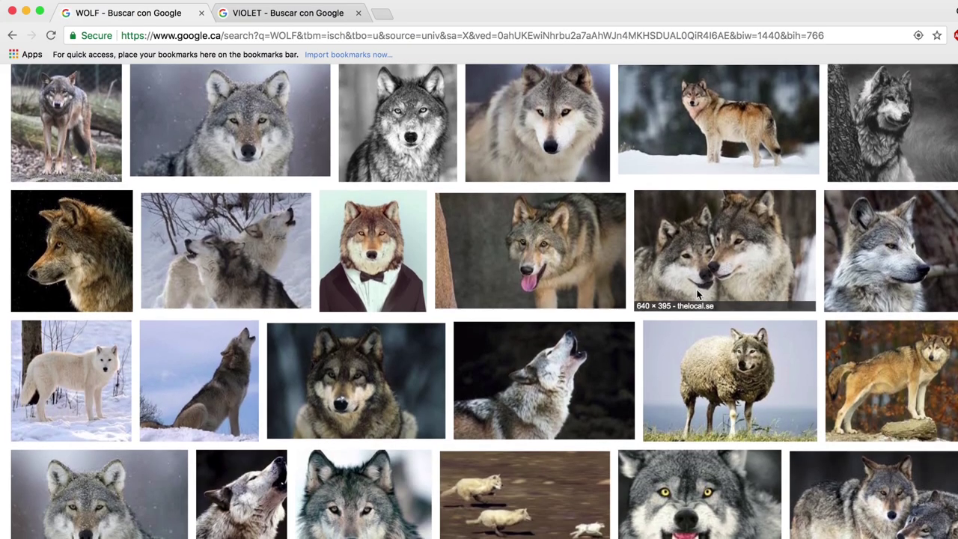
pyautogui.scroll(-3)
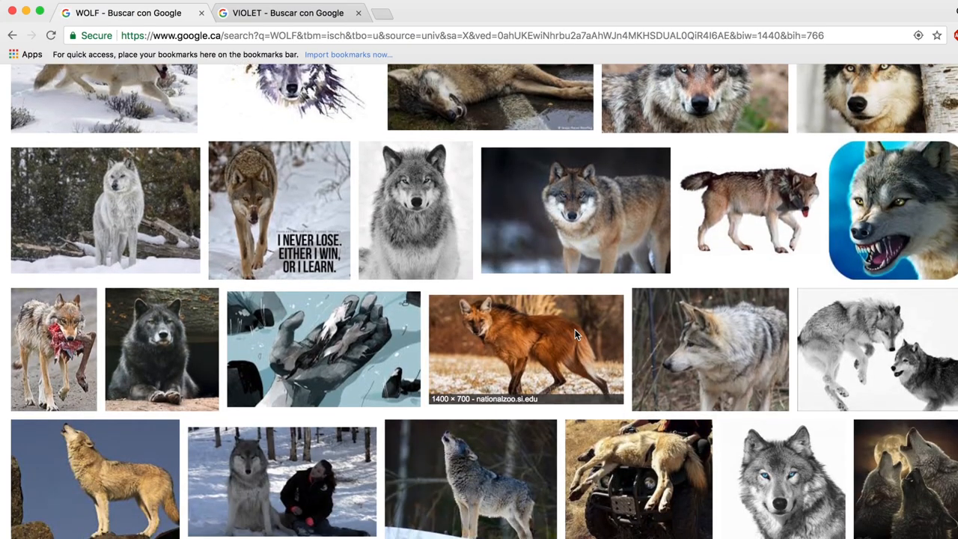
pyautogui.scroll(-3)
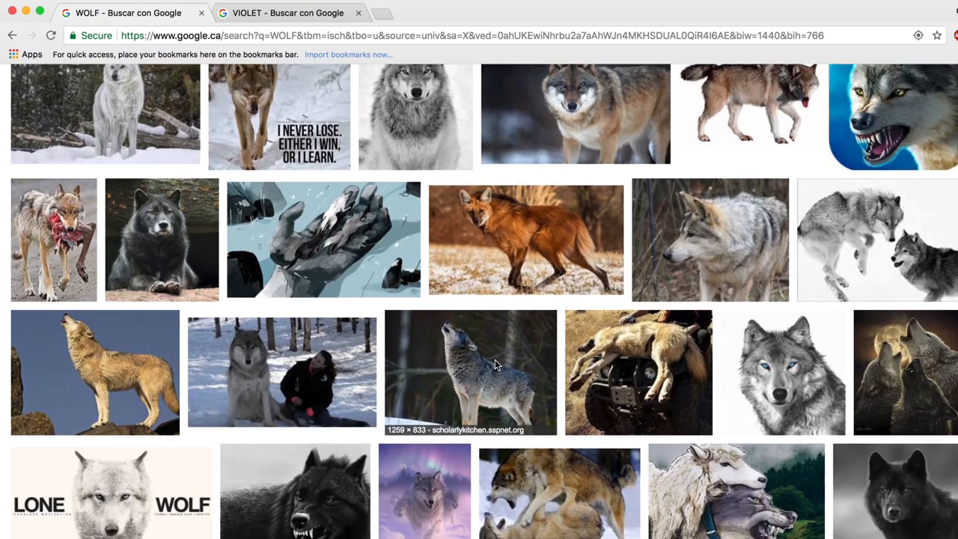
pyautogui.scroll(-3)
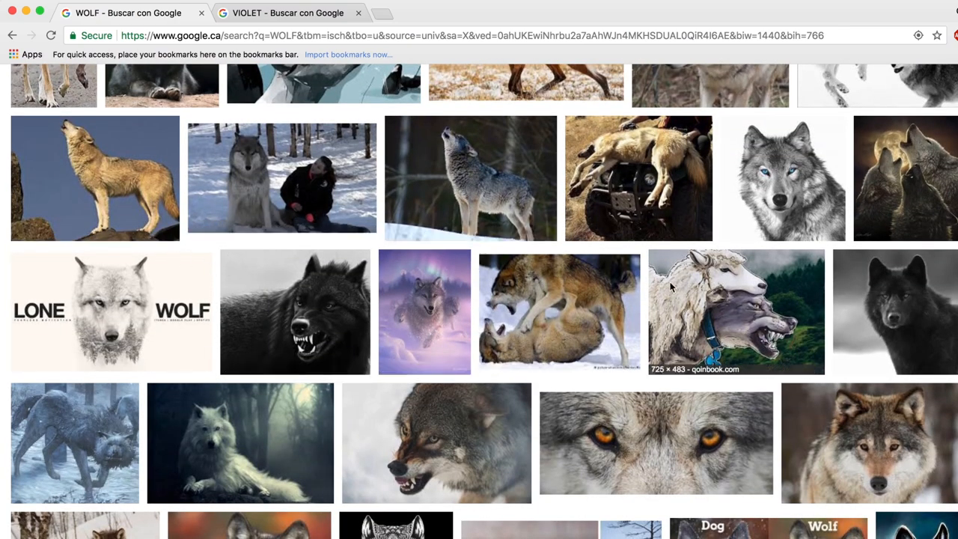
pyautogui.scroll(-3)
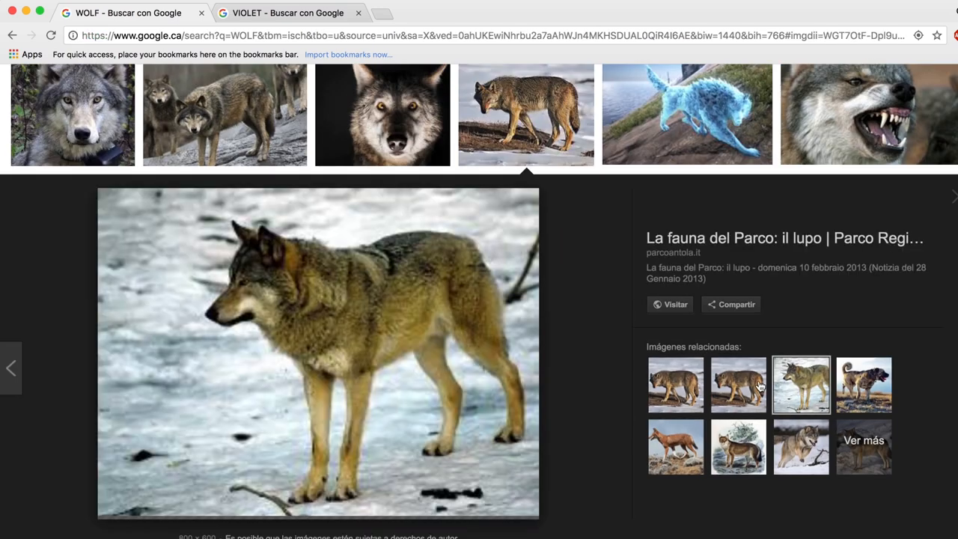
pyautogui.moveTo(332, 314)
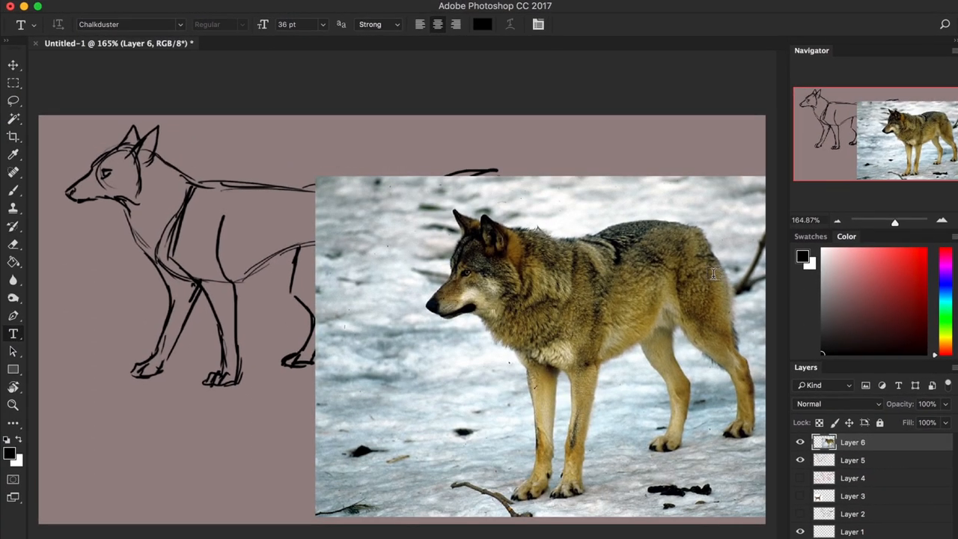
# Shrink the pasted wolf photo into the lower right, then add a new empty layer on top.
pyautogui.press('Cmd+T')
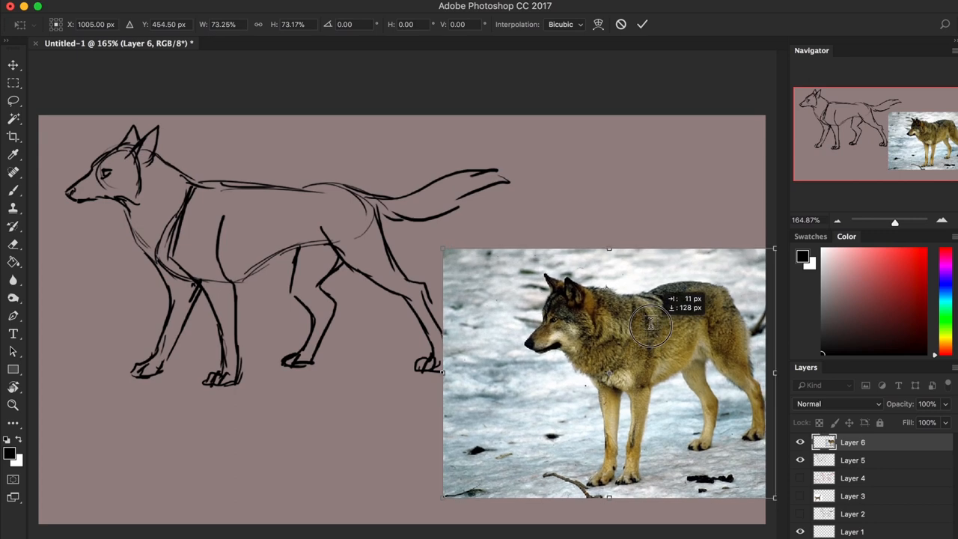
pyautogui.moveTo(649, 326); pyautogui.dragTo(563, 381)
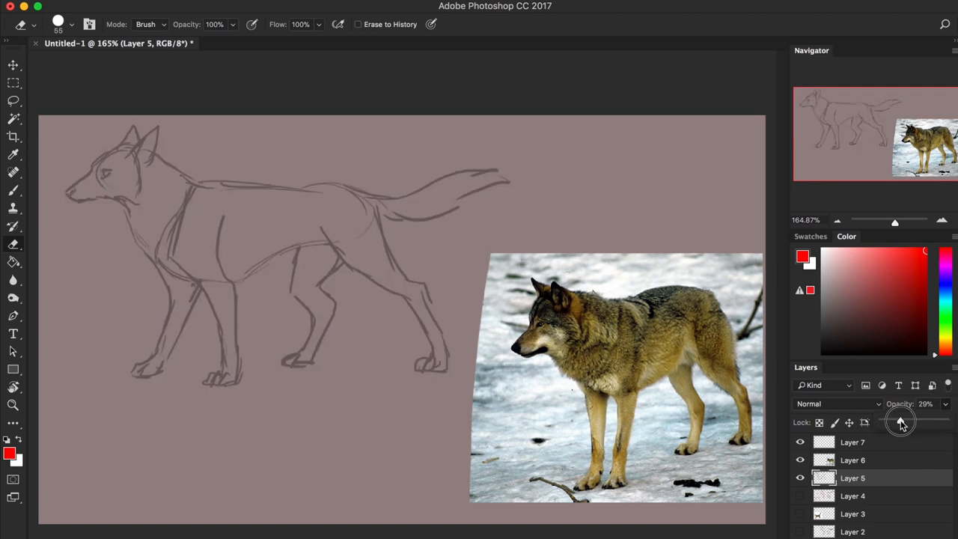
pyautogui.click(853, 441)
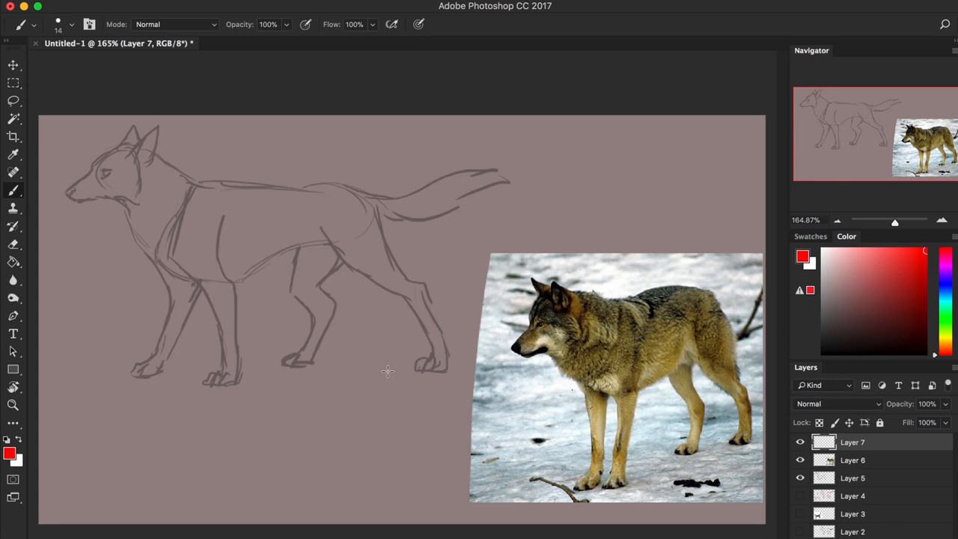
pyautogui.moveTo(544, 297)
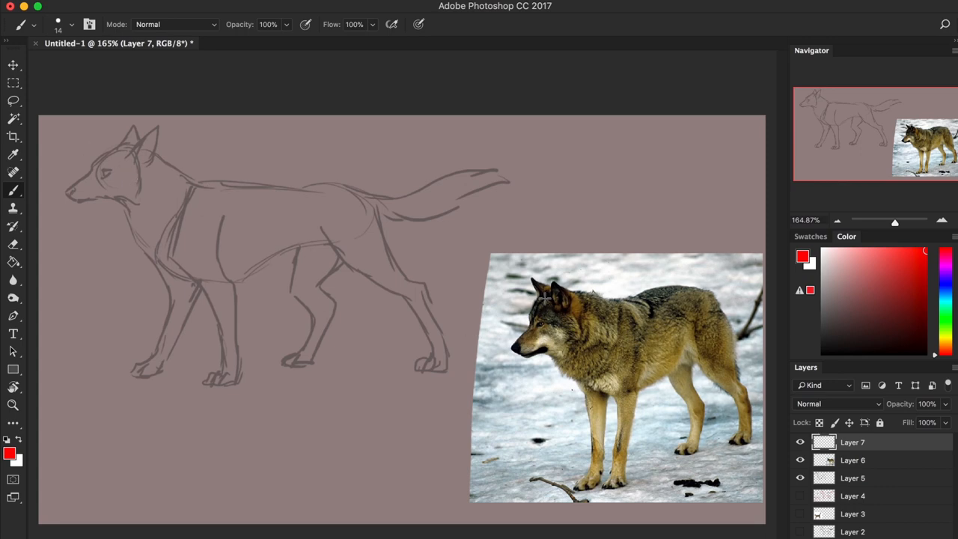
# Brush red construction lines over the photo wolf's neck and the sketch's head and chest.
pyautogui.moveTo(614, 157); pyautogui.dragTo(595, 222)
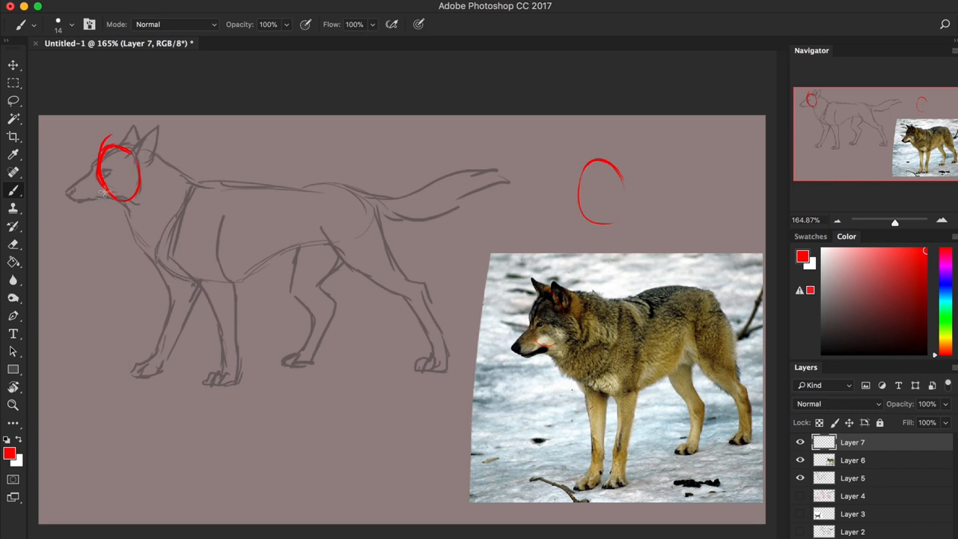
pyautogui.moveTo(88, 176)
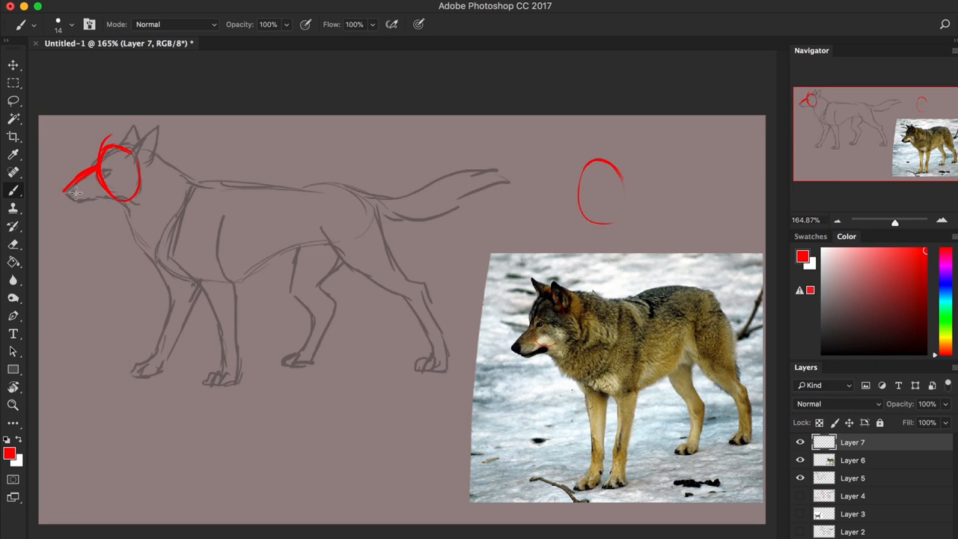
pyautogui.moveTo(67, 187); pyautogui.dragTo(89, 202)
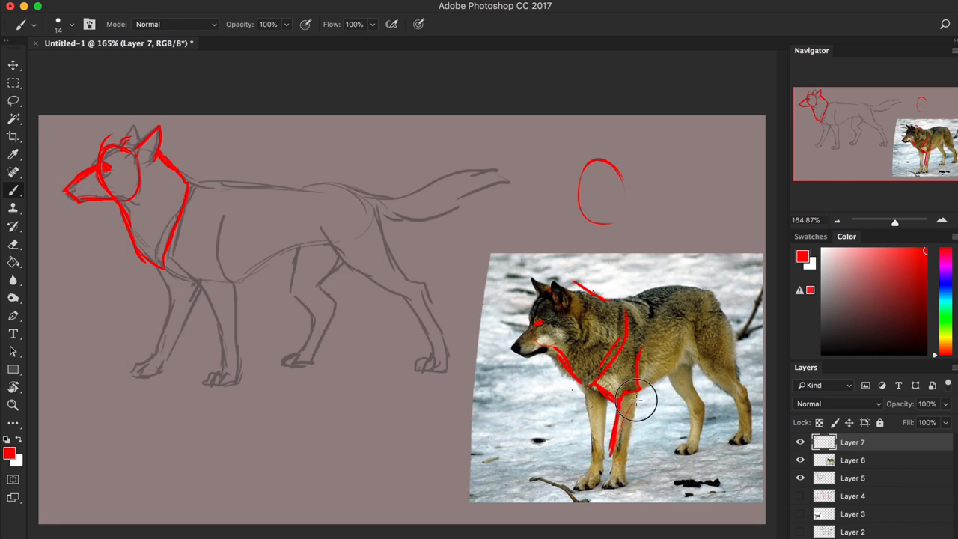
# Trace both front legs of the photo wolf down to the paws in red.
pyautogui.moveTo(636, 401); pyautogui.dragTo(617, 452)
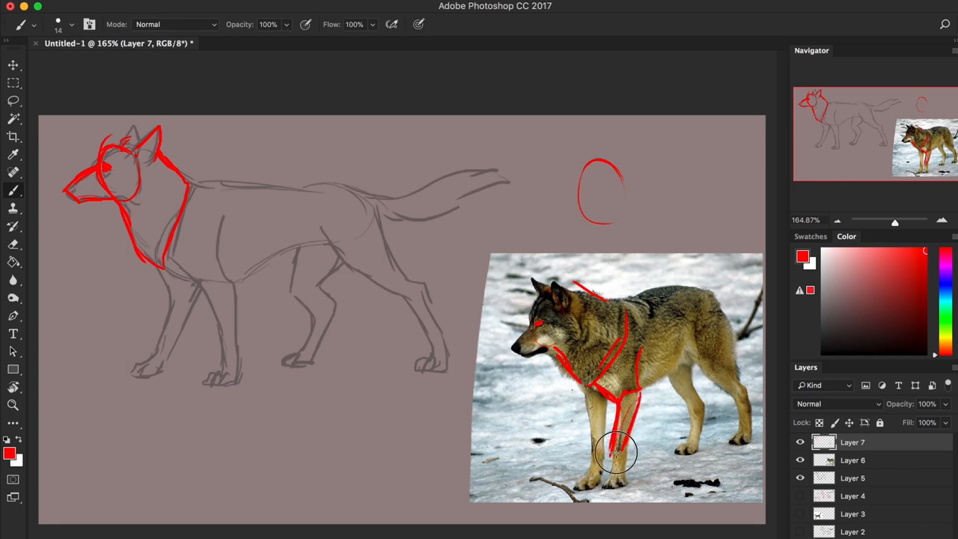
pyautogui.moveTo(616, 449); pyautogui.dragTo(583, 389)
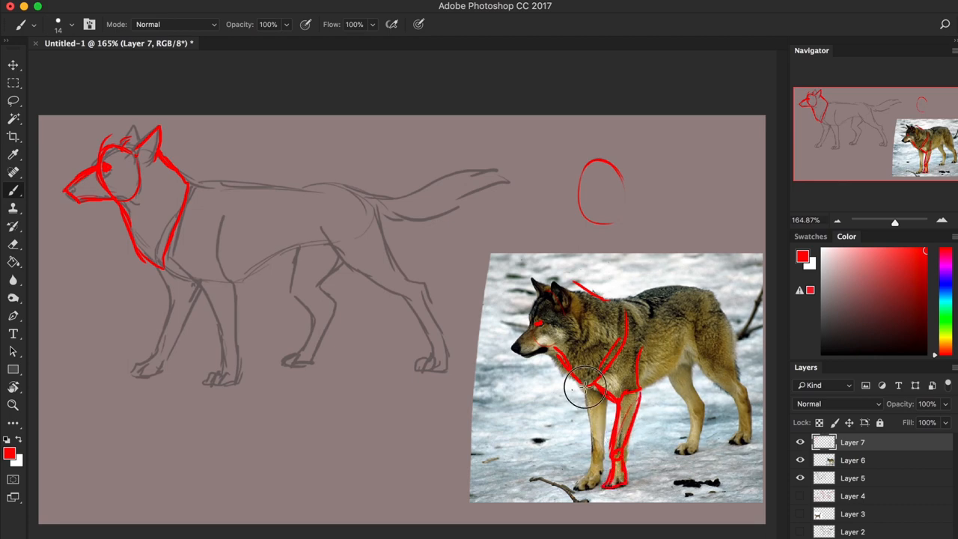
pyautogui.moveTo(587, 389); pyautogui.dragTo(586, 456)
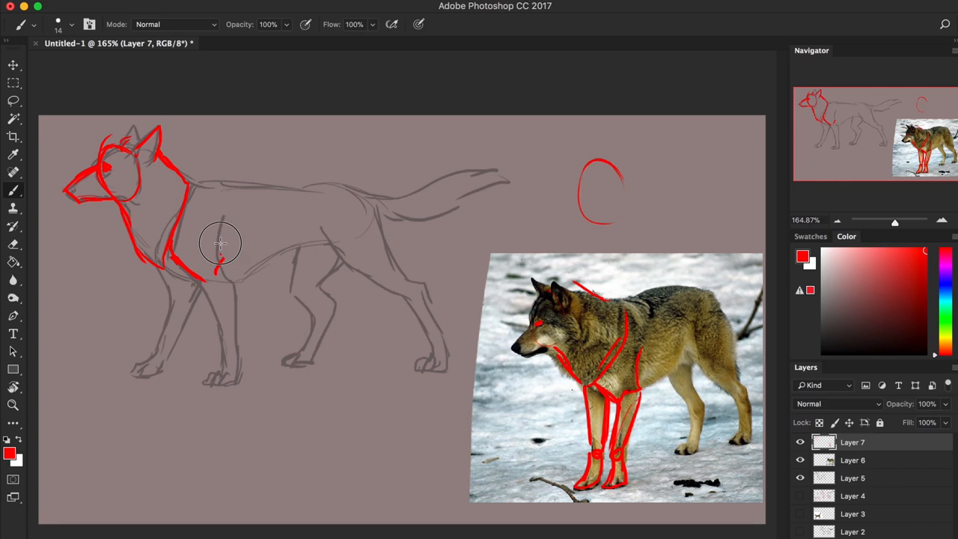
# Draw red shoulder, front-leg and paw lines on the sketch wolf.
pyautogui.moveTo(222, 242); pyautogui.dragTo(218, 341)
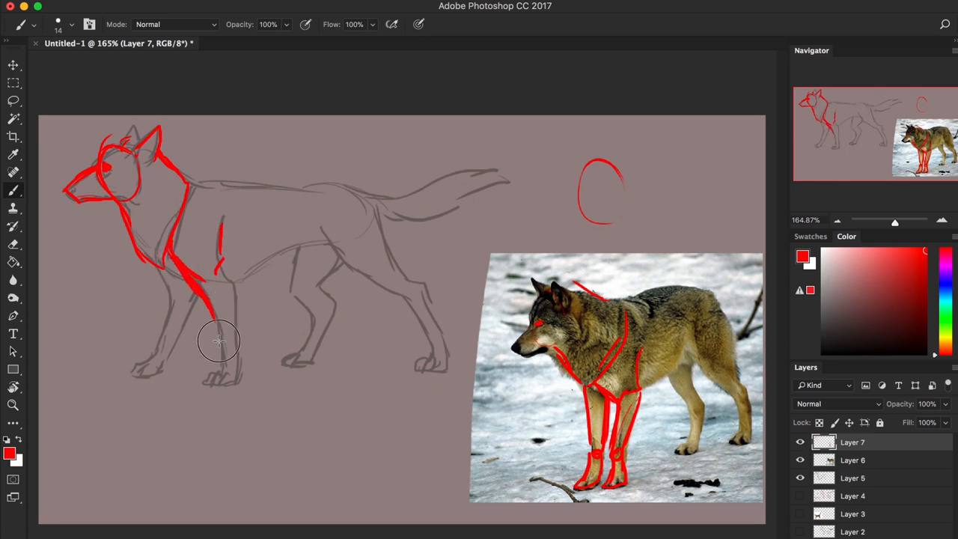
pyautogui.moveTo(219, 341); pyautogui.dragTo(237, 281)
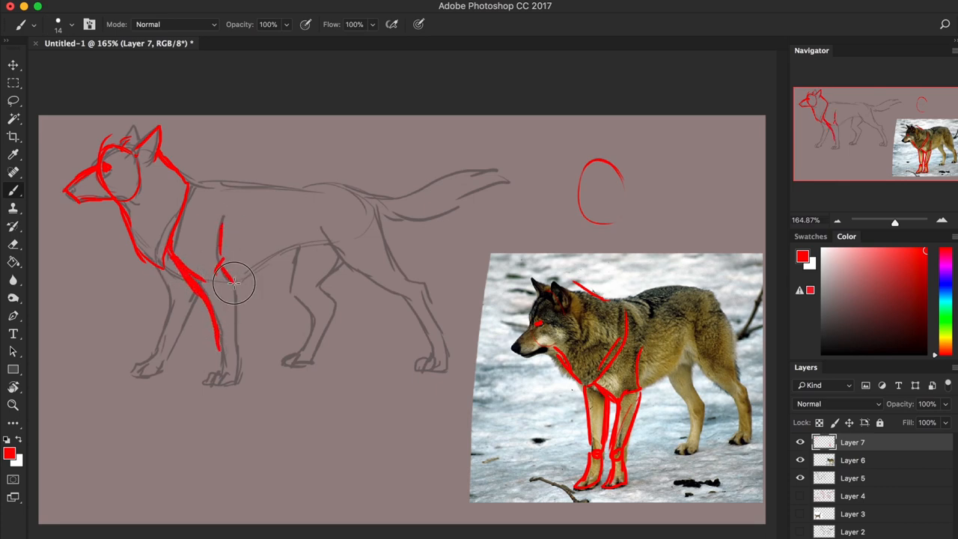
pyautogui.moveTo(217, 277); pyautogui.dragTo(230, 341)
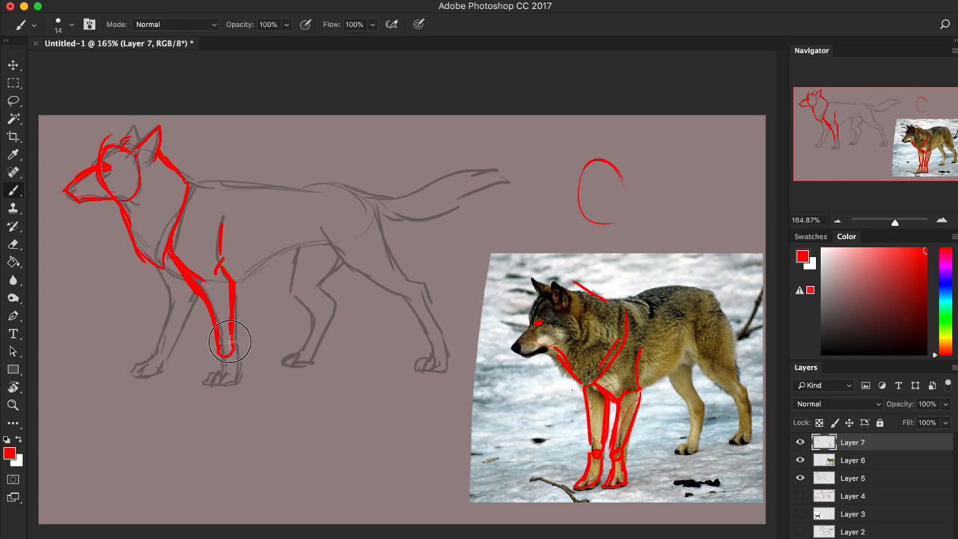
pyautogui.moveTo(231, 341); pyautogui.dragTo(221, 392)
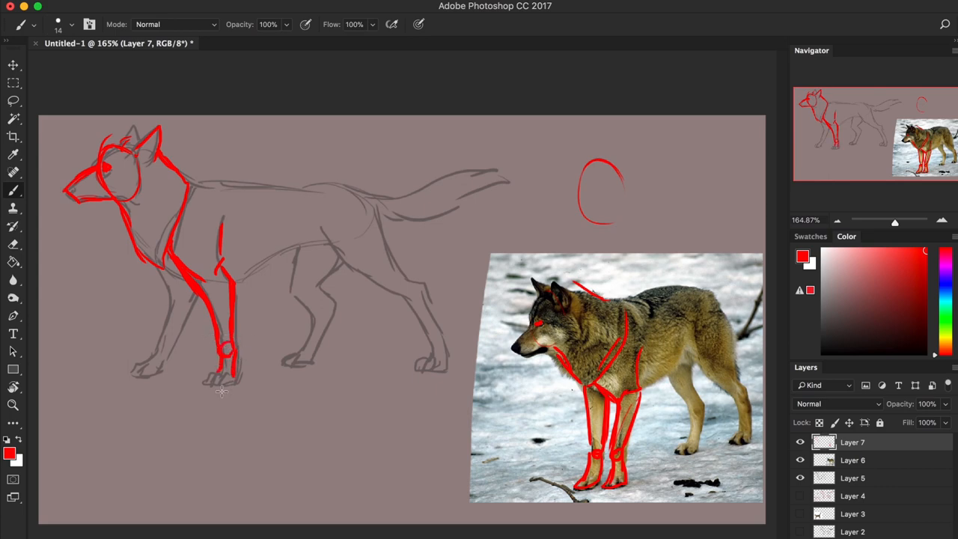
pyautogui.moveTo(221, 389); pyautogui.dragTo(202, 386)
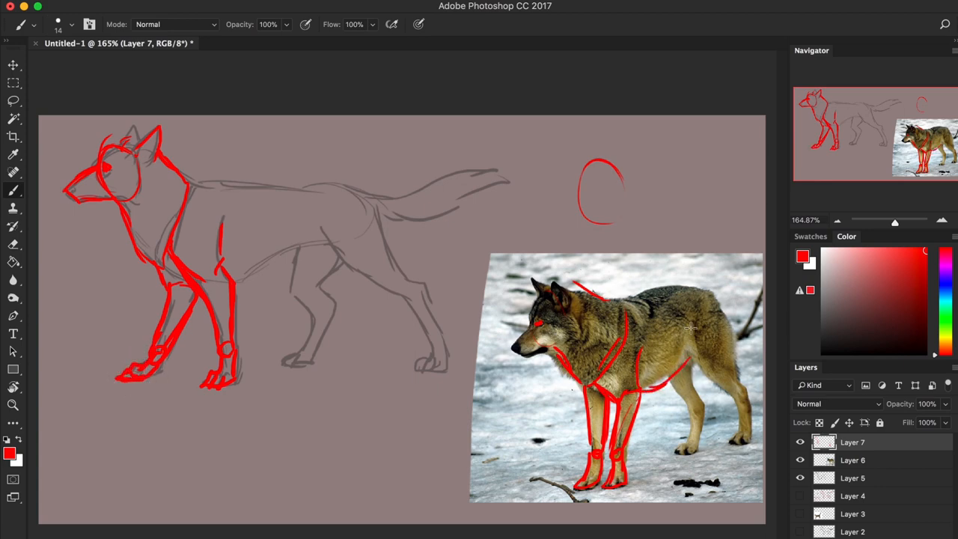
# Add red shoulder and belly lines on the sketch plus forward and upward arrows on the photo wolf.
pyautogui.moveTo(659, 307); pyautogui.dragTo(644, 351)
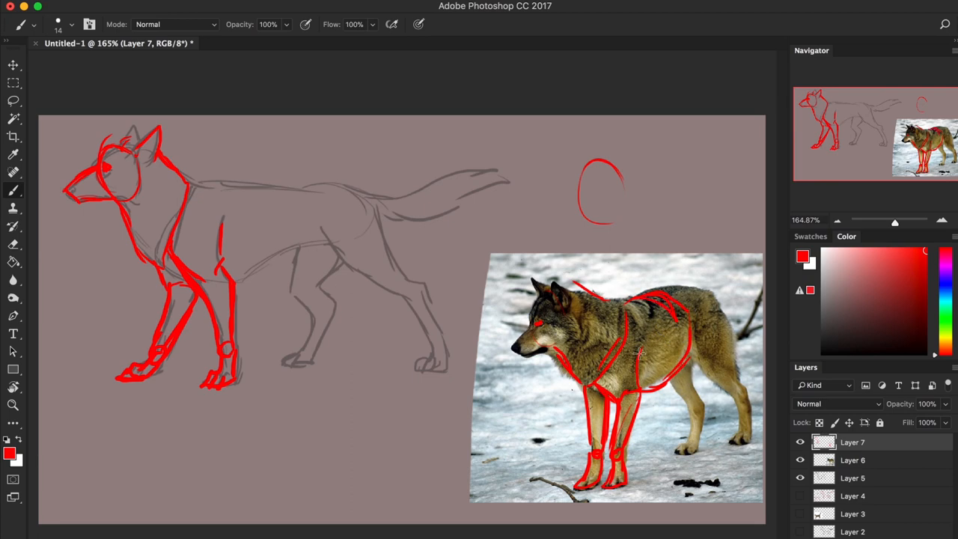
pyautogui.moveTo(185, 281)
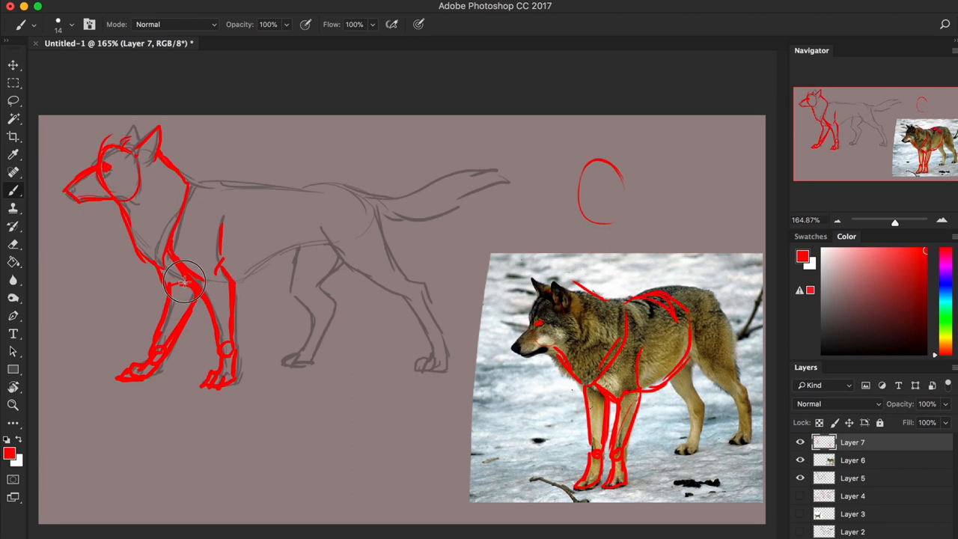
pyautogui.moveTo(183, 282); pyautogui.dragTo(247, 285)
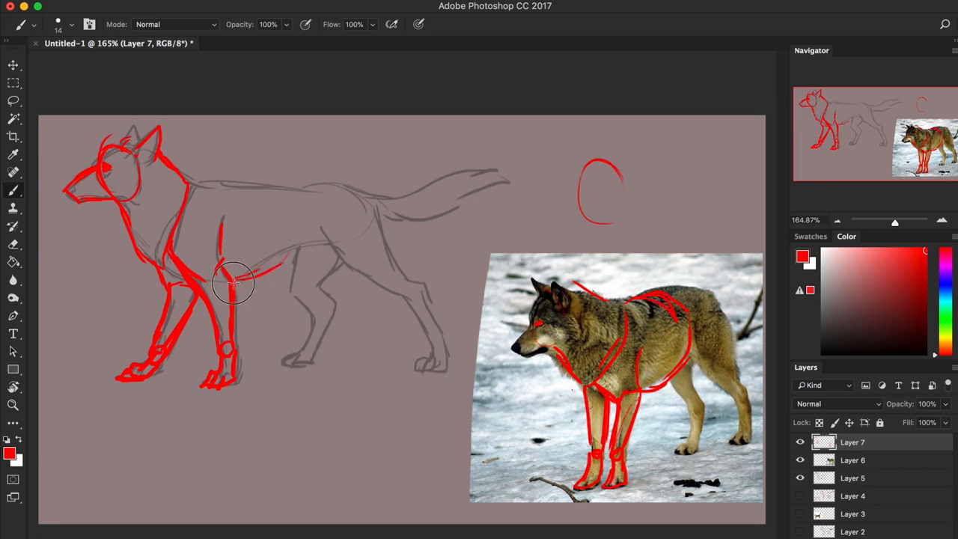
pyautogui.moveTo(239, 281); pyautogui.dragTo(281, 192)
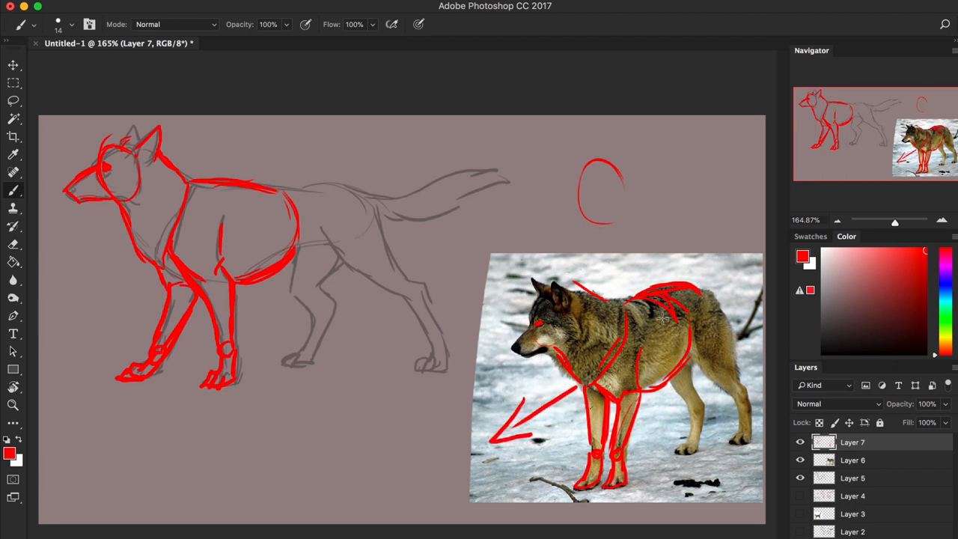
pyautogui.moveTo(651, 272); pyautogui.dragTo(718, 228)
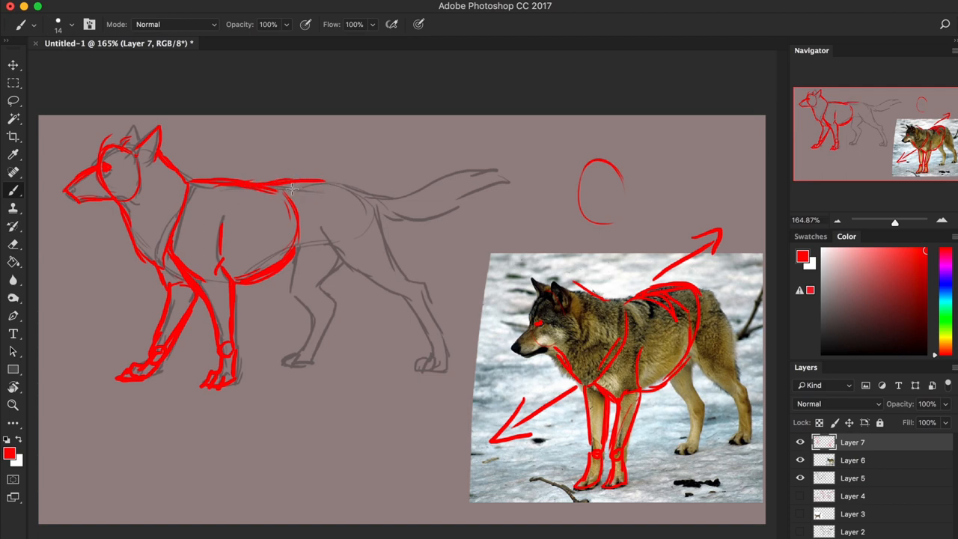
pyautogui.moveTo(292, 188); pyautogui.dragTo(299, 257)
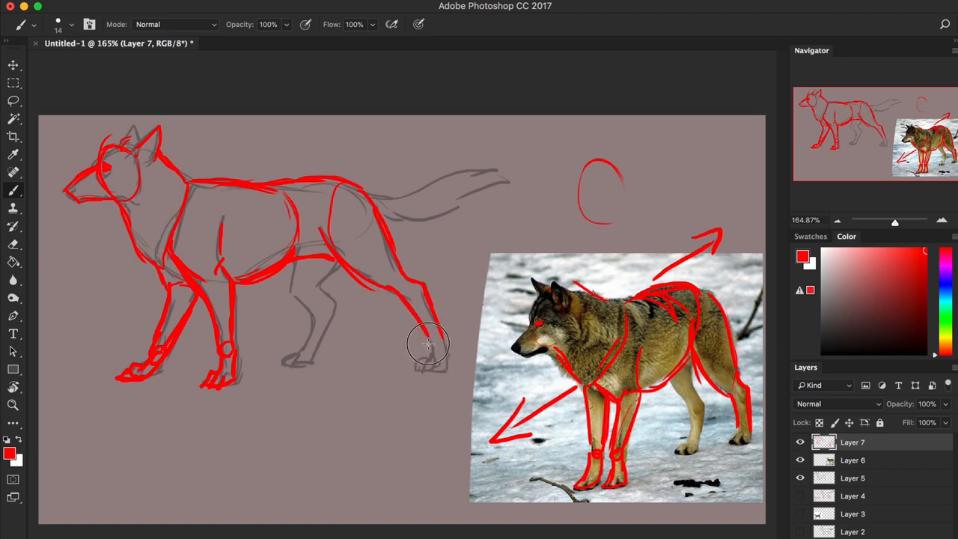
# Outline the sketch's hind leg and paw in red, then add an ear stroke on the head.
pyautogui.moveTo(428, 344); pyautogui.dragTo(440, 364)
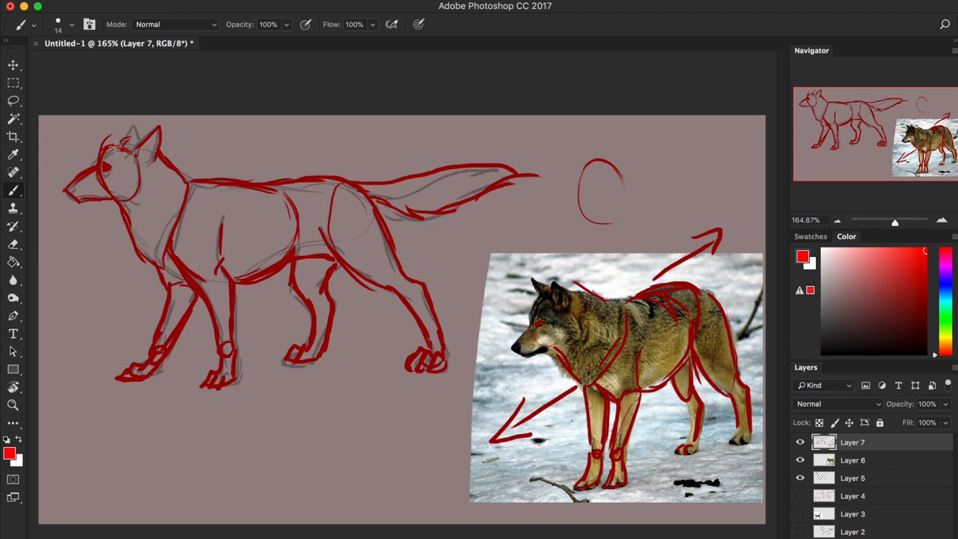
pyautogui.moveTo(112, 146); pyautogui.dragTo(134, 135)
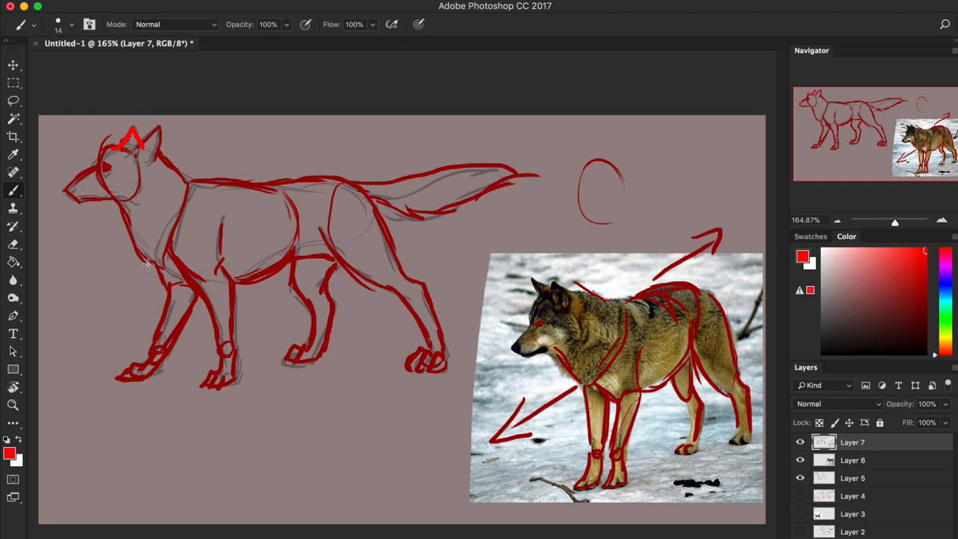
pyautogui.moveTo(647, 165)
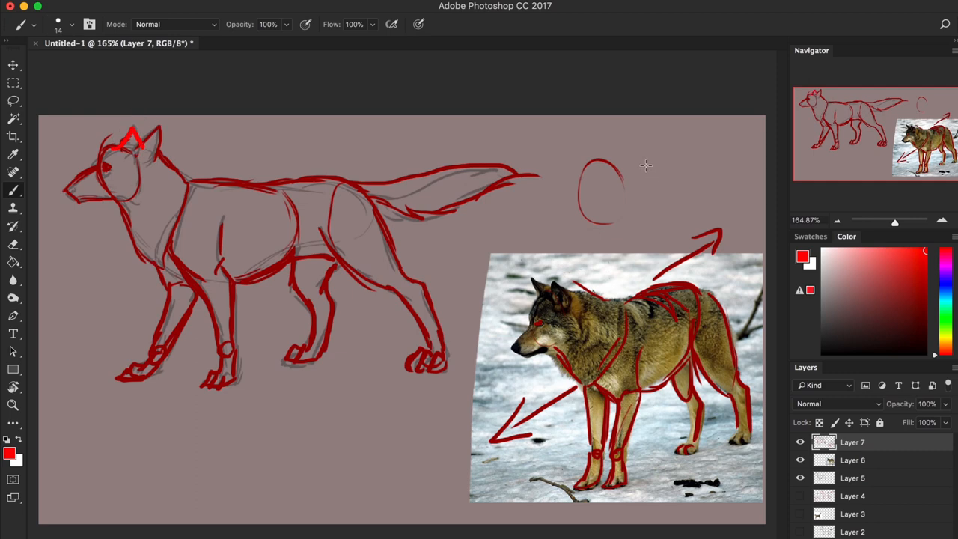
pyautogui.moveTo(649, 144)
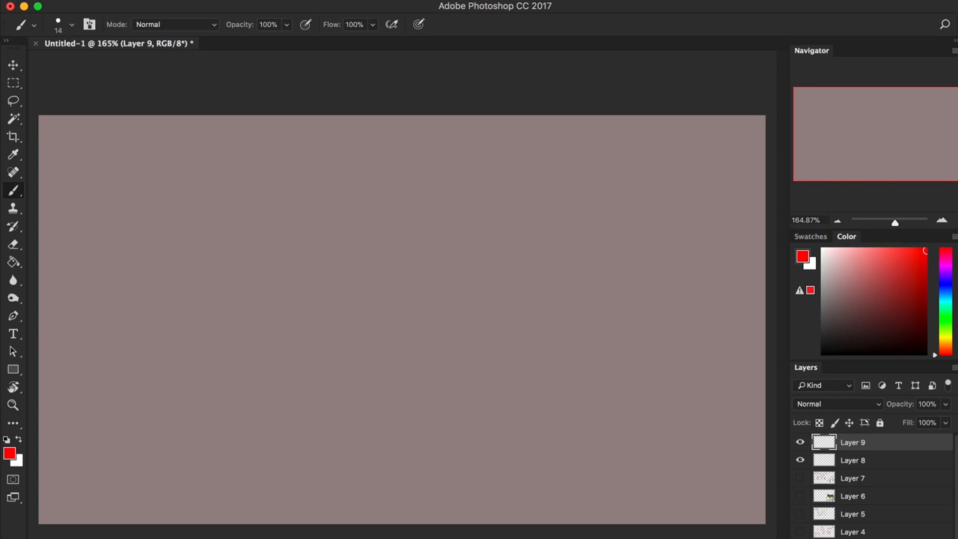
# With black brush, draw a five-petal flower with stem and leaf on the new layer.
pyautogui.click(903, 320)
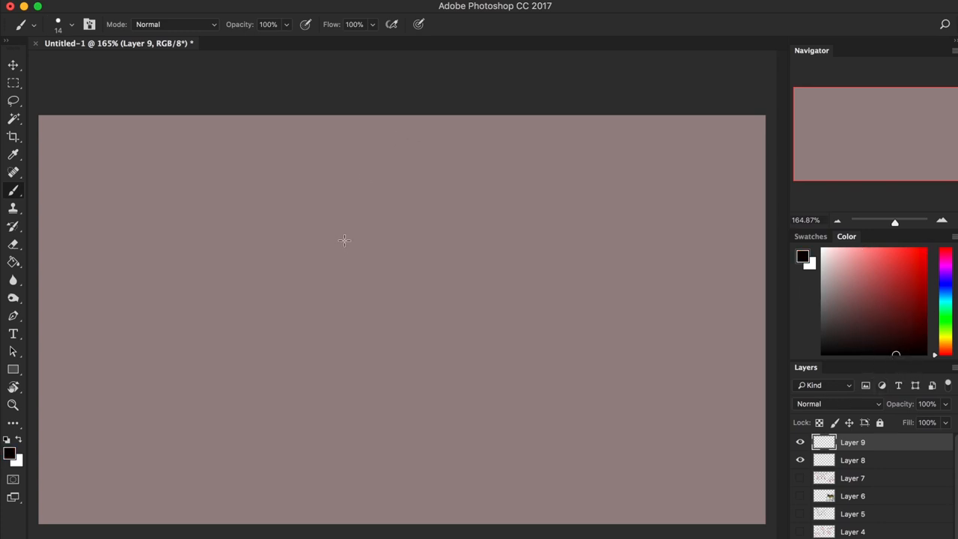
pyautogui.moveTo(344, 240); pyautogui.dragTo(362, 262)
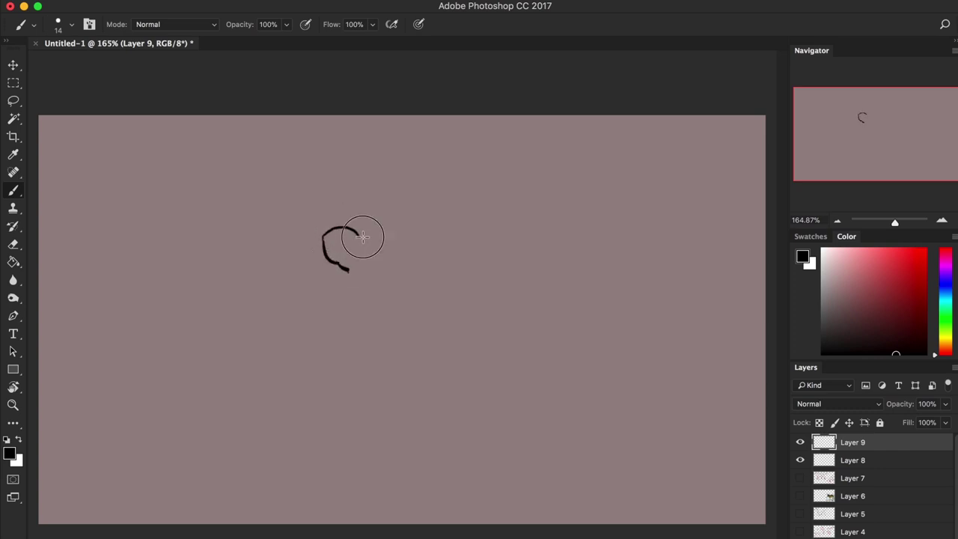
pyautogui.moveTo(362, 238); pyautogui.dragTo(347, 275)
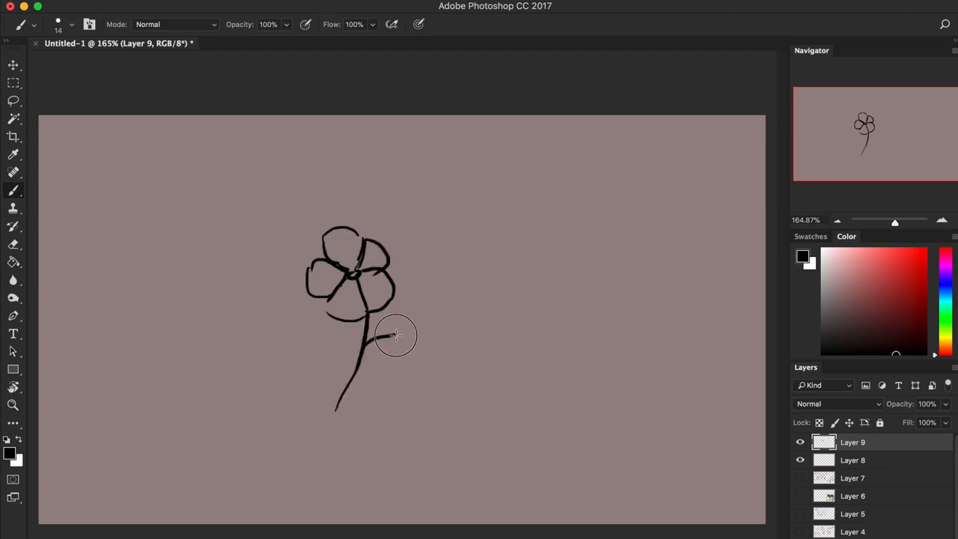
pyautogui.moveTo(362, 337); pyautogui.dragTo(396, 352)
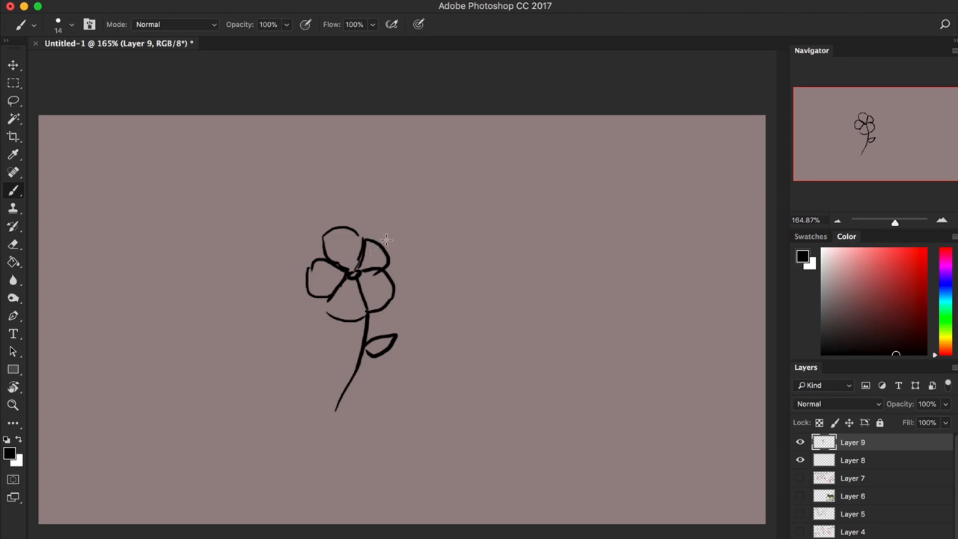
pyautogui.moveTo(380, 261)
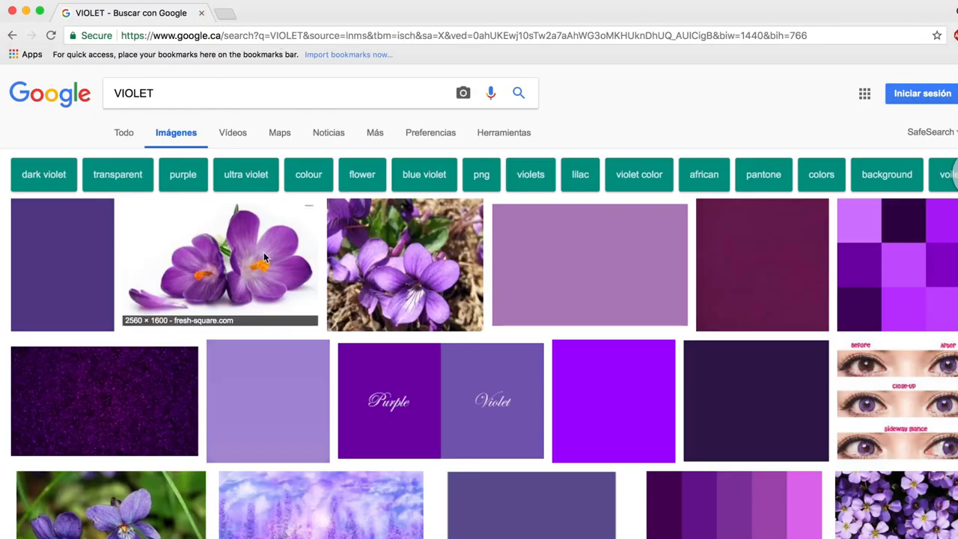
# Browse the VIOLET image results and copy the purple crocus photo.
pyautogui.scroll(-3)
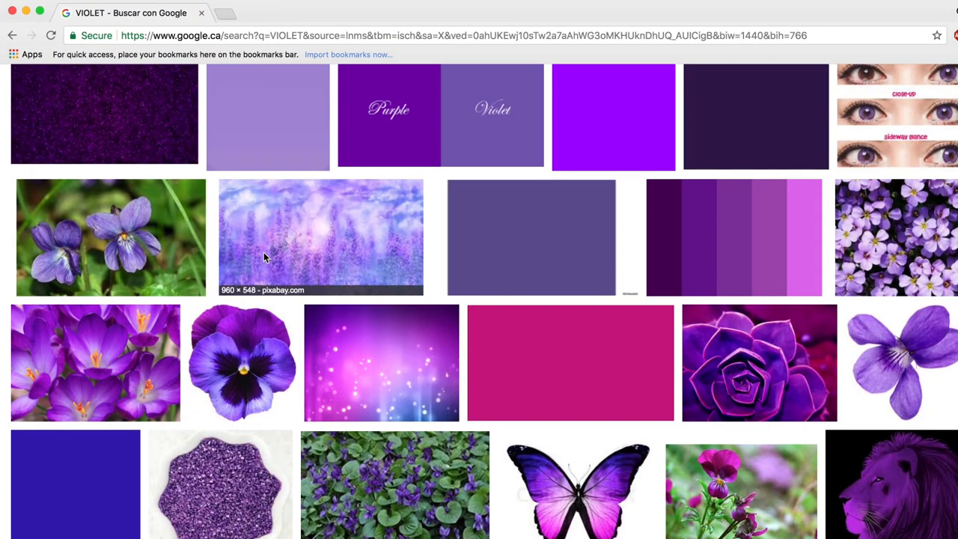
pyautogui.scroll(-3)
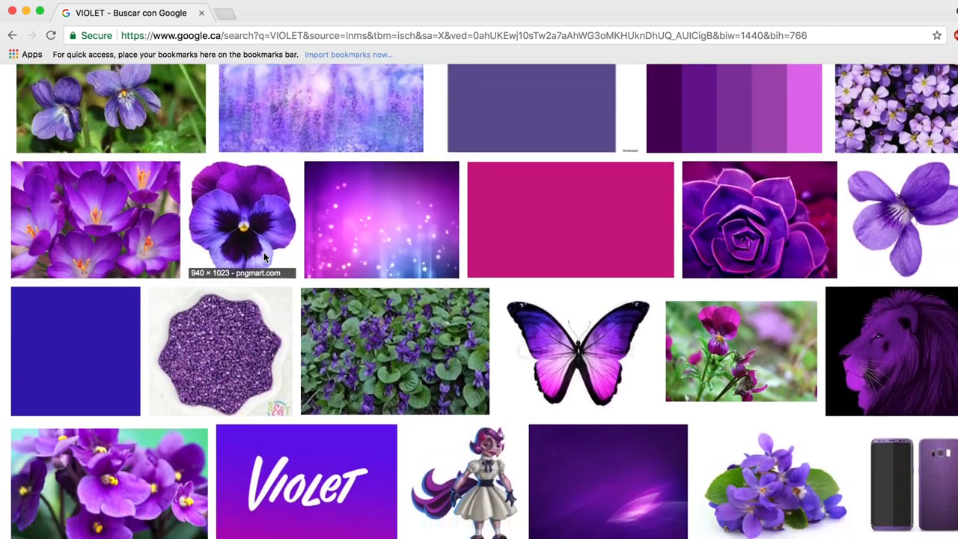
pyautogui.scroll(-3)
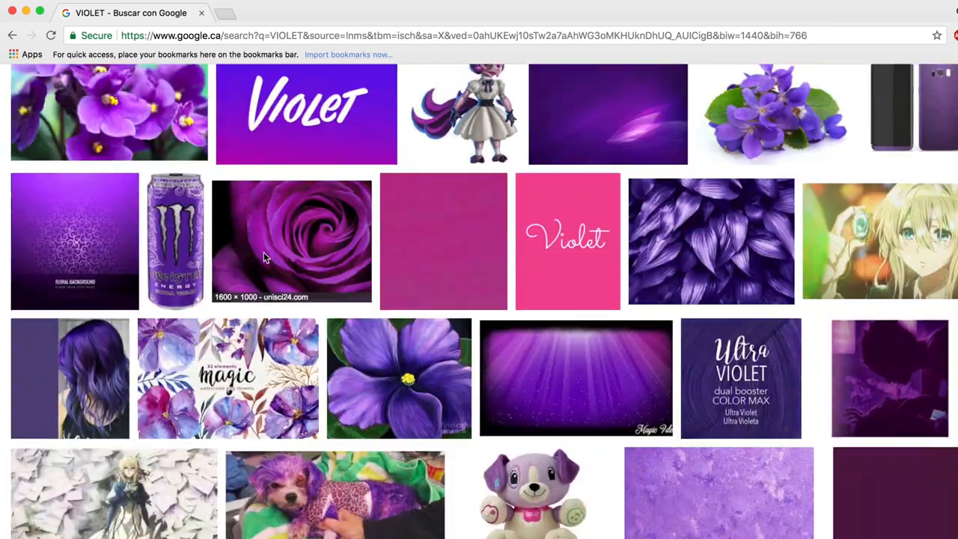
pyautogui.scroll(3)
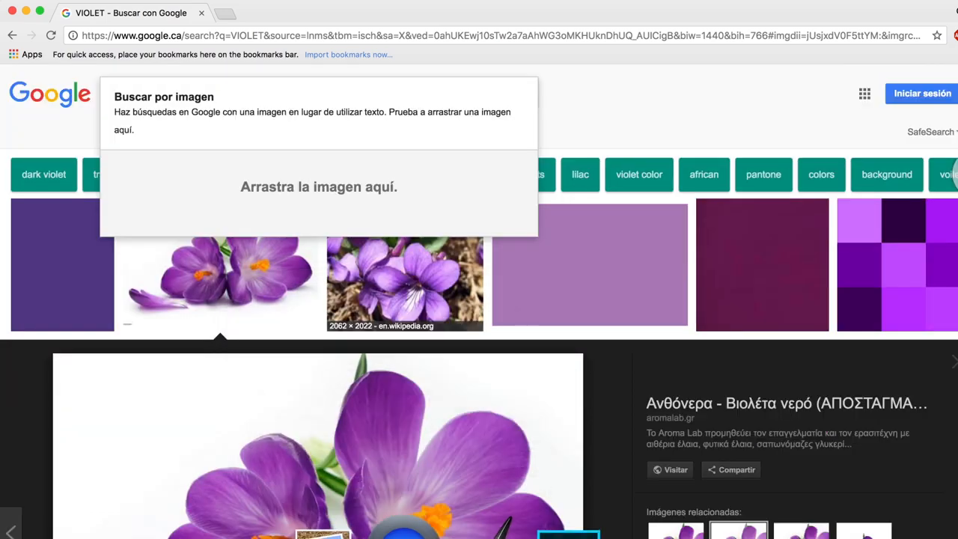
pyautogui.moveTo(503, 531)
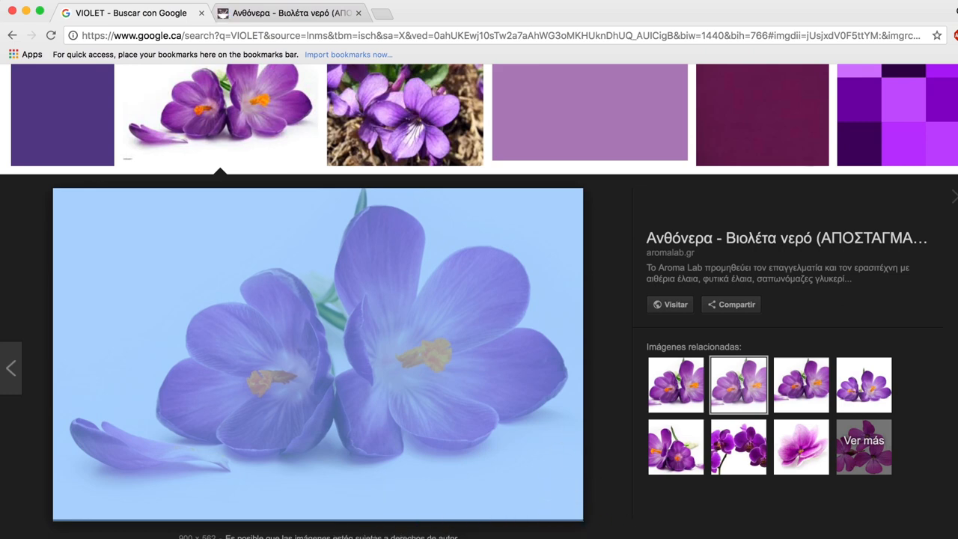
pyautogui.click(487, 524)
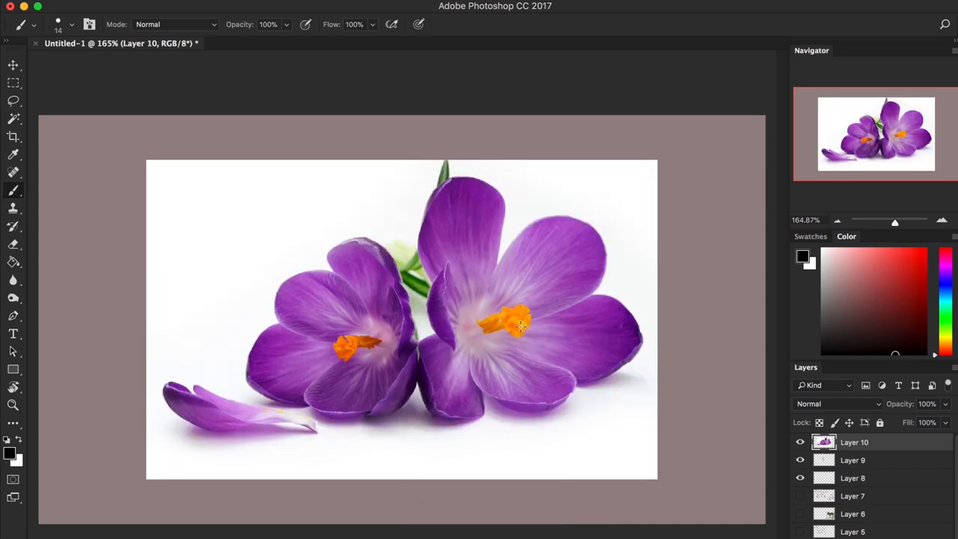
# Scale the pasted crocus photo and place it right of the flower sketch.
pyautogui.press('cmd+t')
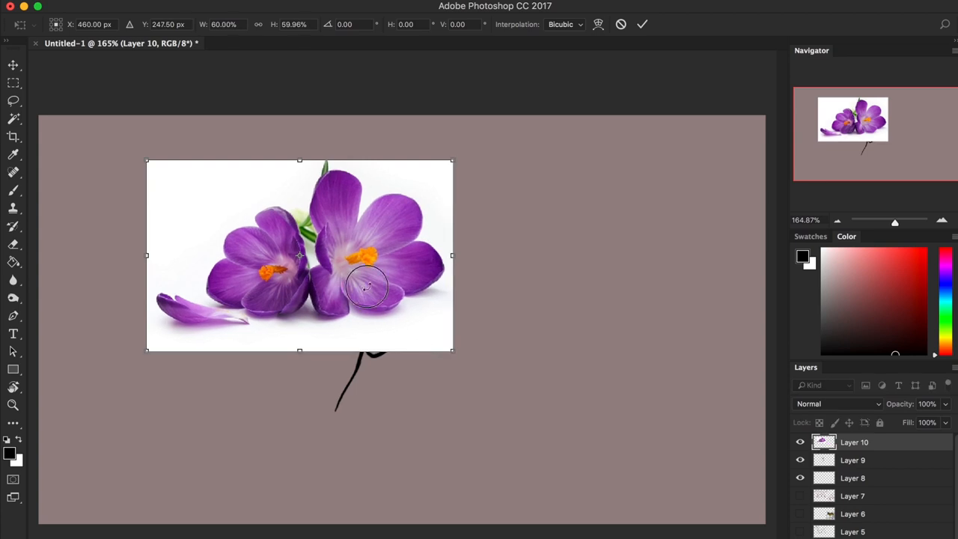
pyautogui.moveTo(299, 254); pyautogui.dragTo(583, 323)
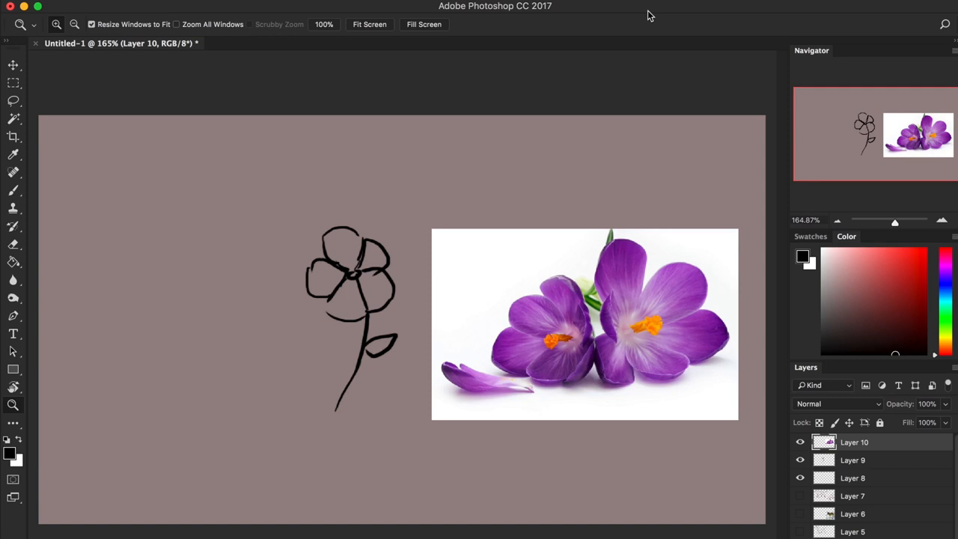
pyautogui.click(12, 188)
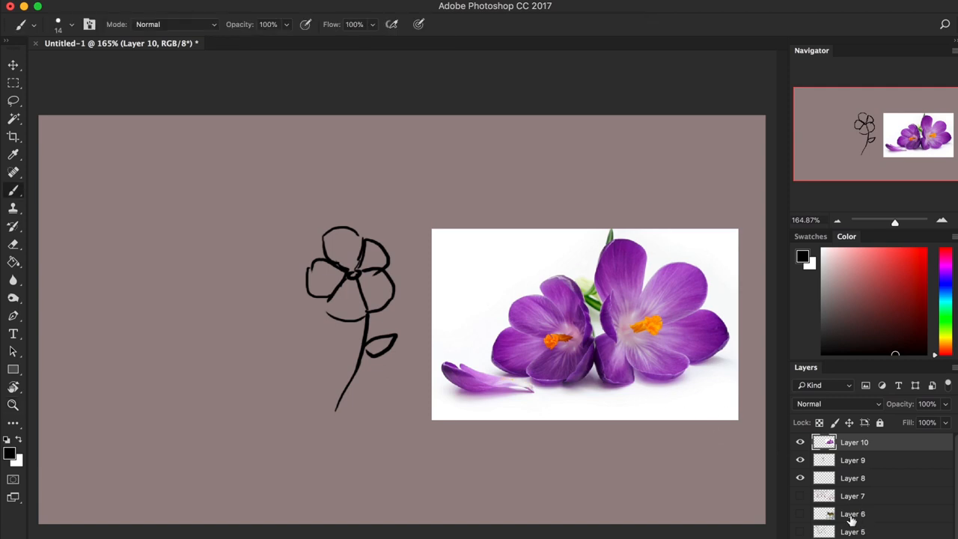
pyautogui.moveTo(667, 310)
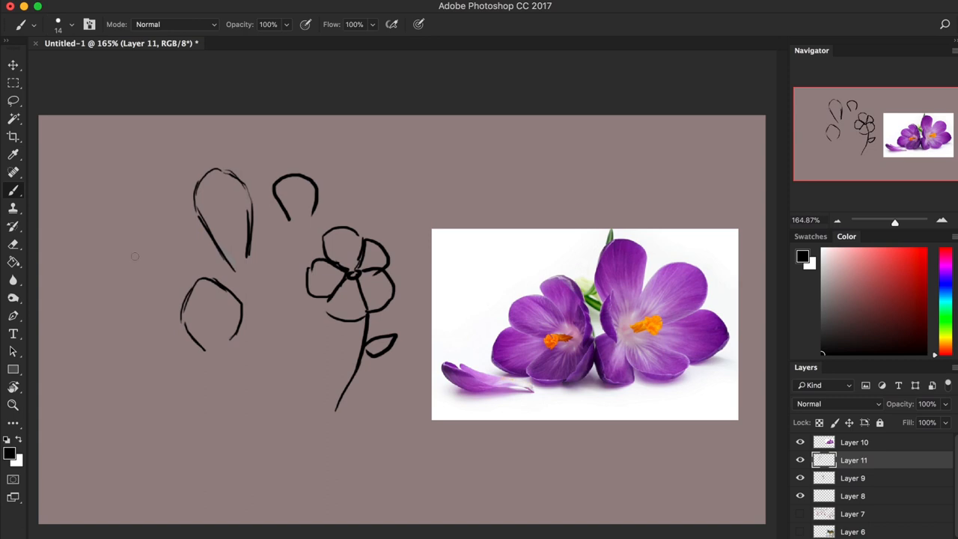
# Fill the flower centre with a black dot and start a tiny flower sketch at the left.
pyautogui.click(347, 274)
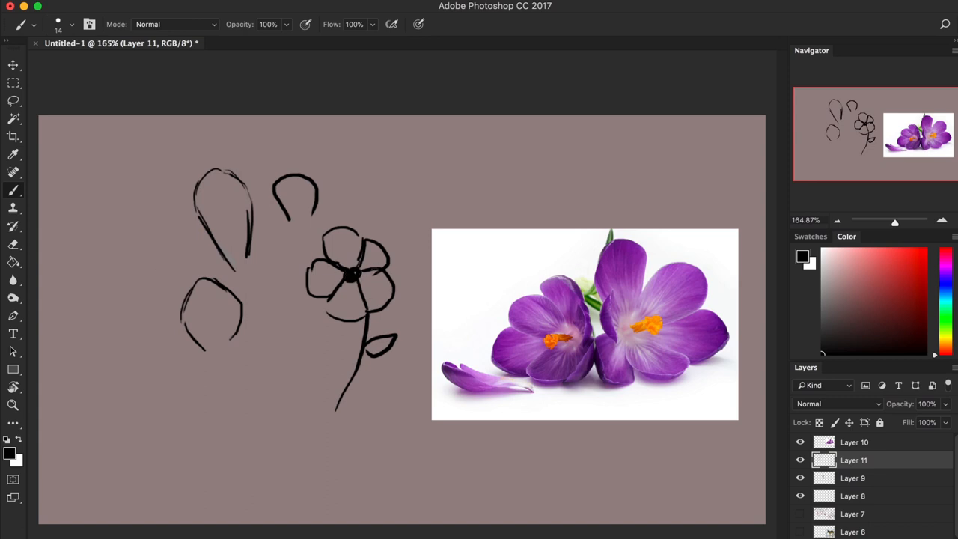
pyautogui.moveTo(127, 266); pyautogui.dragTo(132, 287)
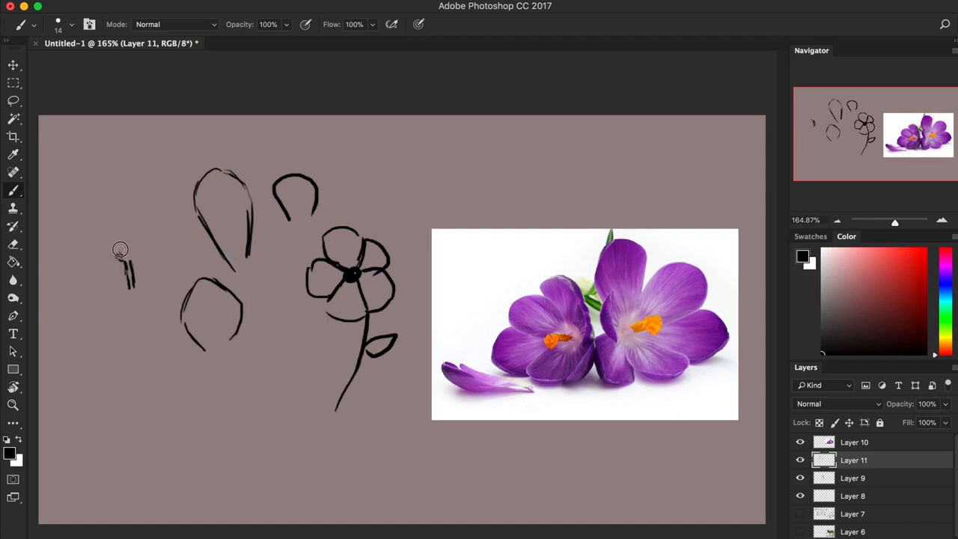
pyautogui.moveTo(122, 251); pyautogui.dragTo(132, 269)
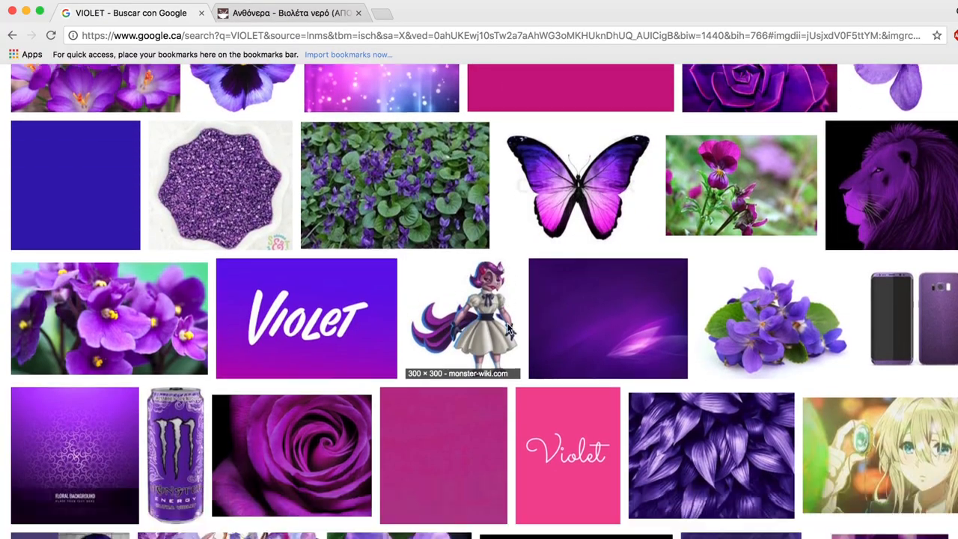
# Scroll down through the VIOLET image results to find the violet illustration.
pyautogui.scroll(-3)
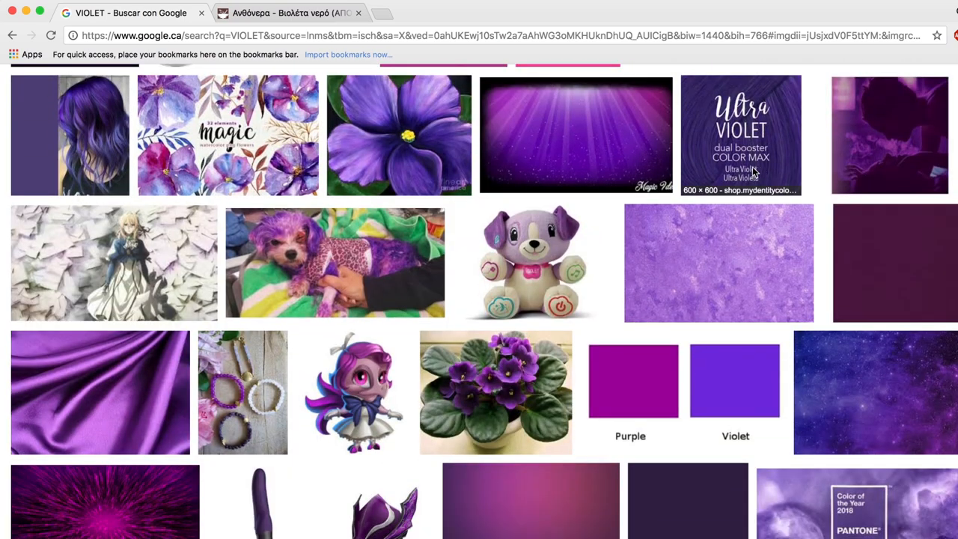
pyautogui.scroll(-3)
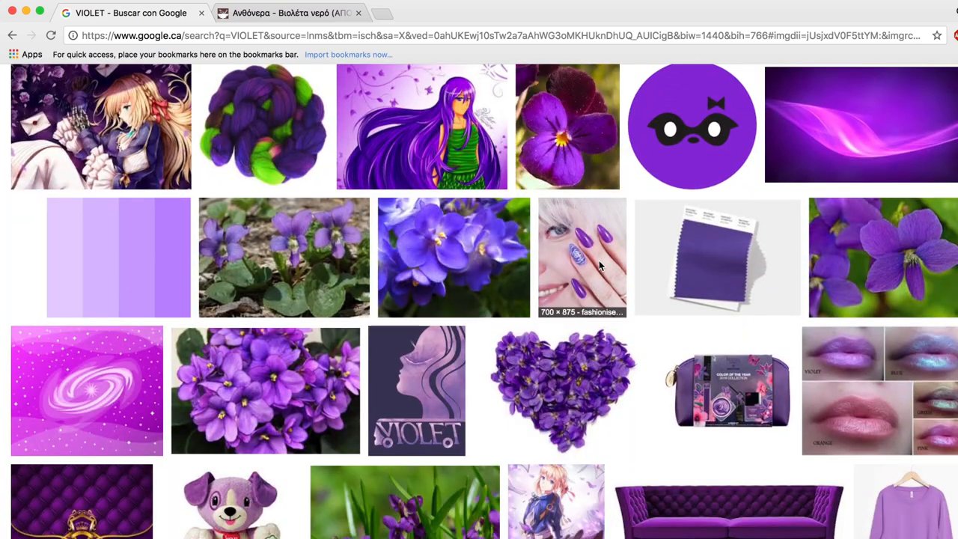
pyautogui.scroll(-3)
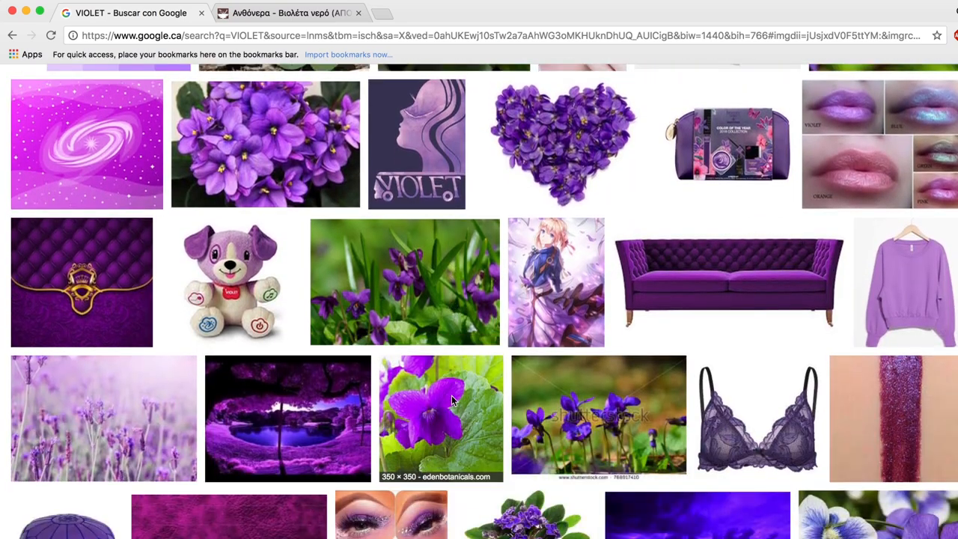
pyautogui.scroll(-3)
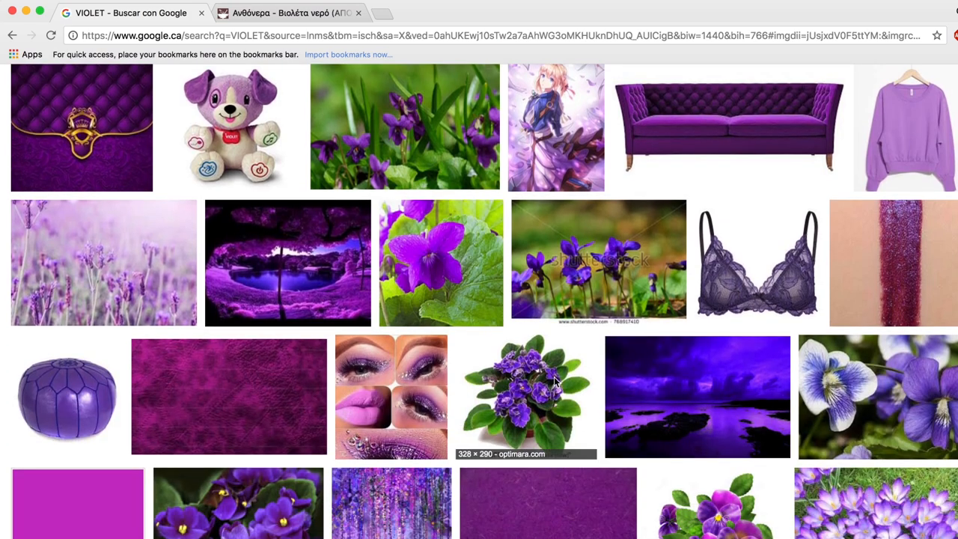
pyautogui.scroll(-3)
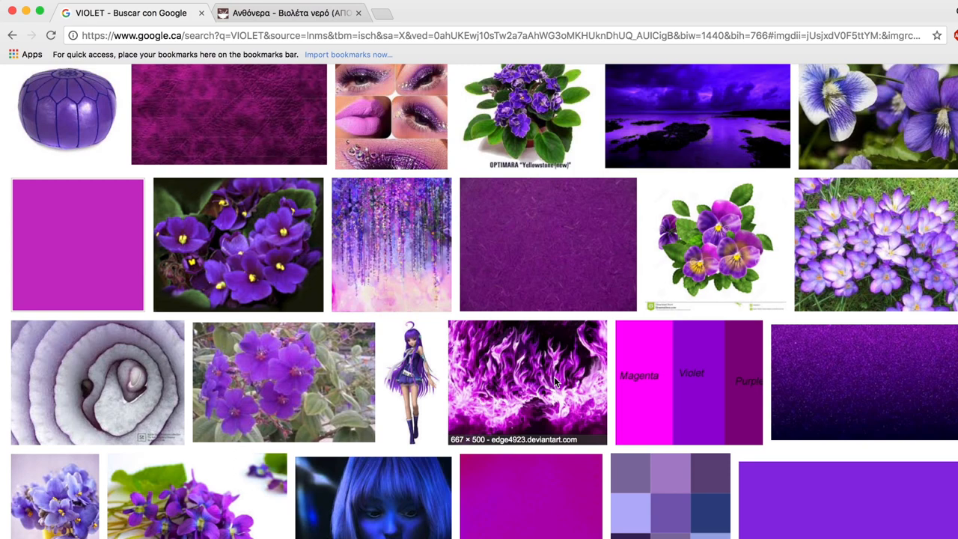
pyautogui.scroll(-3)
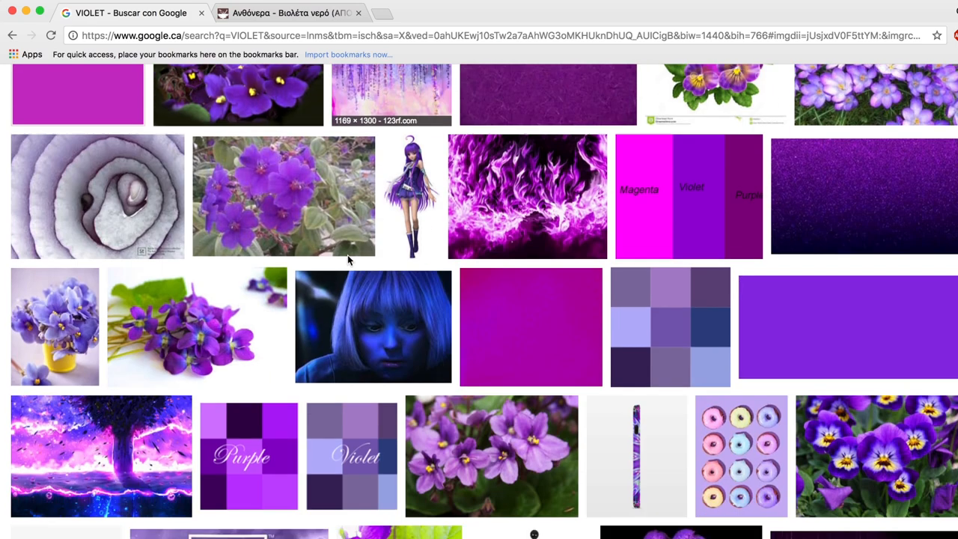
pyautogui.scroll(-3)
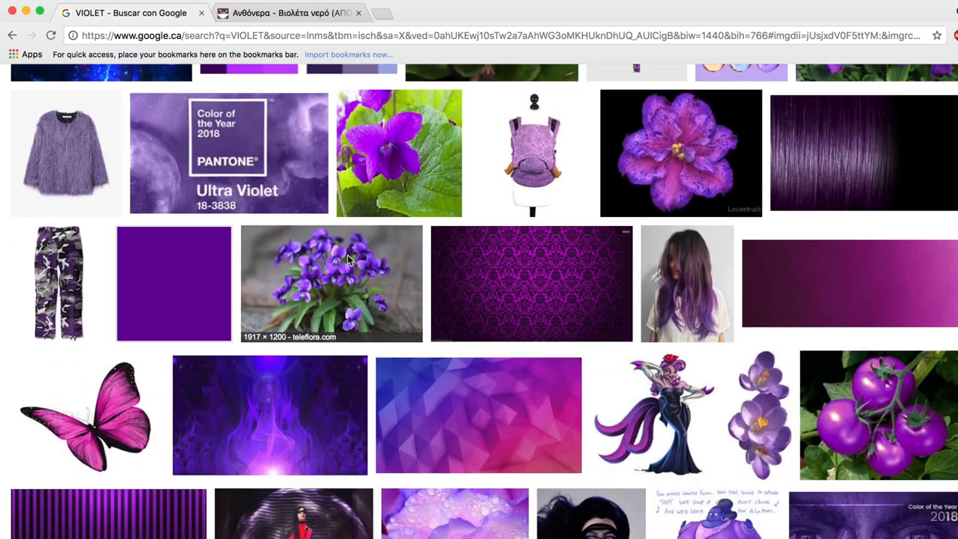
pyautogui.scroll(-3)
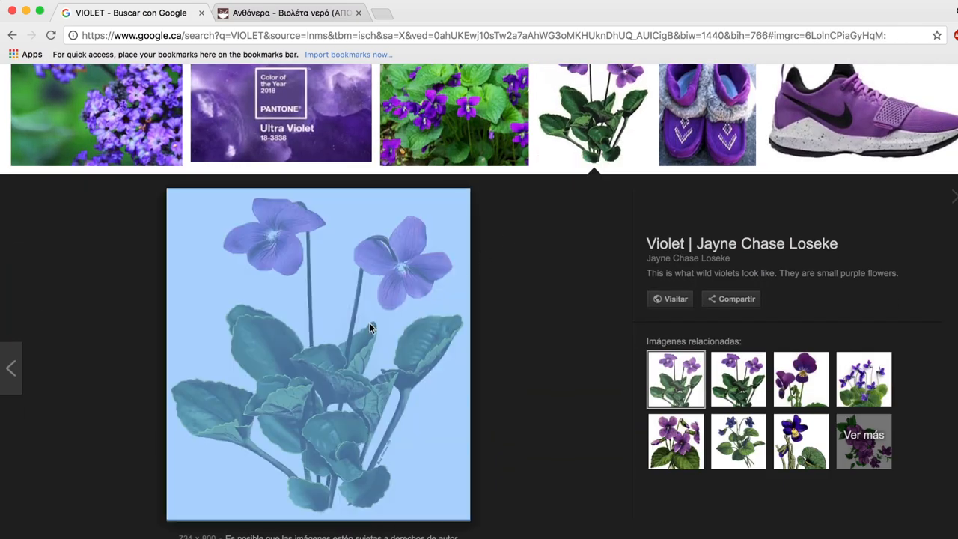
pyautogui.moveTo(374, 341)
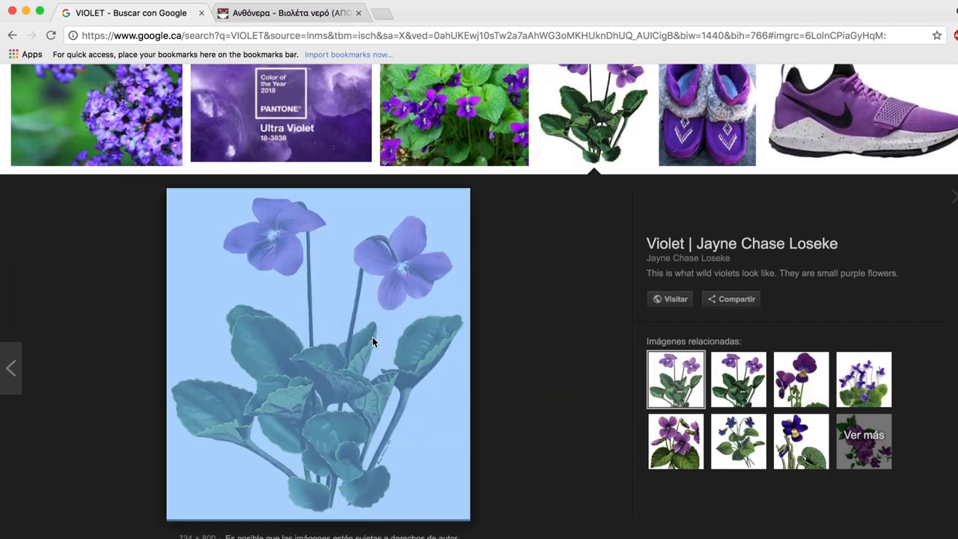
# Visit the page hosting the violet illustration and open the image on its own.
pyautogui.click(669, 300)
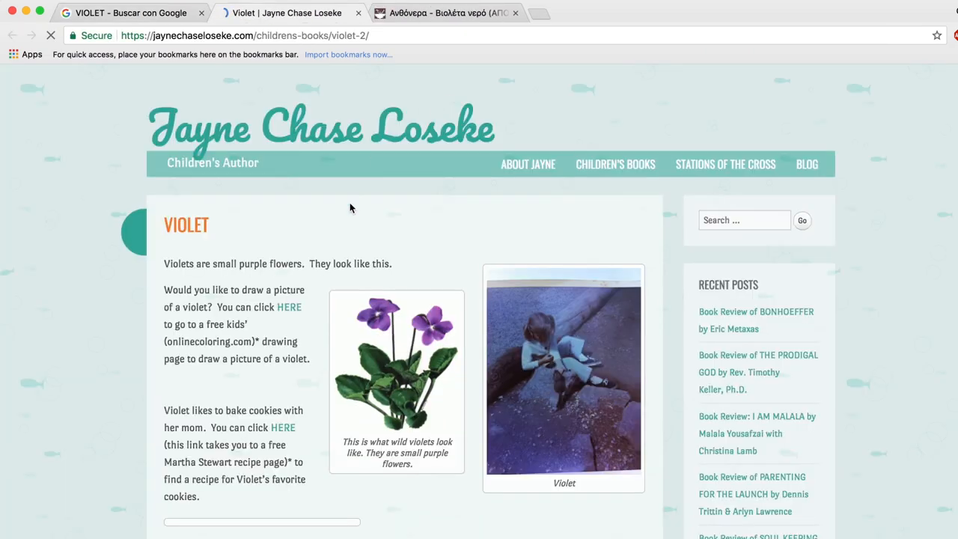
pyautogui.click(395, 371)
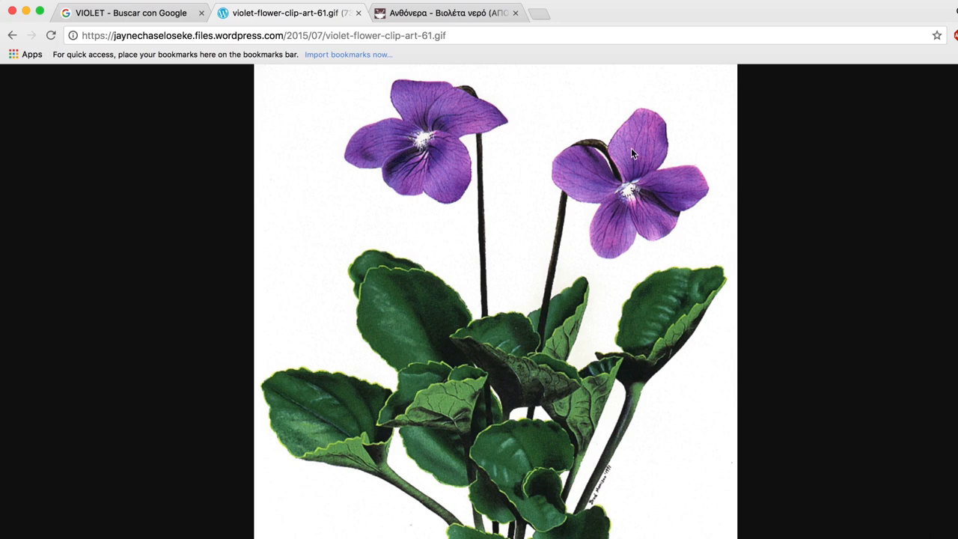
pyautogui.moveTo(552, 248)
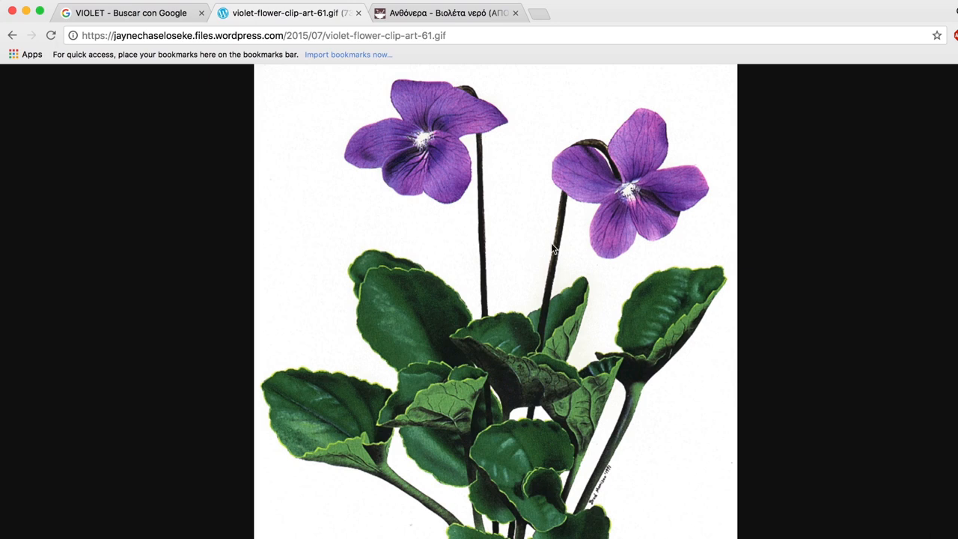
pyautogui.moveTo(619, 111)
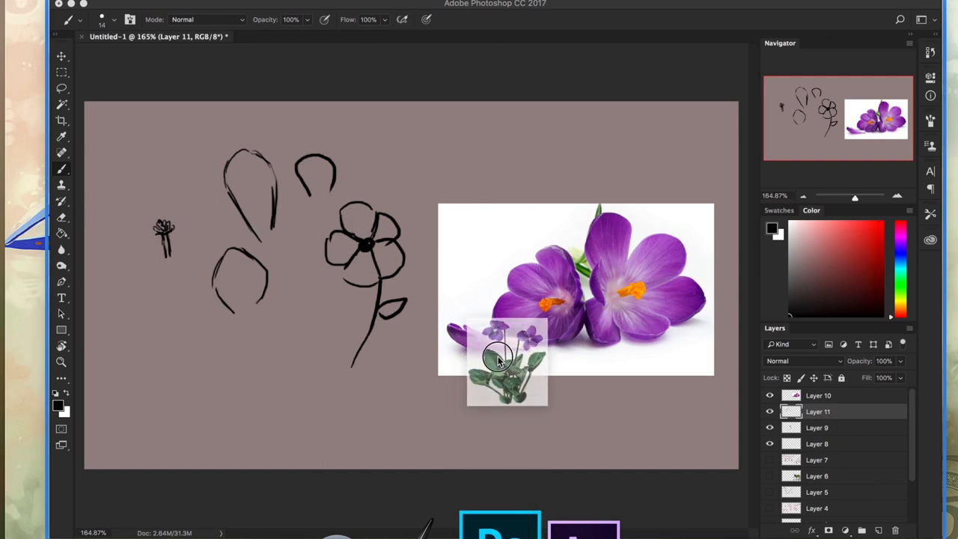
# Copy the violet illustration image from Chrome via its context menu.
pyautogui.moveTo(497, 359); pyautogui.dragTo(479, 310)
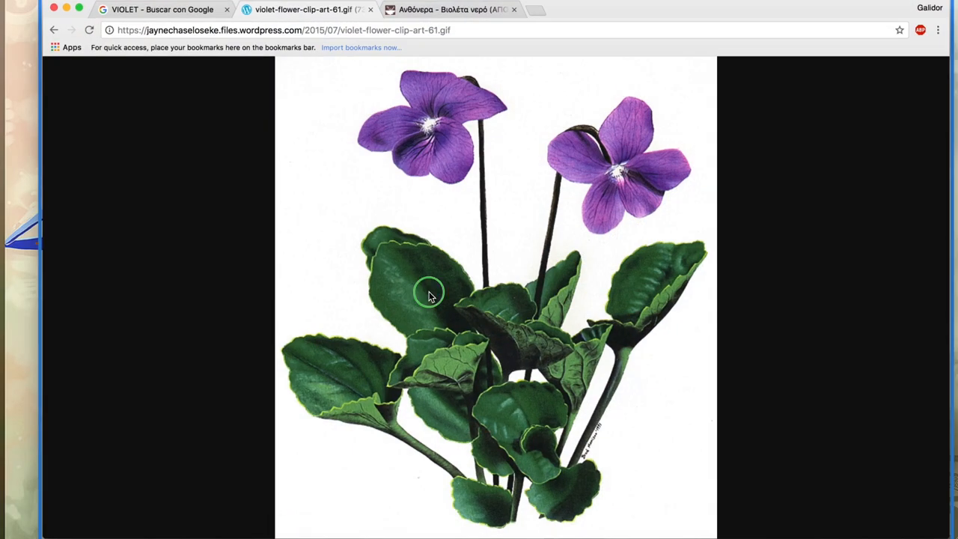
pyautogui.rightClick(429, 299)
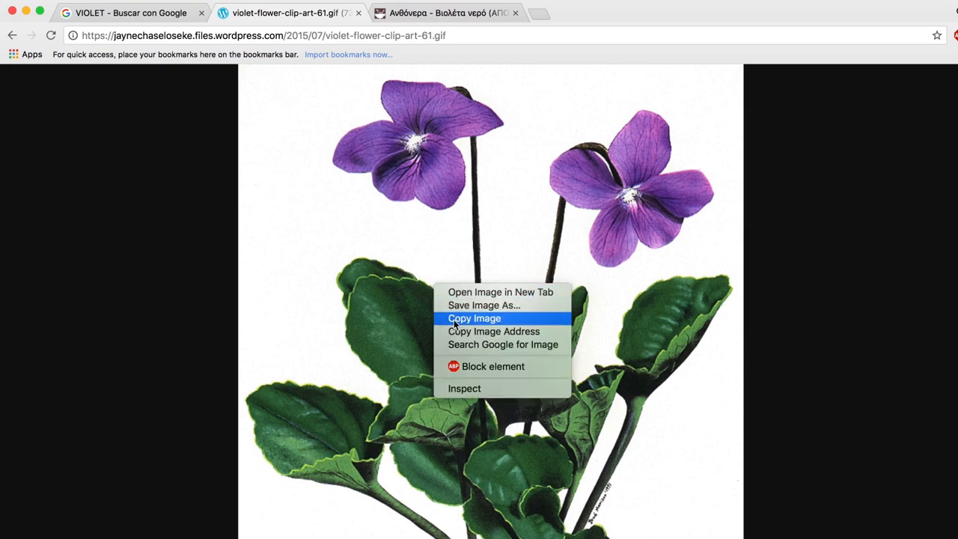
pyautogui.click(478, 318)
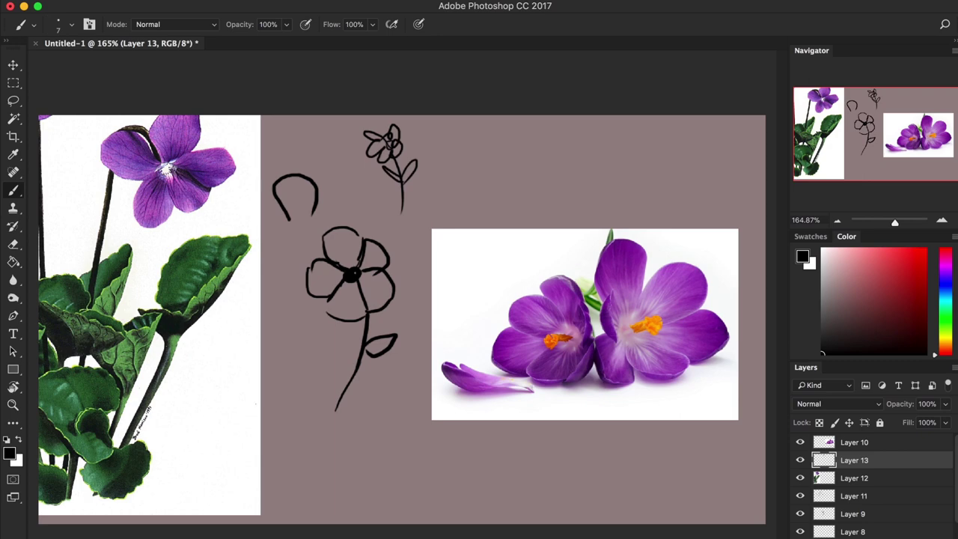
# Draw a stem line and a veined leaf below the flower sketch.
pyautogui.moveTo(356, 431); pyautogui.dragTo(317, 487)
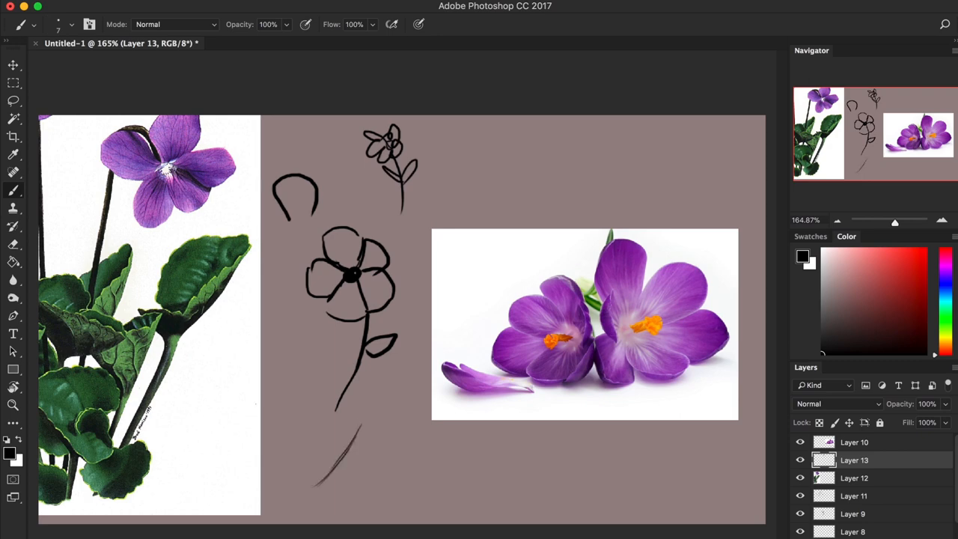
pyautogui.moveTo(352, 419); pyautogui.dragTo(352, 449)
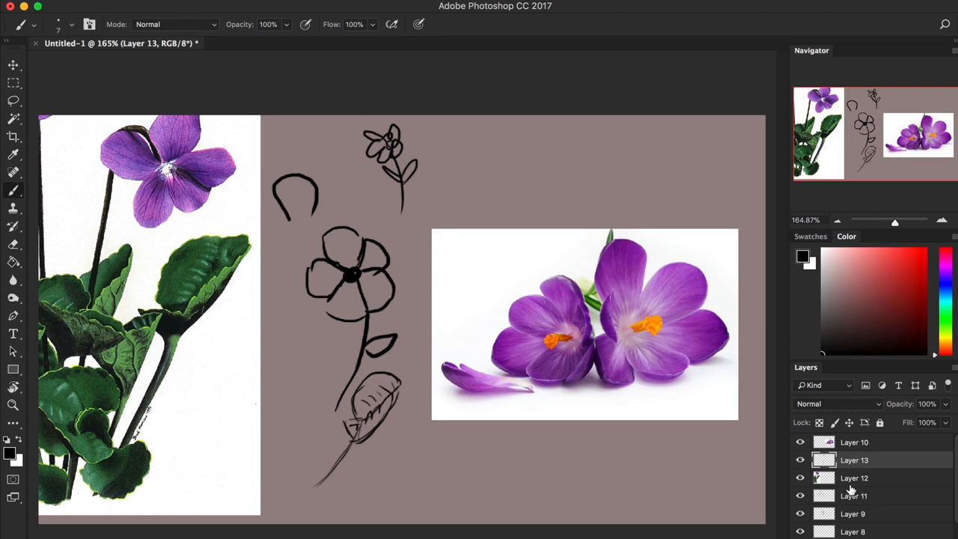
pyautogui.moveTo(841, 491)
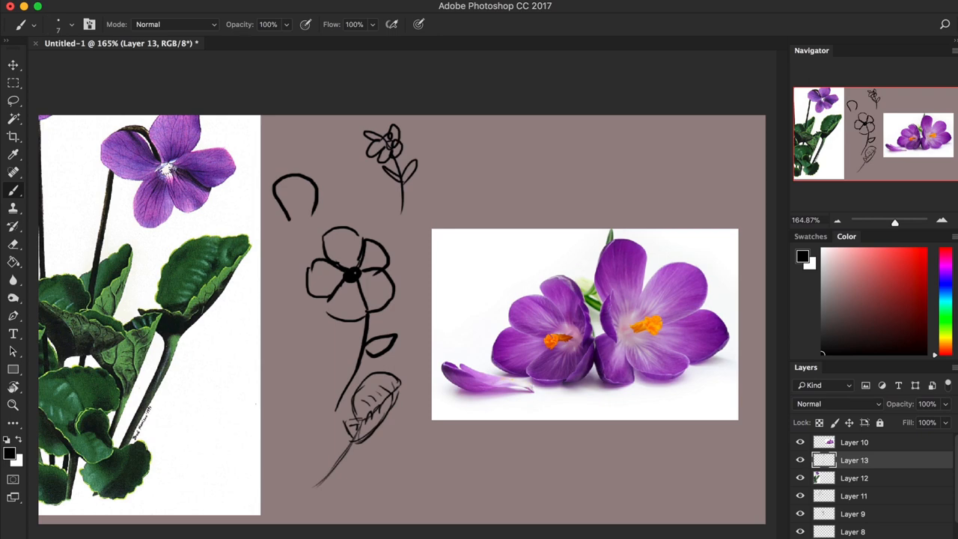
# Make the crocus photo layer (Layer 10) active in the Layers panel.
pyautogui.click(862, 442)
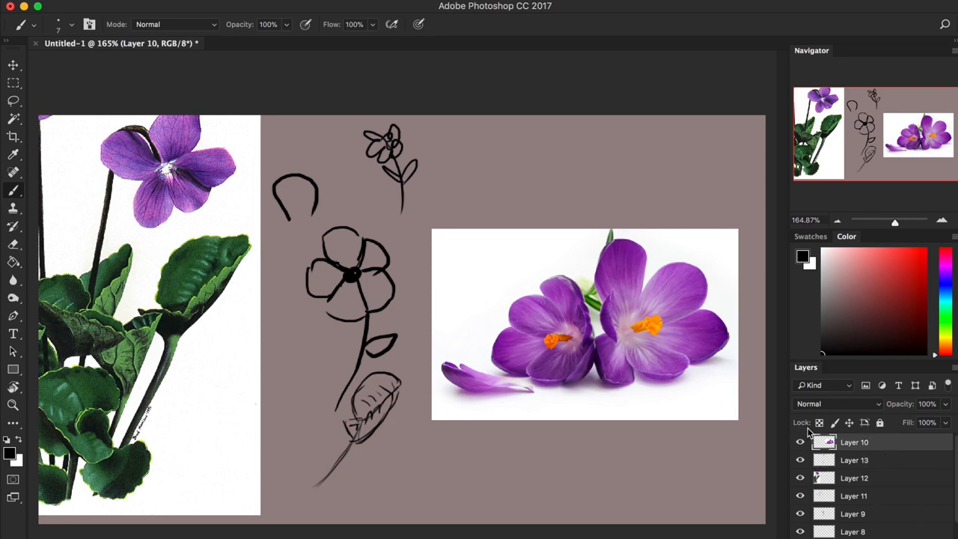
pyautogui.click(872, 442)
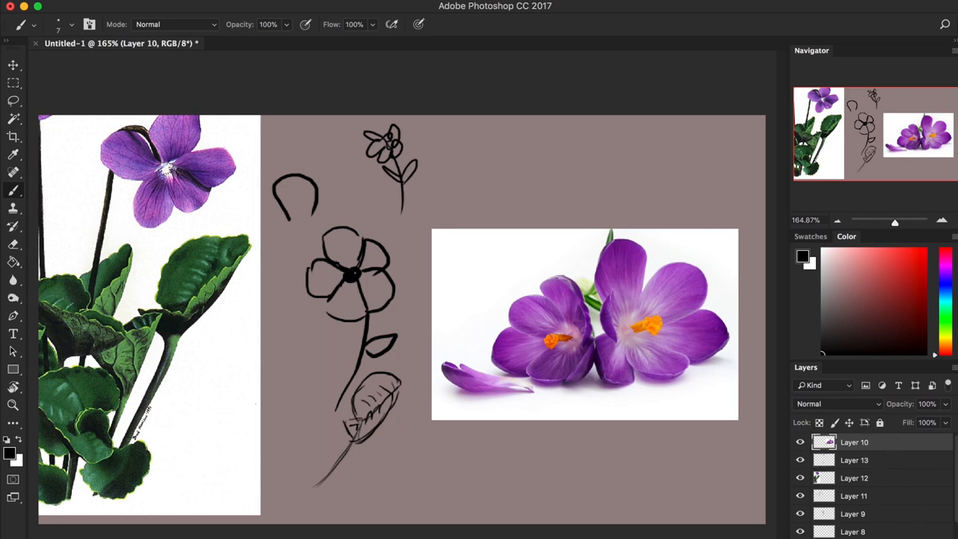